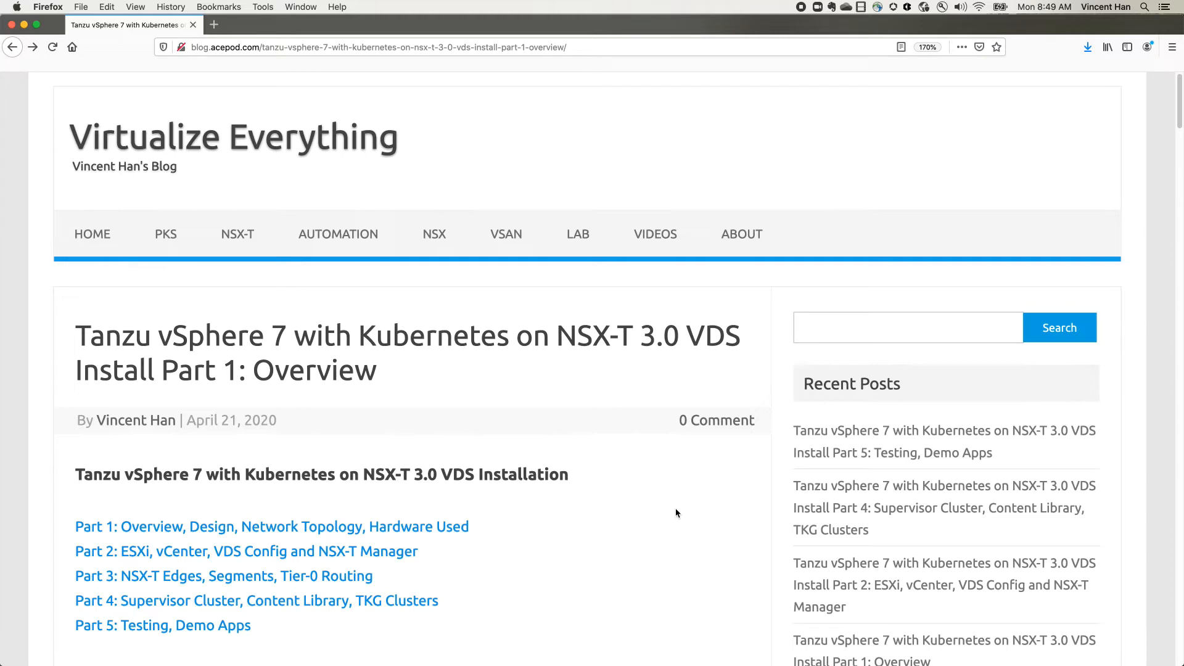
# Scroll down from the title toward the Networking Requirements and vCenter placement bullets
pyautogui.scroll(-3)
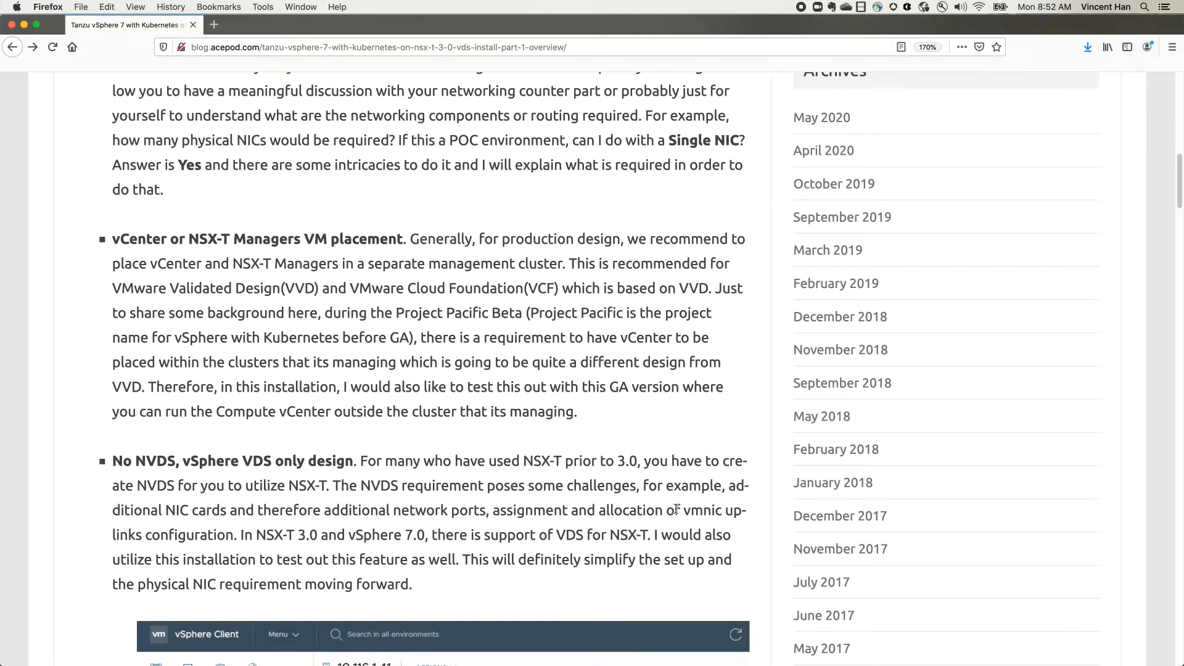
pyautogui.scroll(-3)
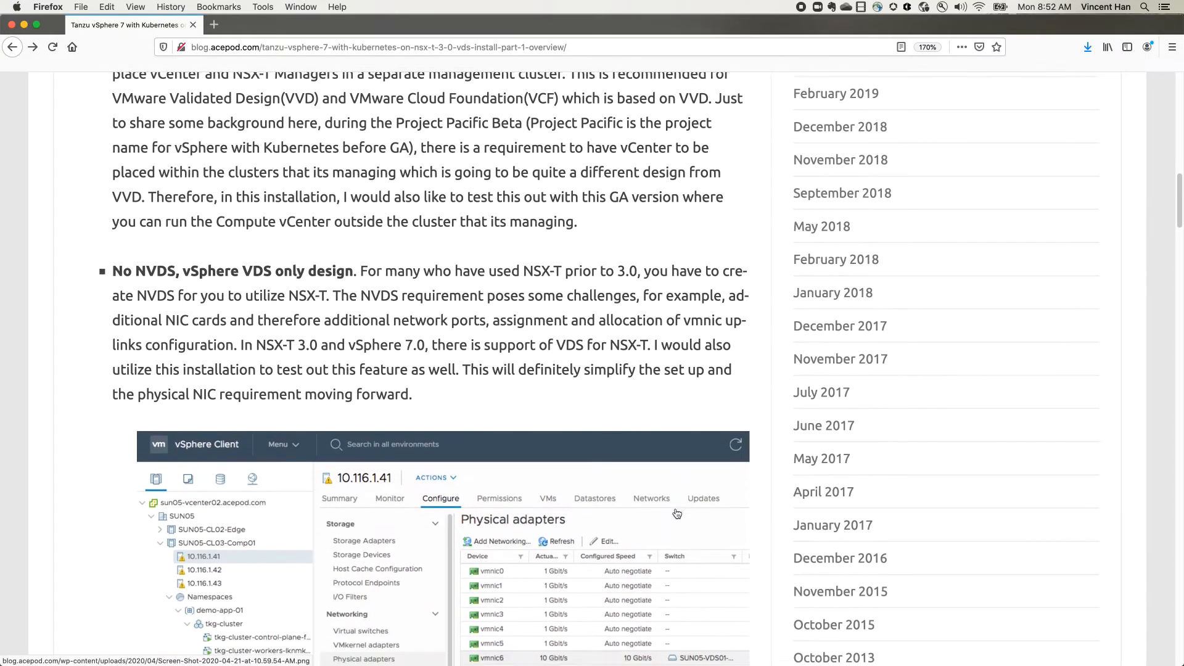
pyautogui.scroll(-3)
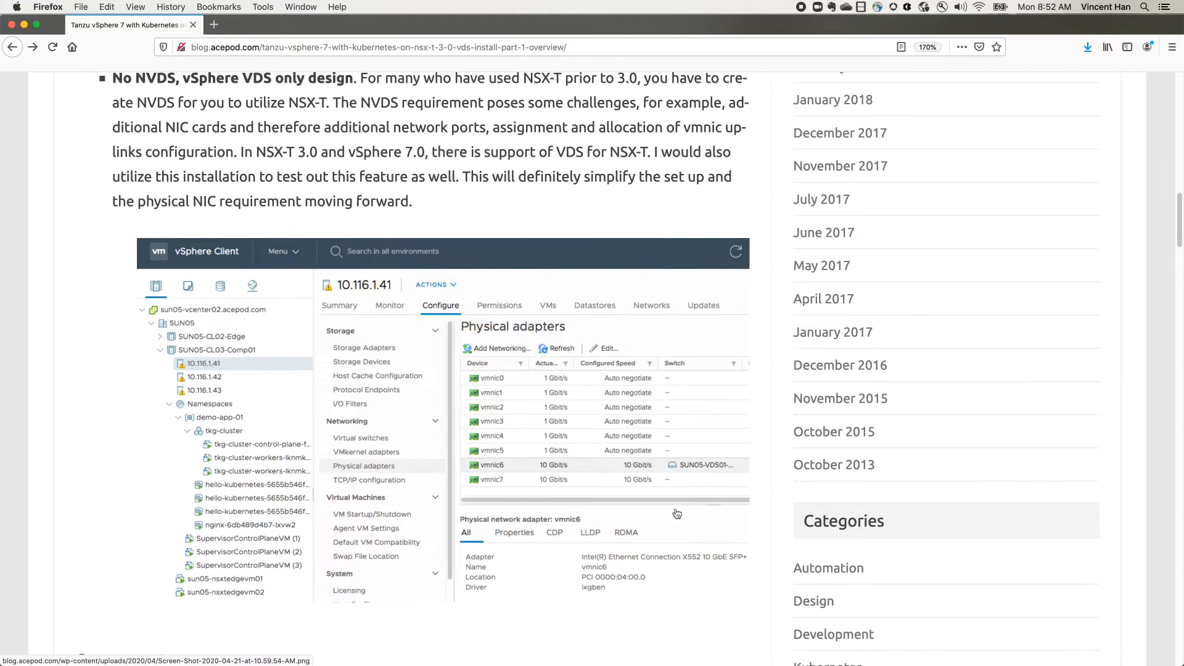
pyautogui.scroll(-3)
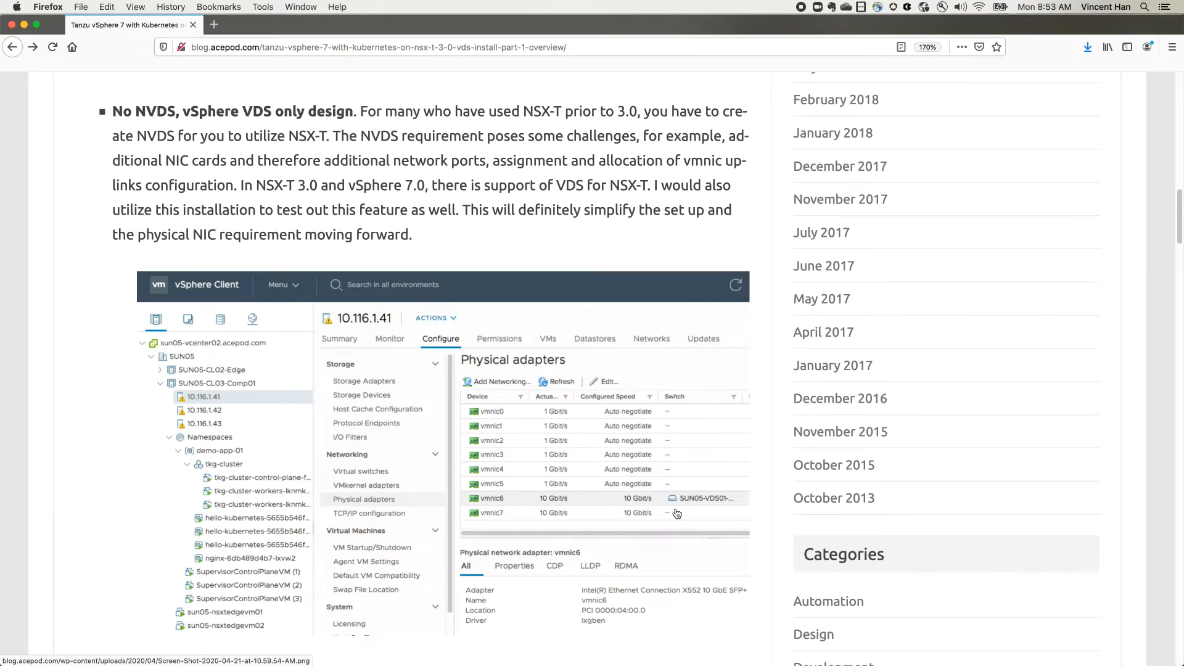
pyautogui.scroll(-3)
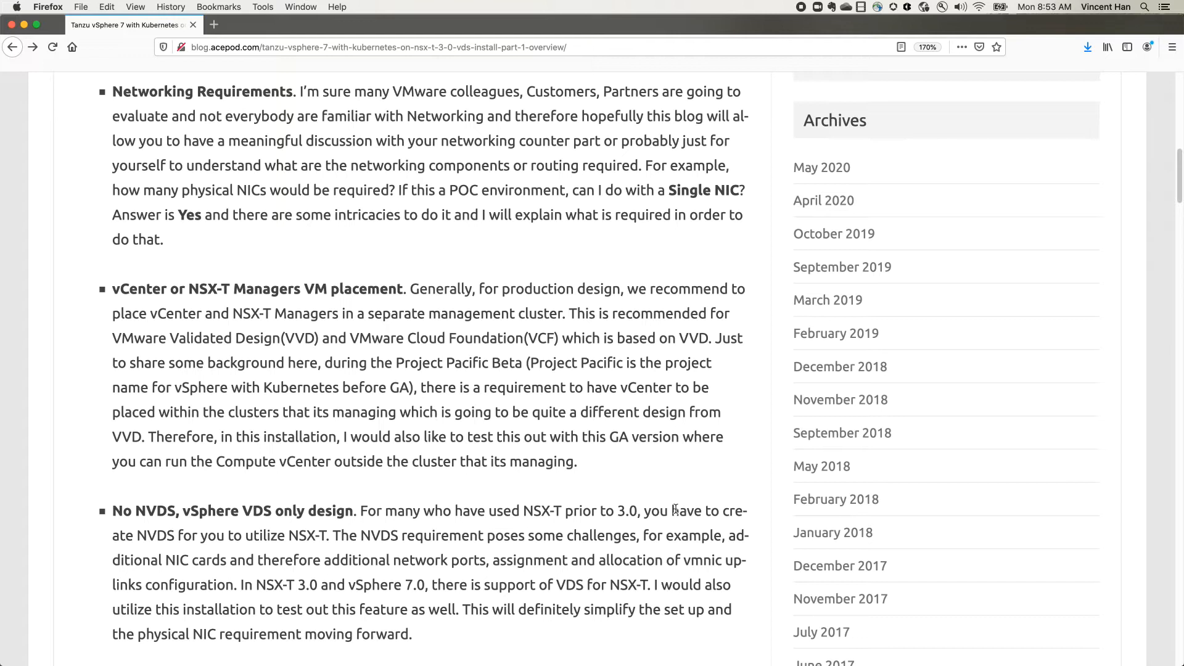
# Scroll past the Components list and Software Download table to the Lab Environment cluster sizing tables
pyautogui.scroll(-3)
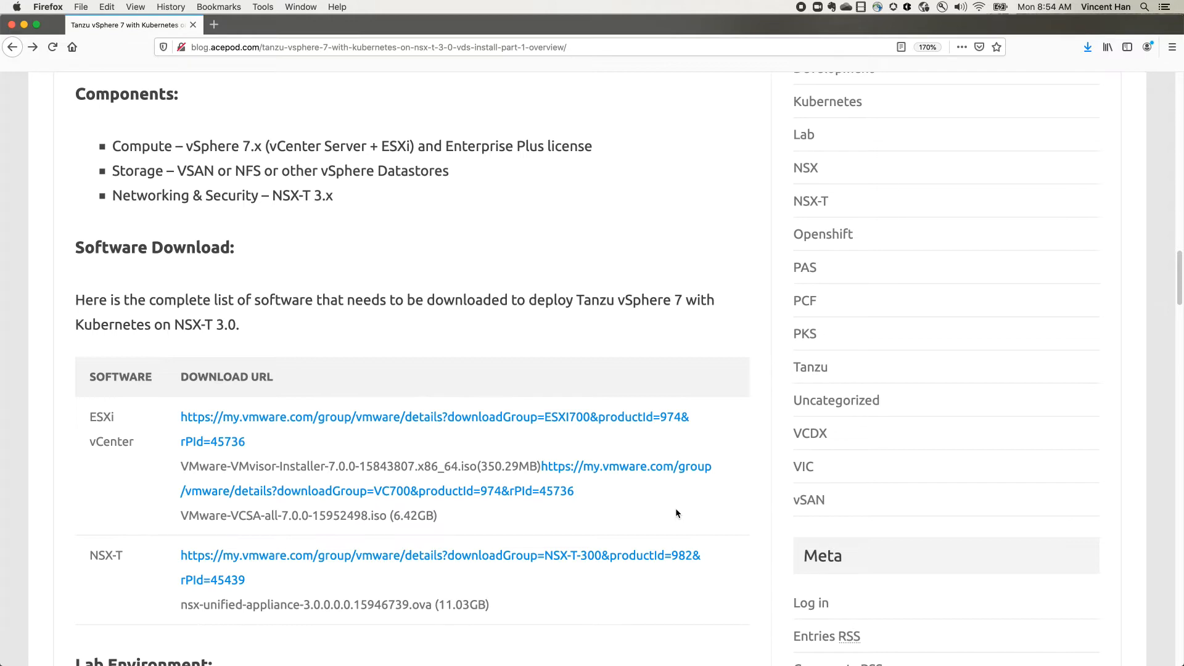
pyautogui.moveTo(524, 399)
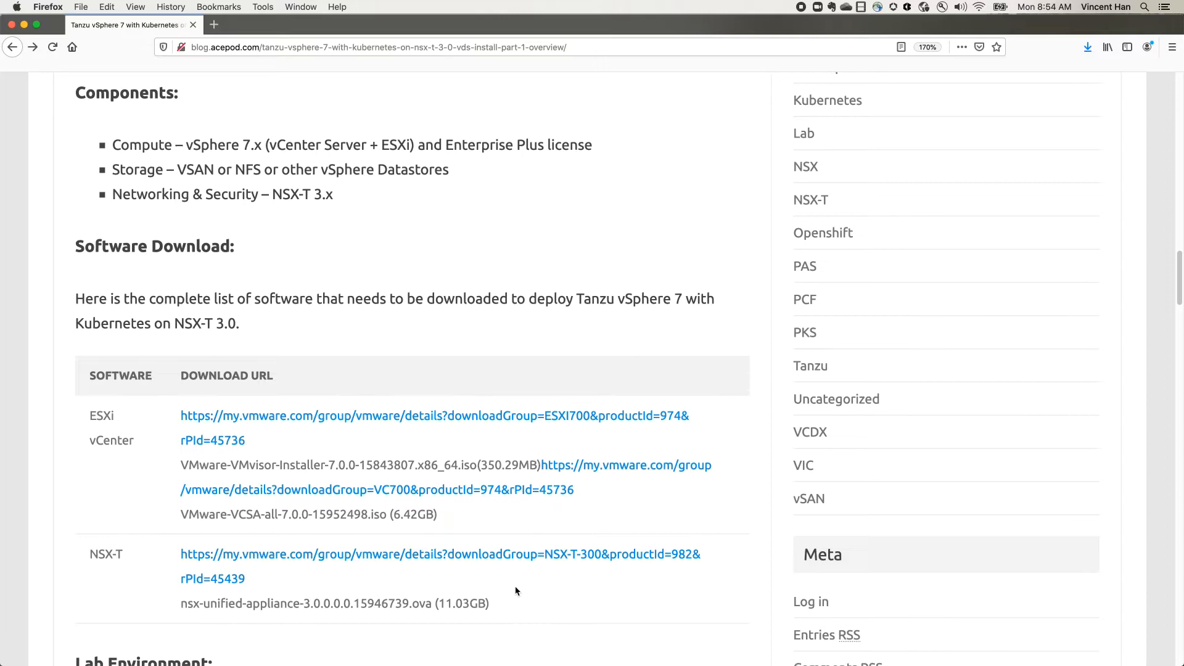
pyautogui.scroll(-3)
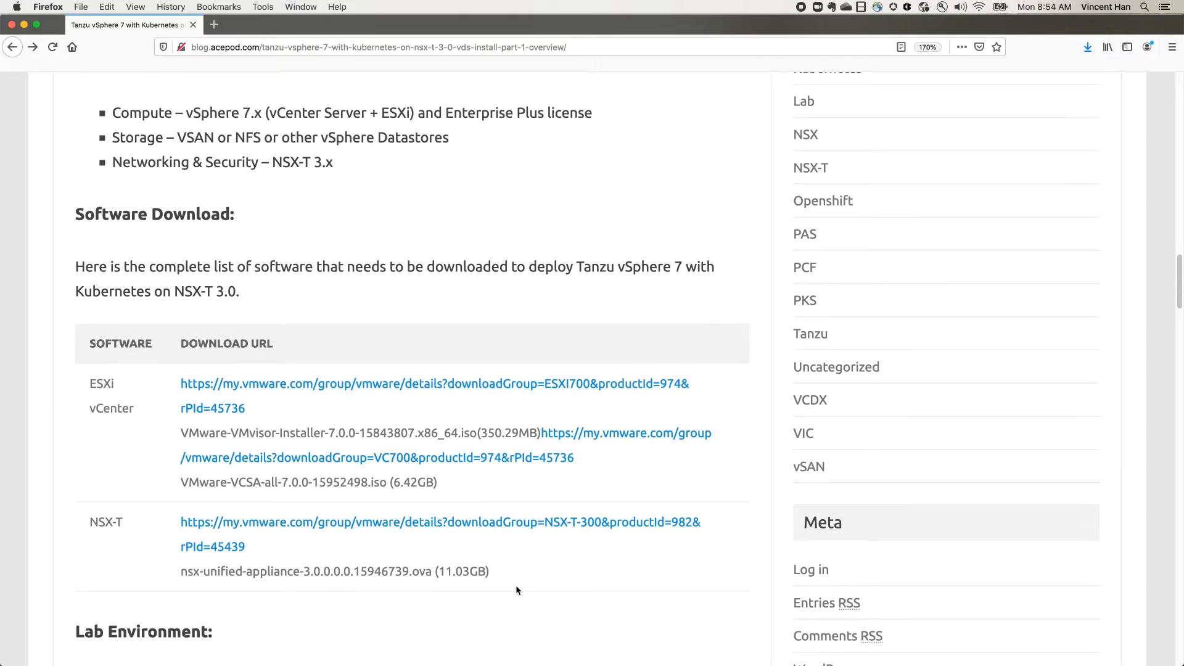
pyautogui.scroll(-3)
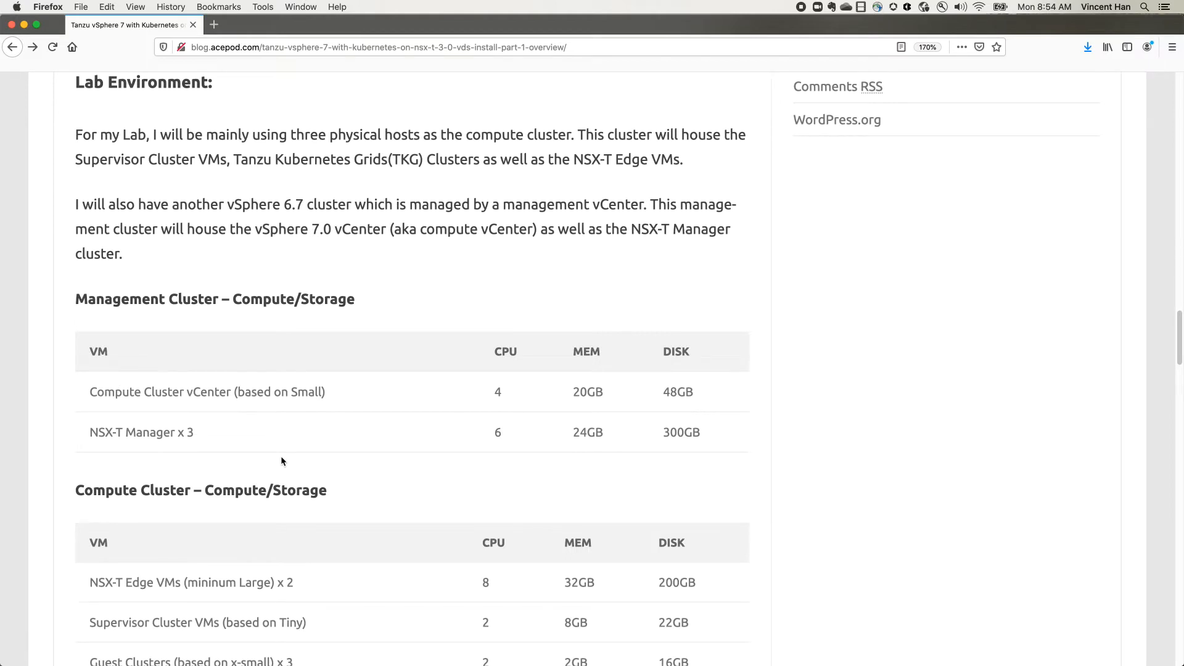
pyautogui.moveTo(510, 380)
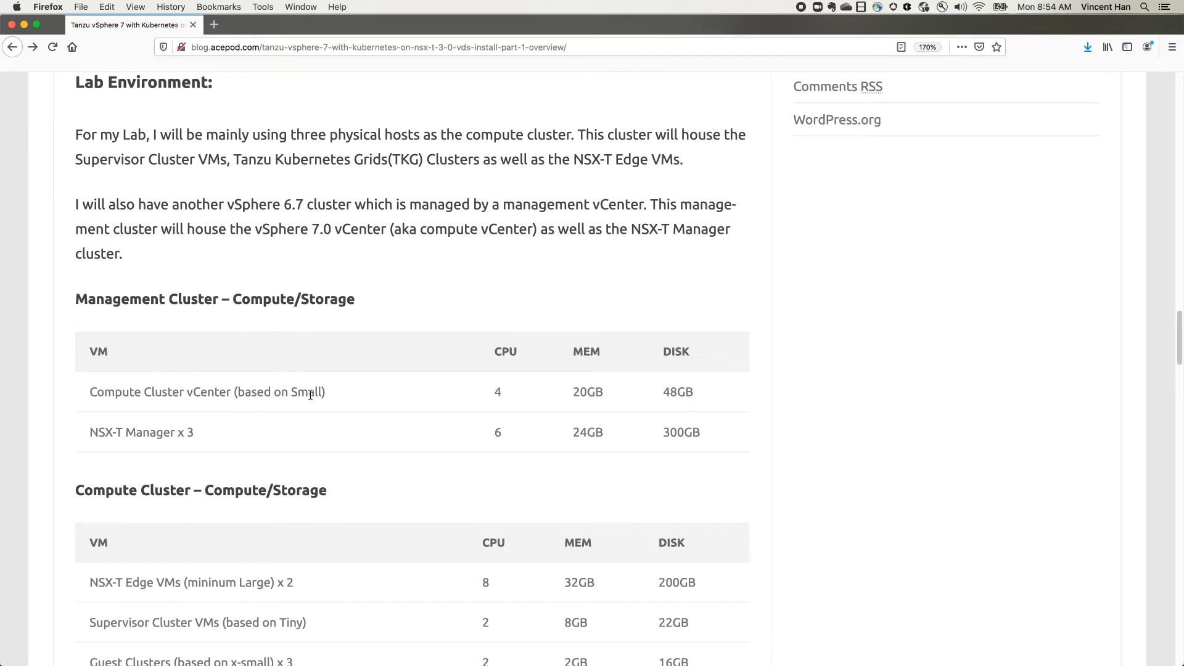
pyautogui.moveTo(549, 420)
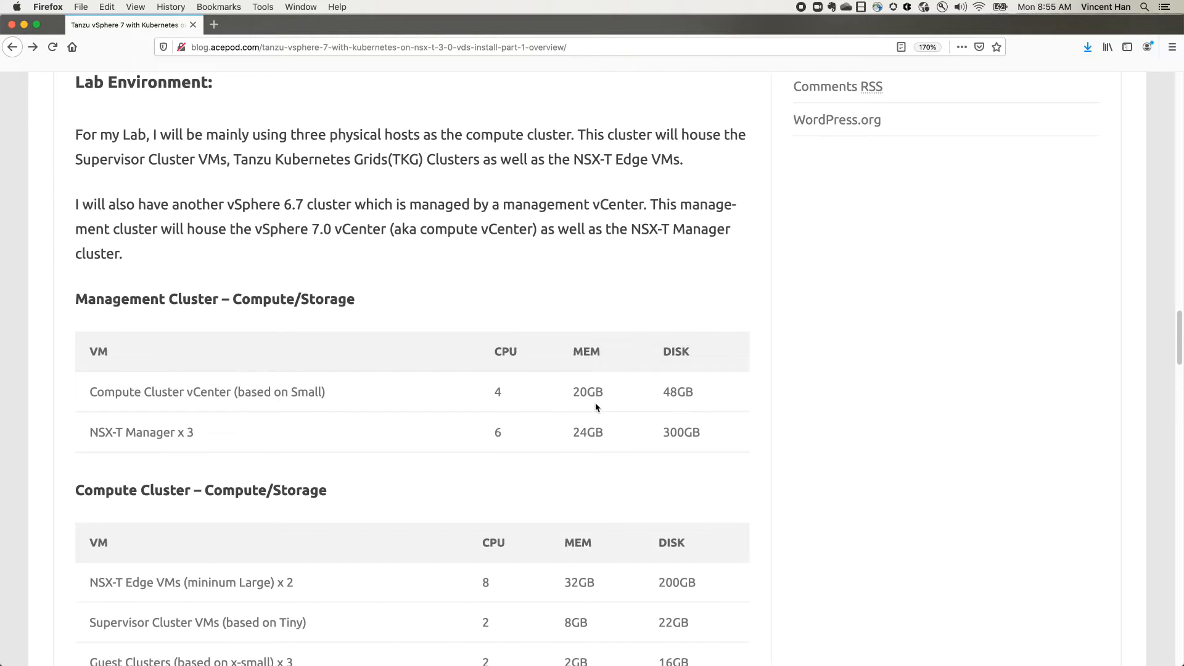
pyautogui.moveTo(211, 444)
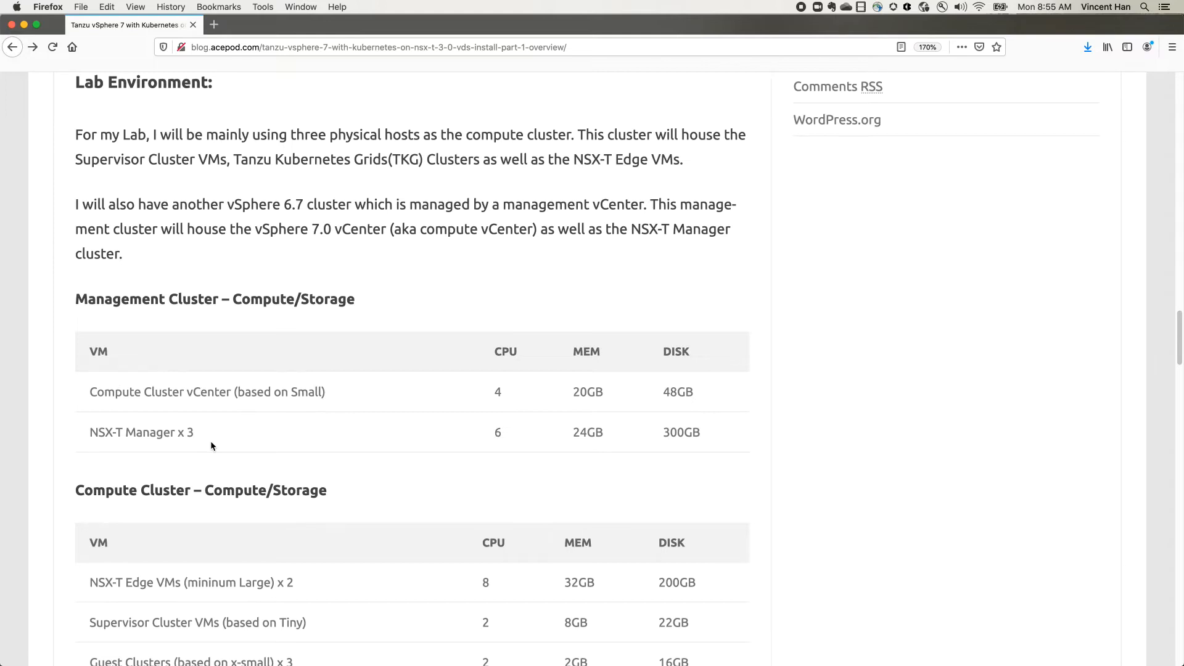
pyautogui.moveTo(201, 449)
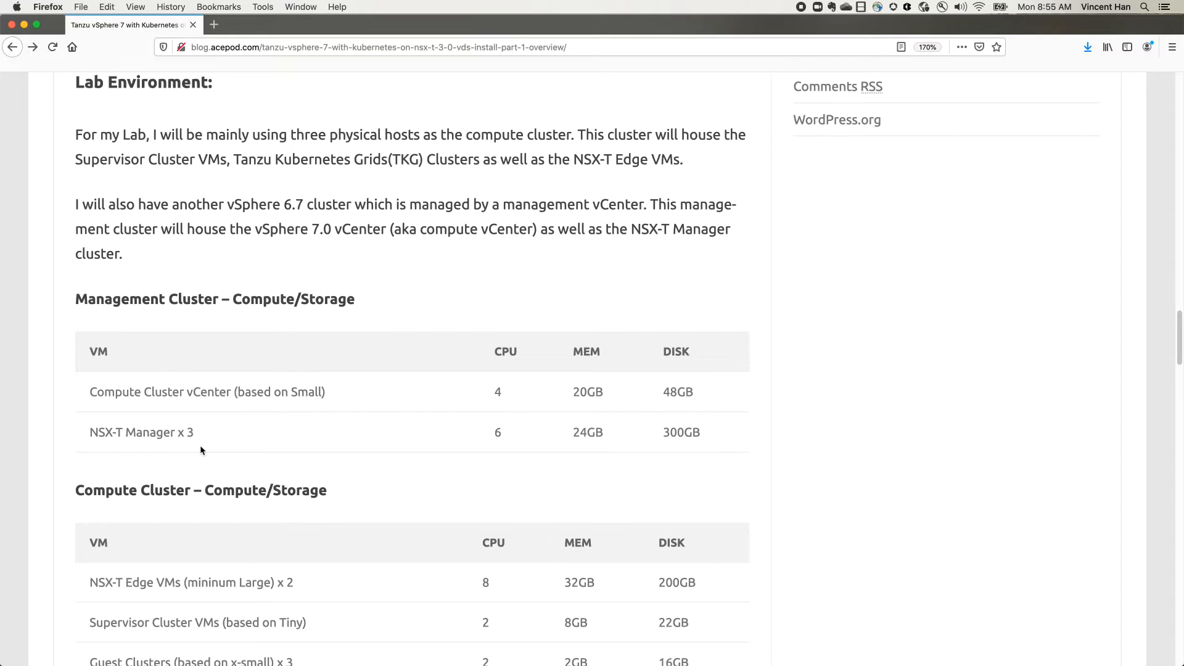
# Scroll from the compute cluster sizing table down to the Pod, Services and Ingress CIDR definitions
pyautogui.scroll(-3)
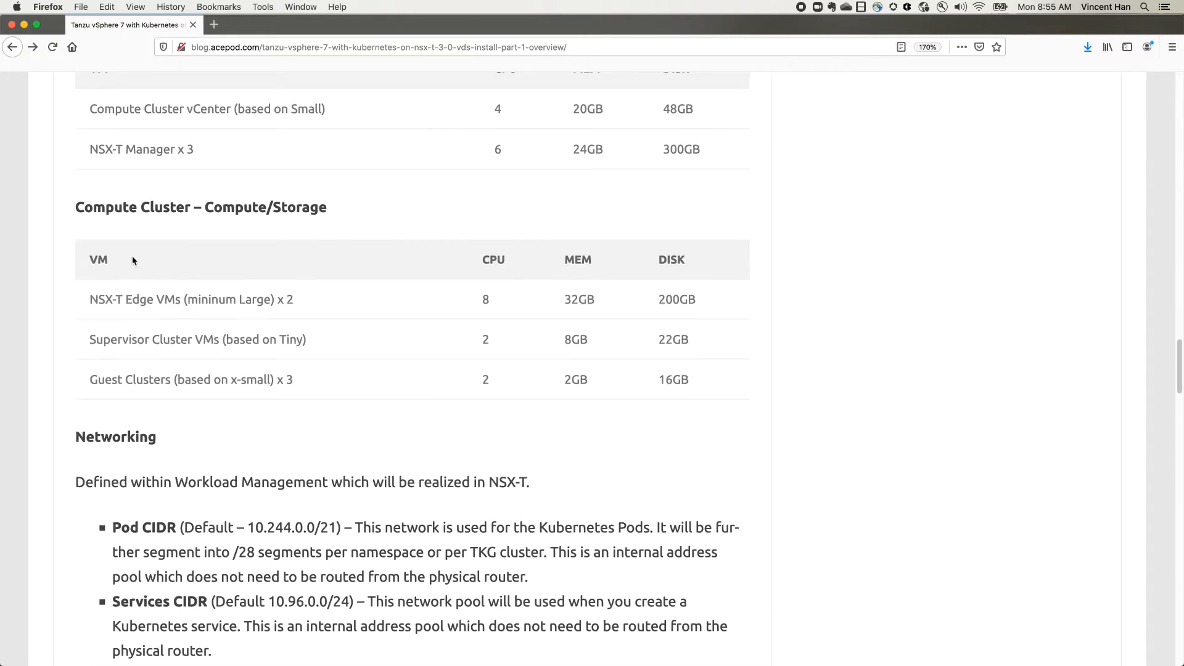
pyautogui.moveTo(195, 318)
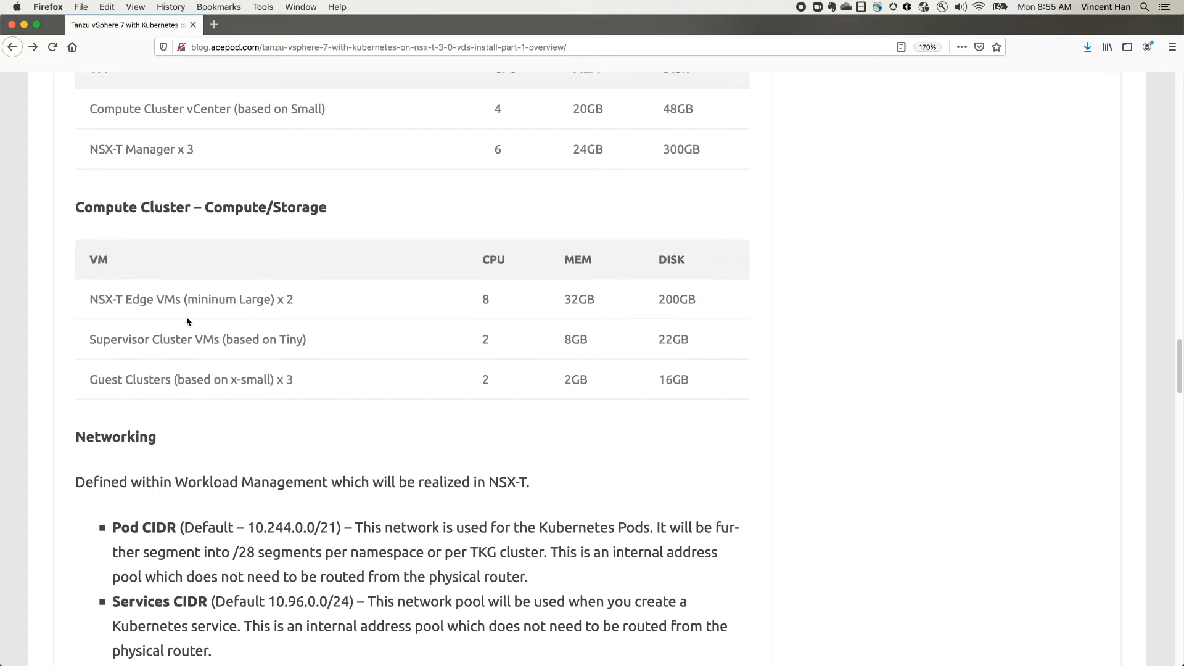
pyautogui.moveTo(210, 372)
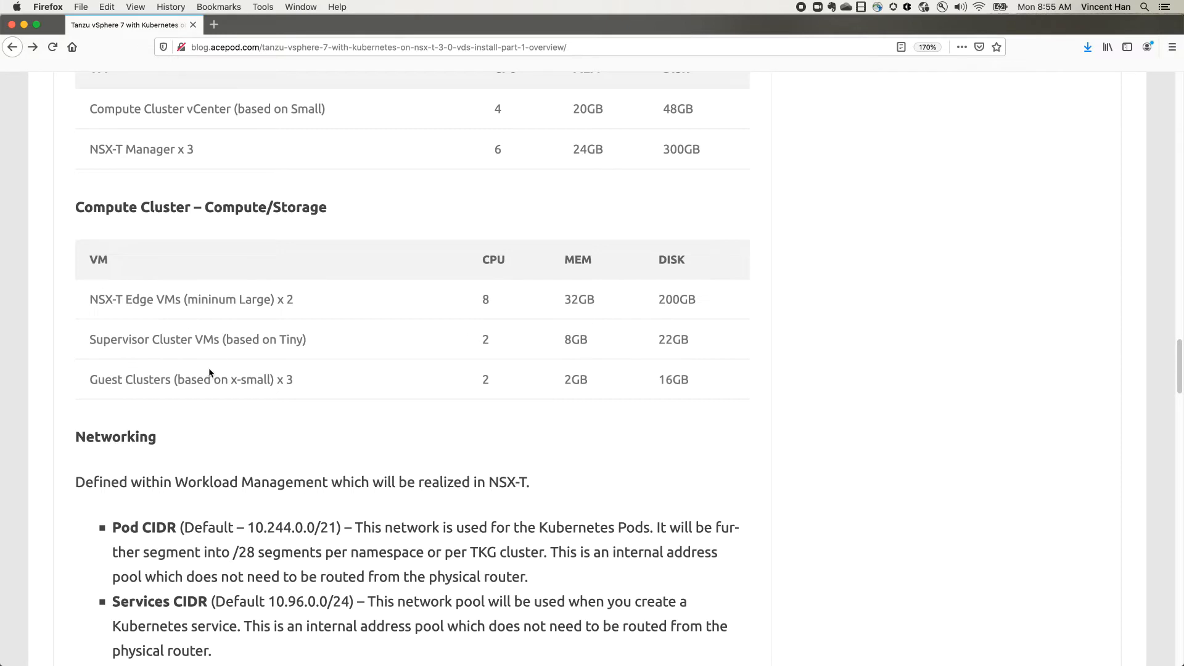
pyautogui.moveTo(221, 375)
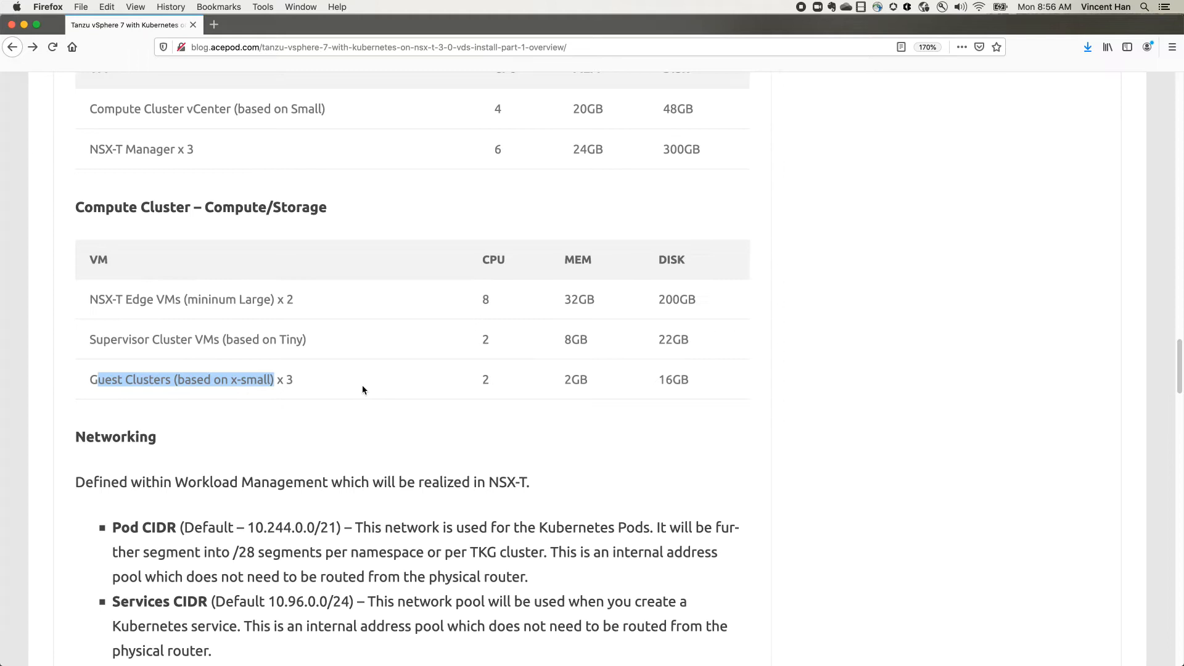
pyautogui.moveTo(349, 391)
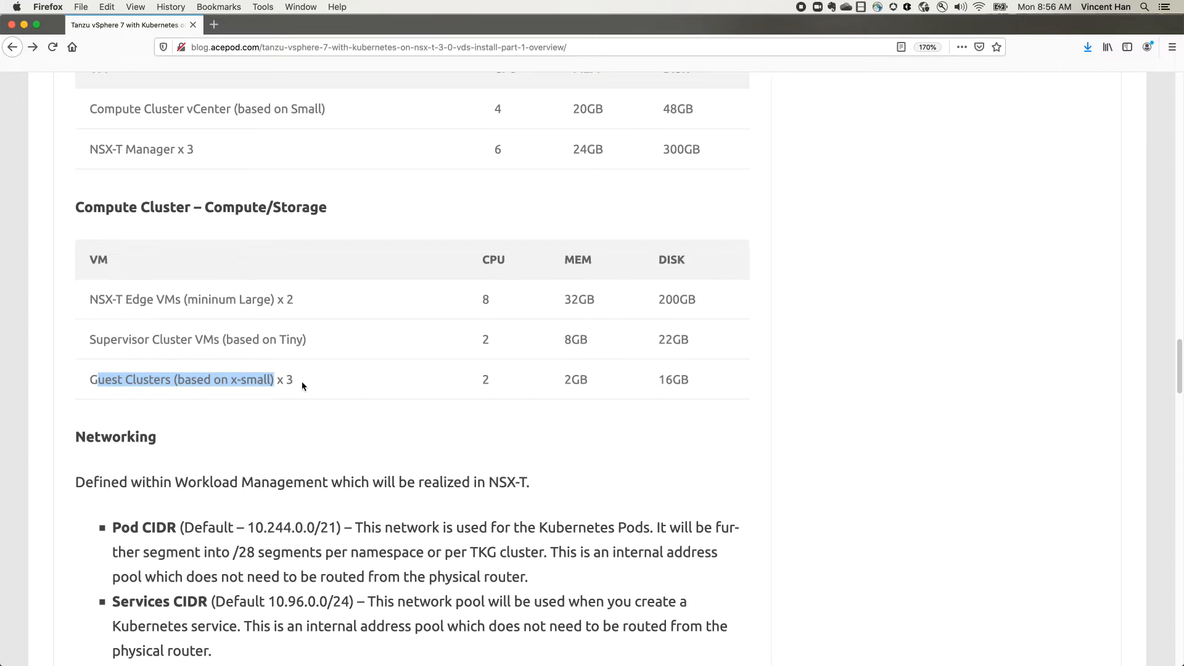
pyautogui.scroll(-3)
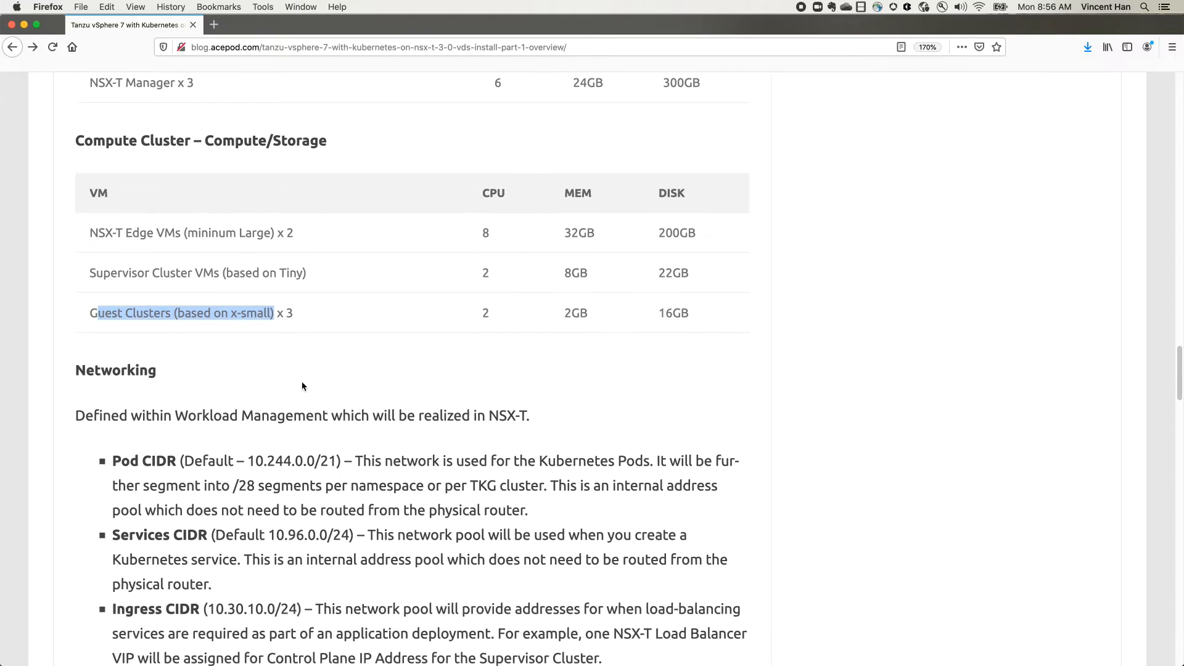
# Scroll through the Pod, Services, Ingress and Egress CIDR explanations to the logical network topology diagram
pyautogui.scroll(-3)
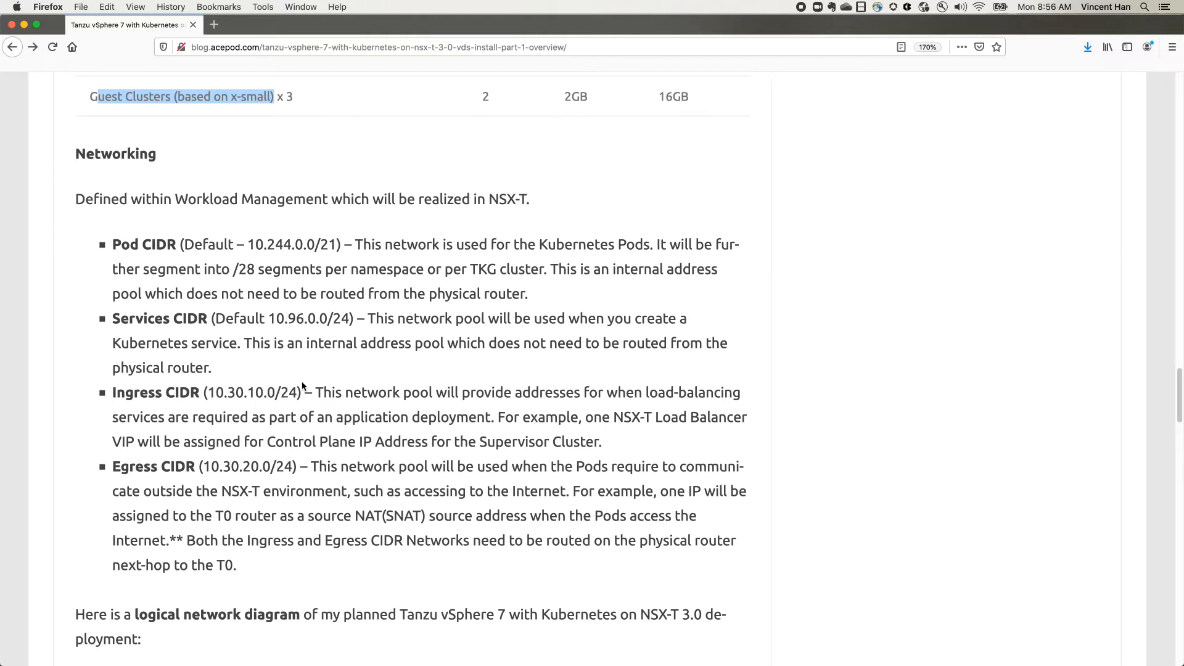
pyautogui.moveTo(151, 253)
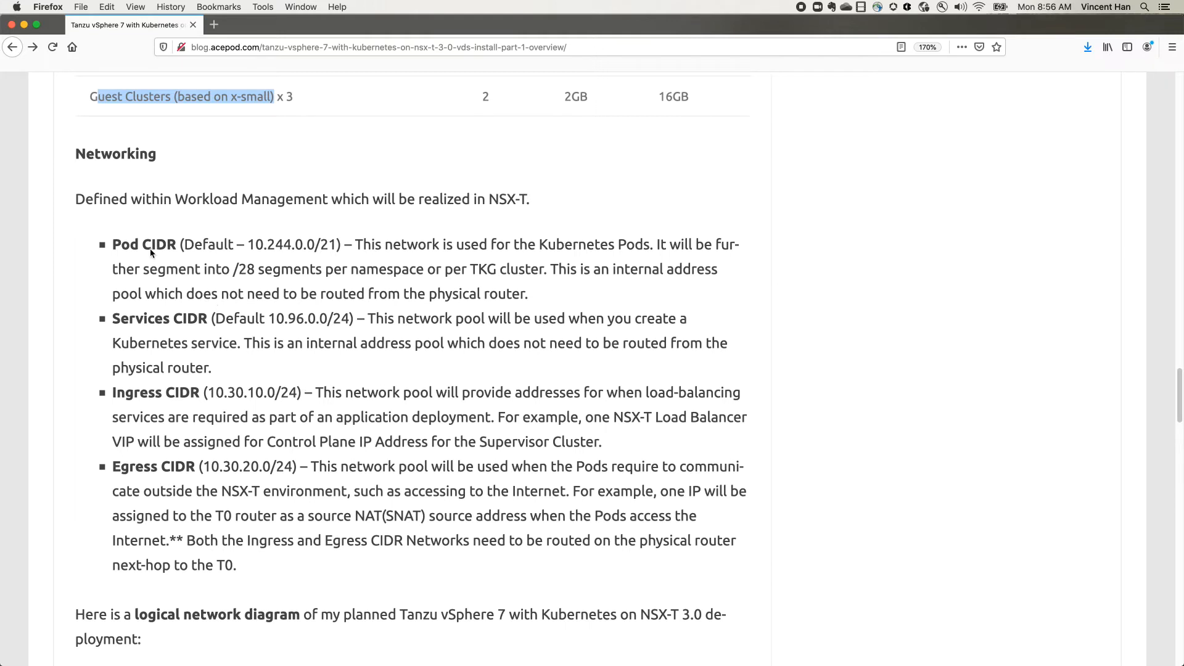
pyautogui.moveTo(236, 245)
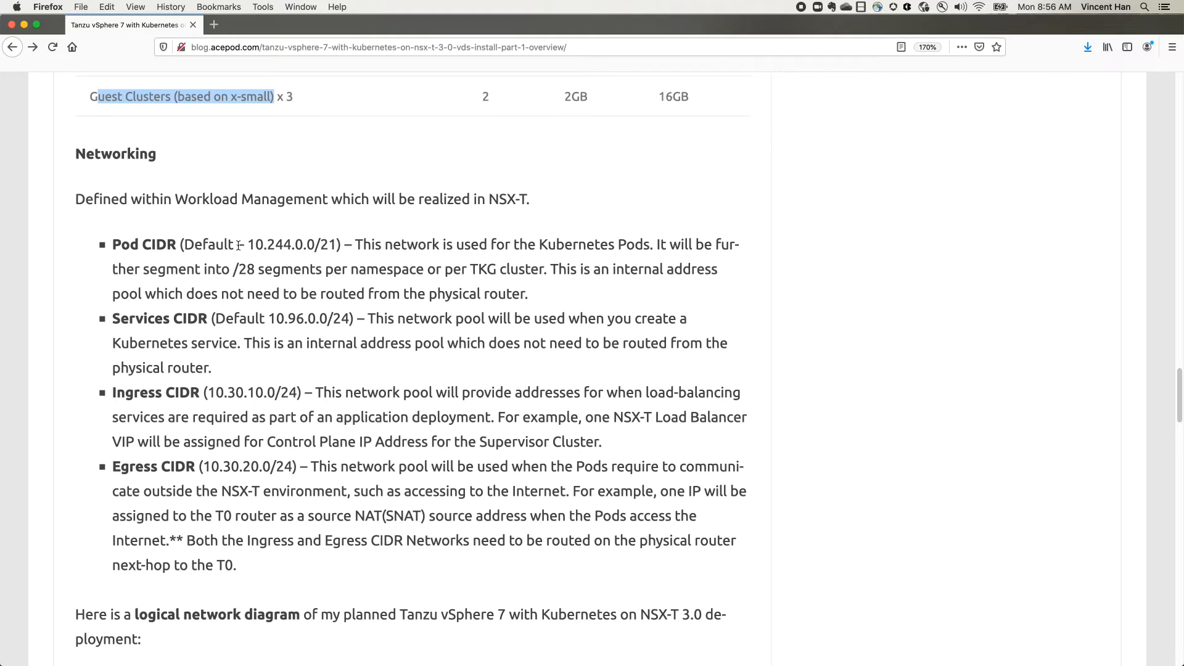
pyautogui.moveTo(240, 260)
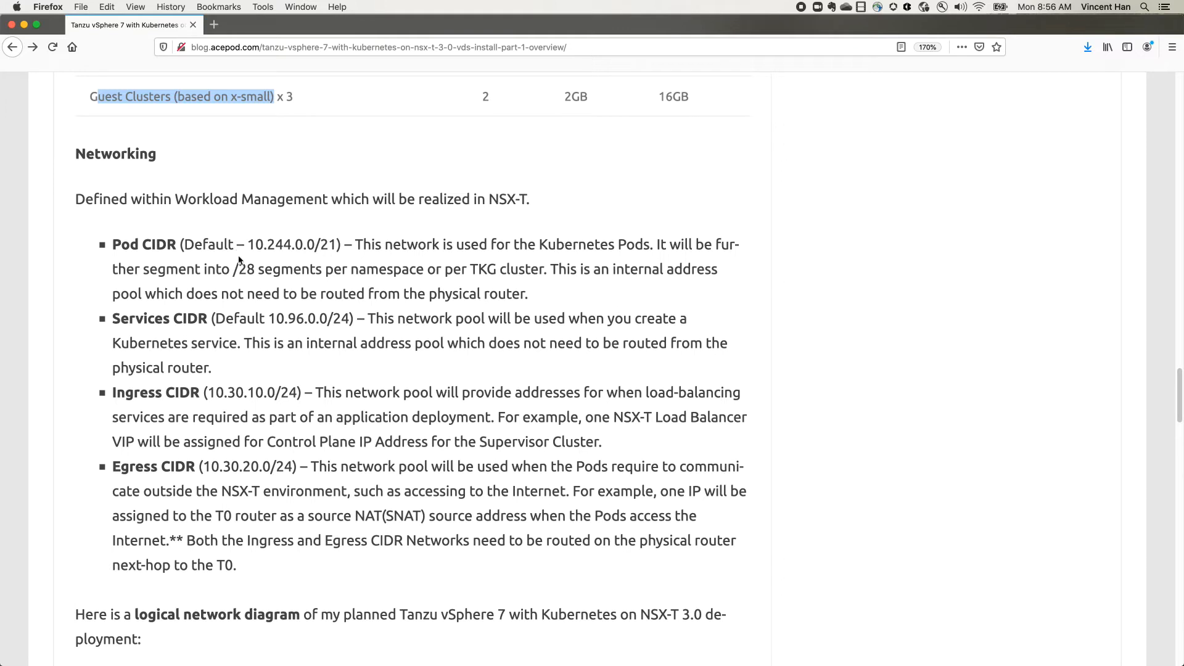
pyautogui.moveTo(238, 264)
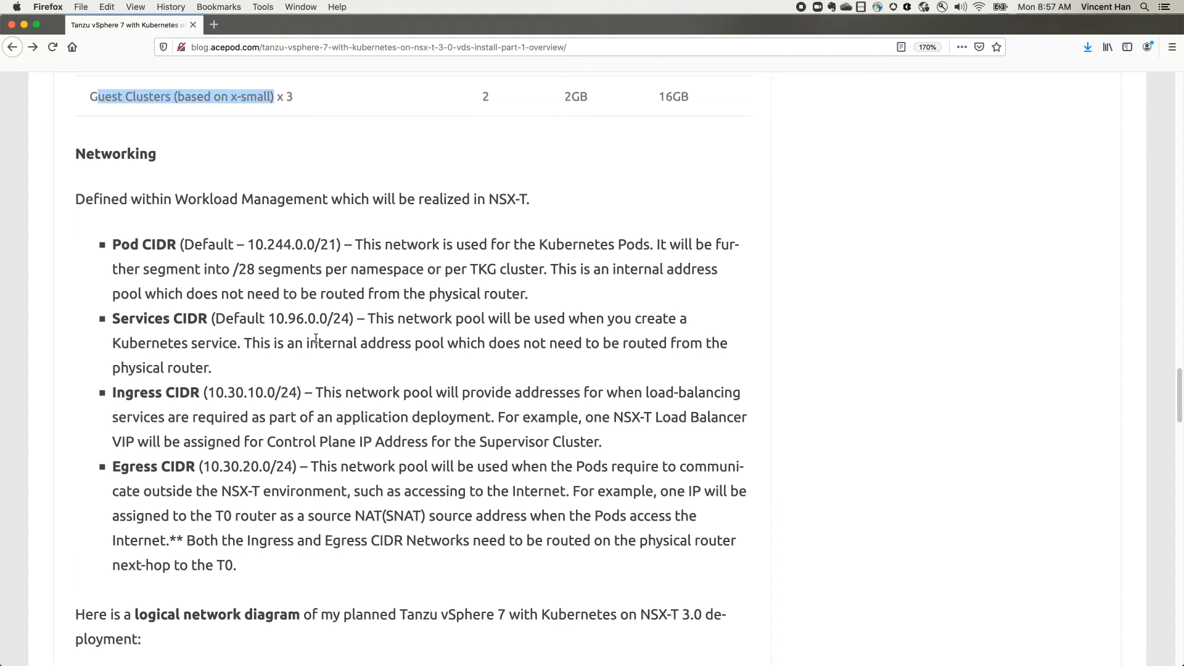
pyautogui.moveTo(295, 334)
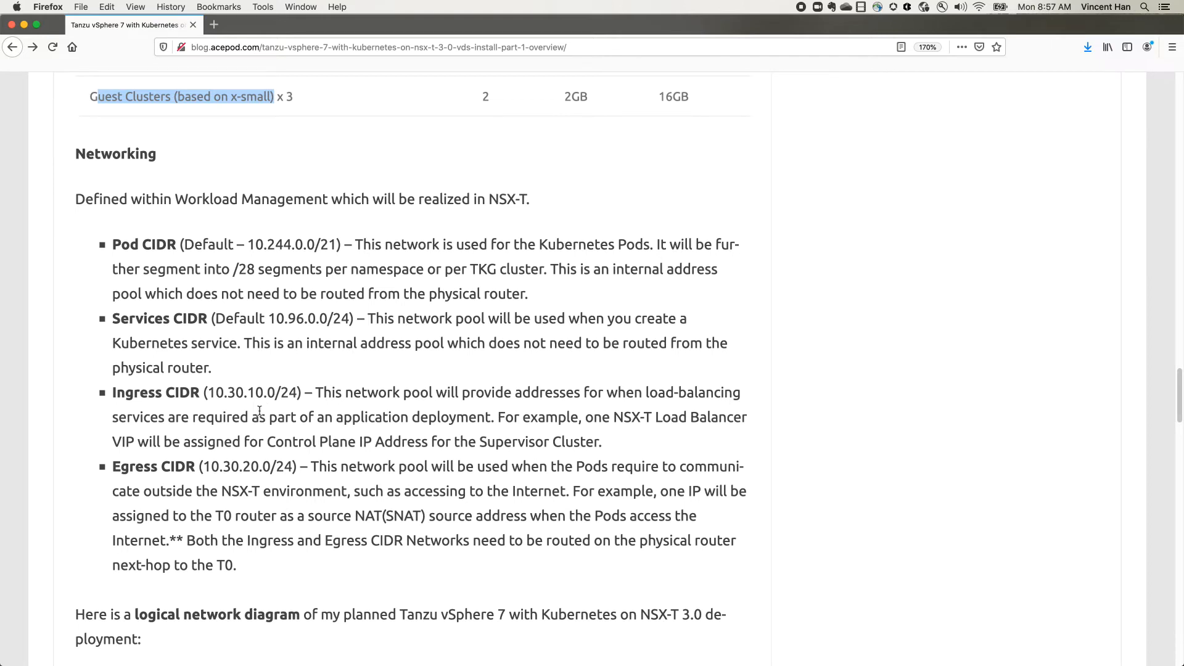
pyautogui.moveTo(261, 414)
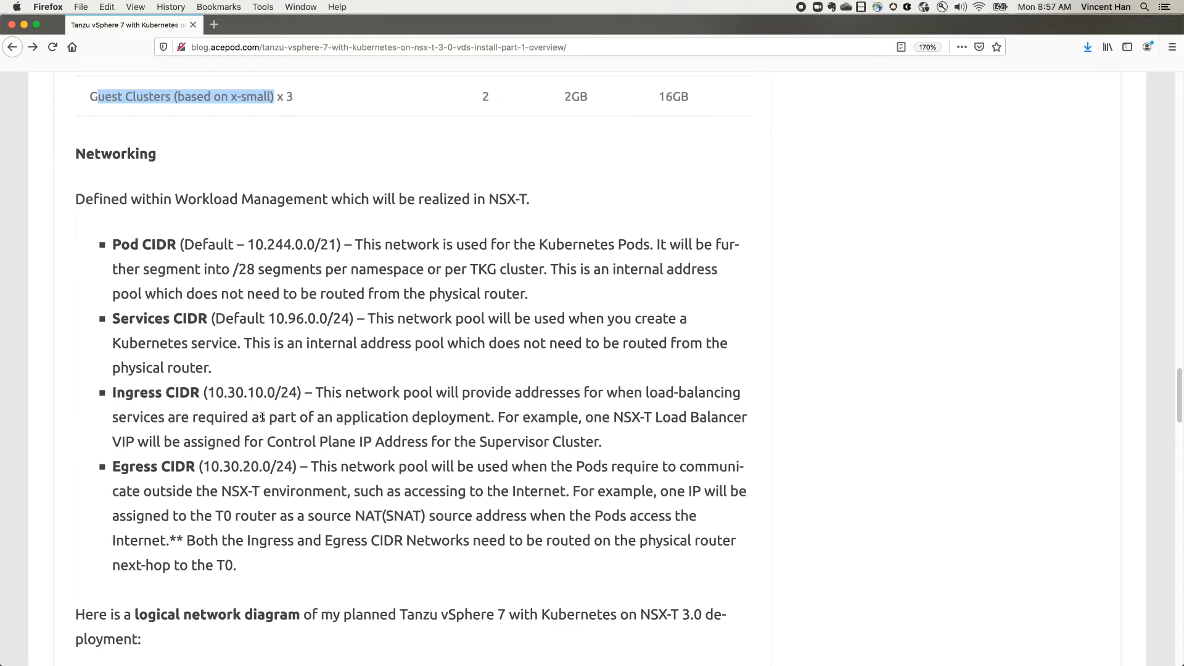
pyautogui.moveTo(267, 409)
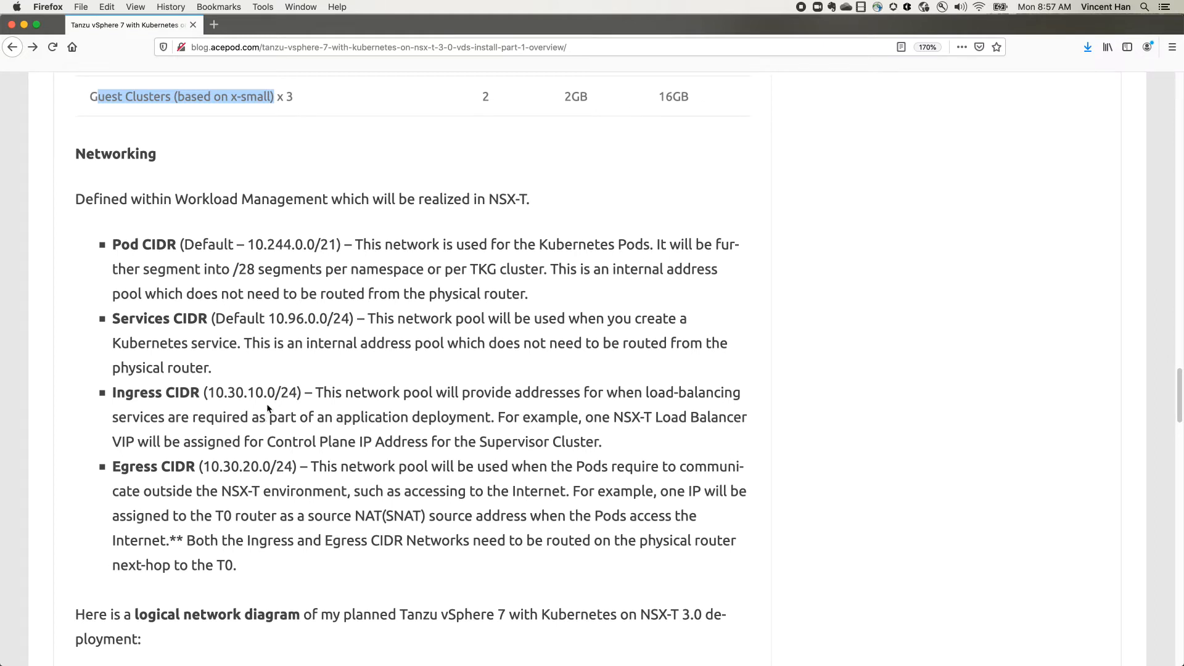
pyautogui.moveTo(303, 413)
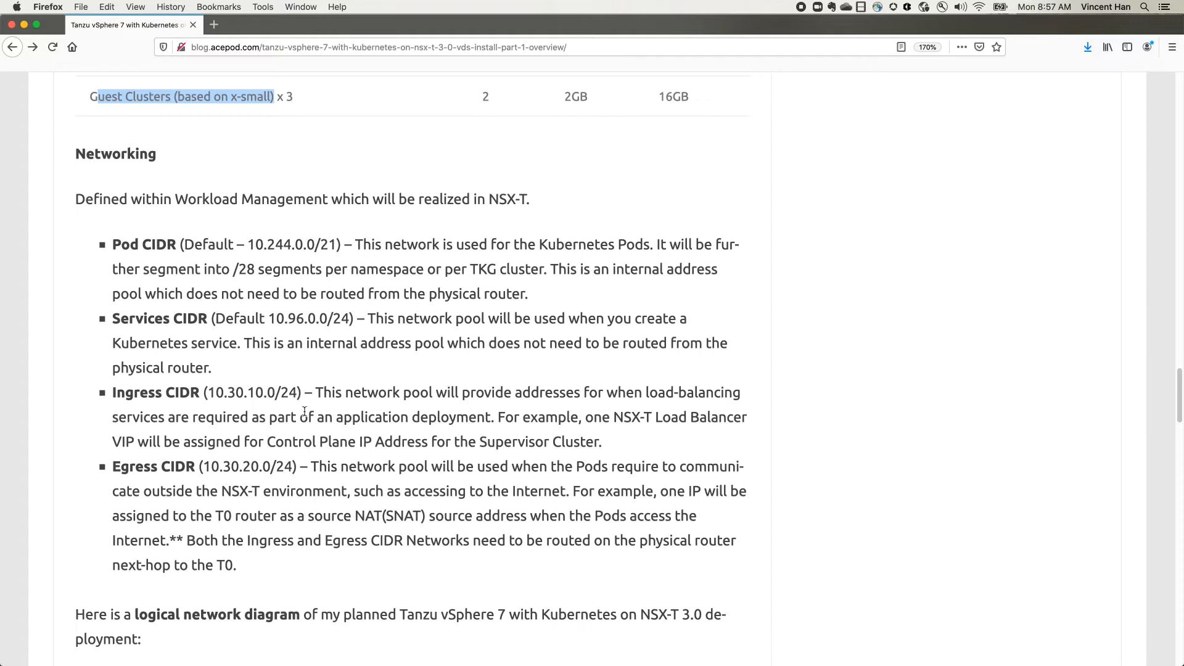
pyautogui.moveTo(301, 456)
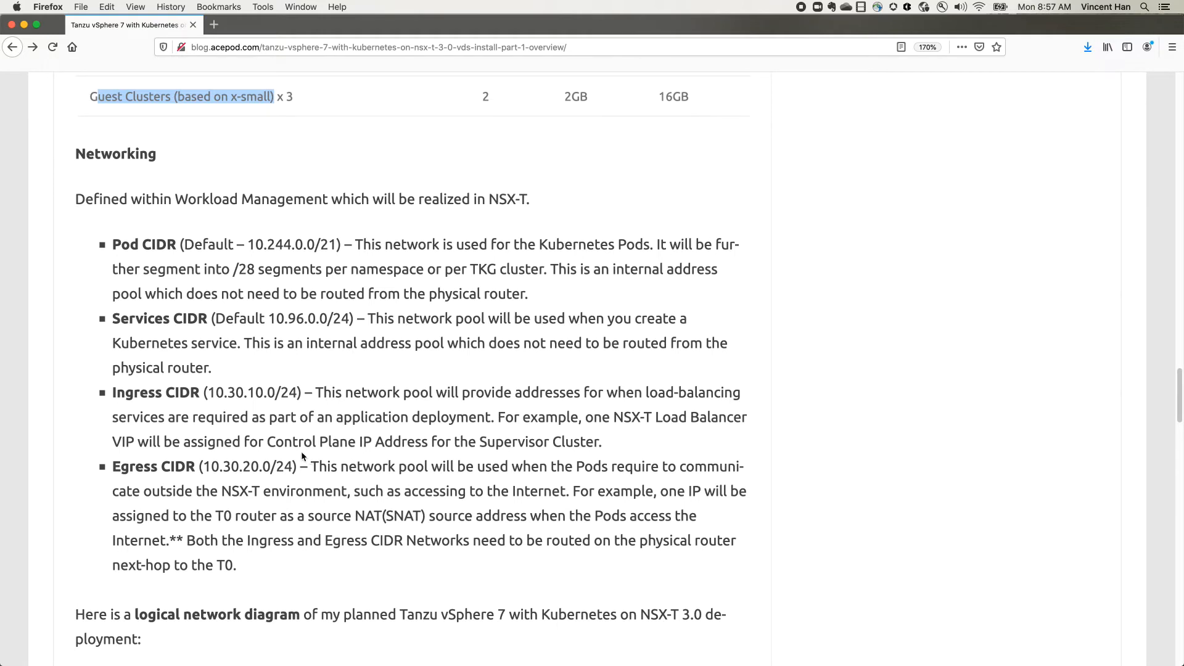
pyautogui.moveTo(307, 448)
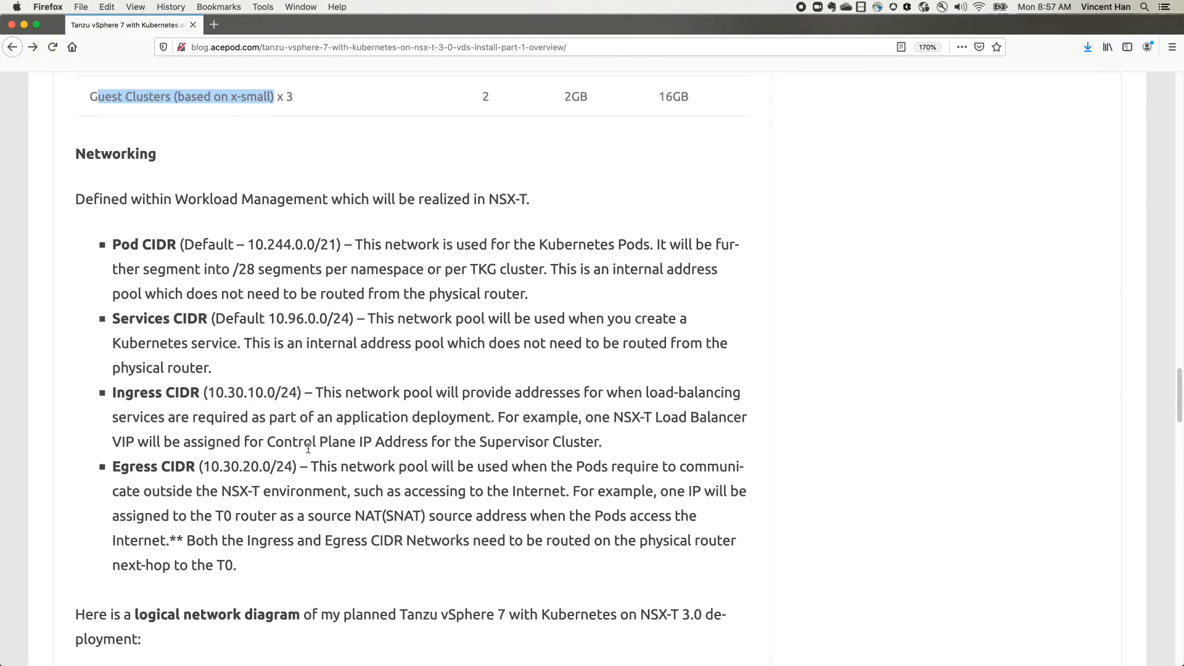
pyautogui.moveTo(217, 484)
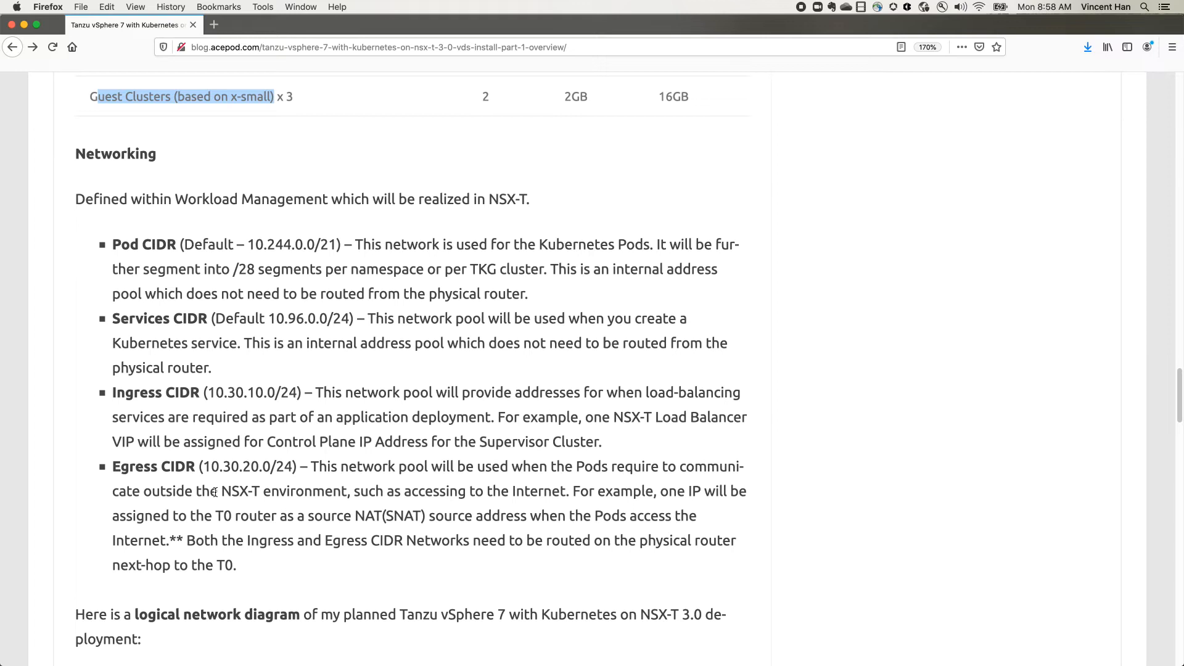
pyautogui.moveTo(213, 492)
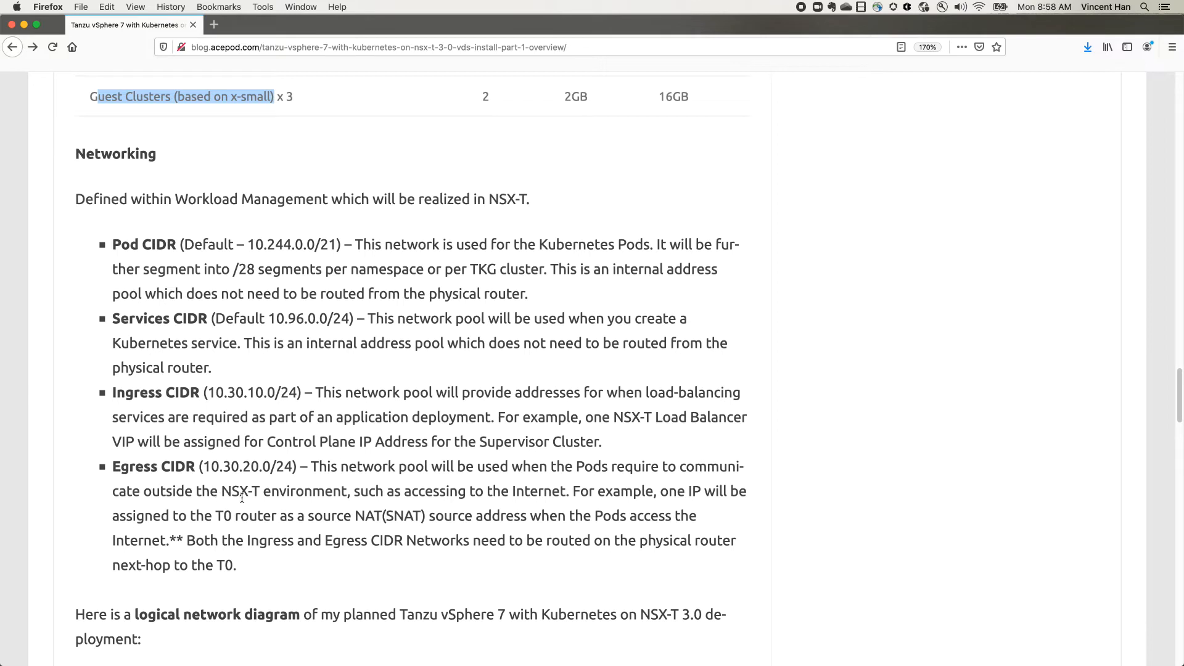
pyautogui.moveTo(518, 532)
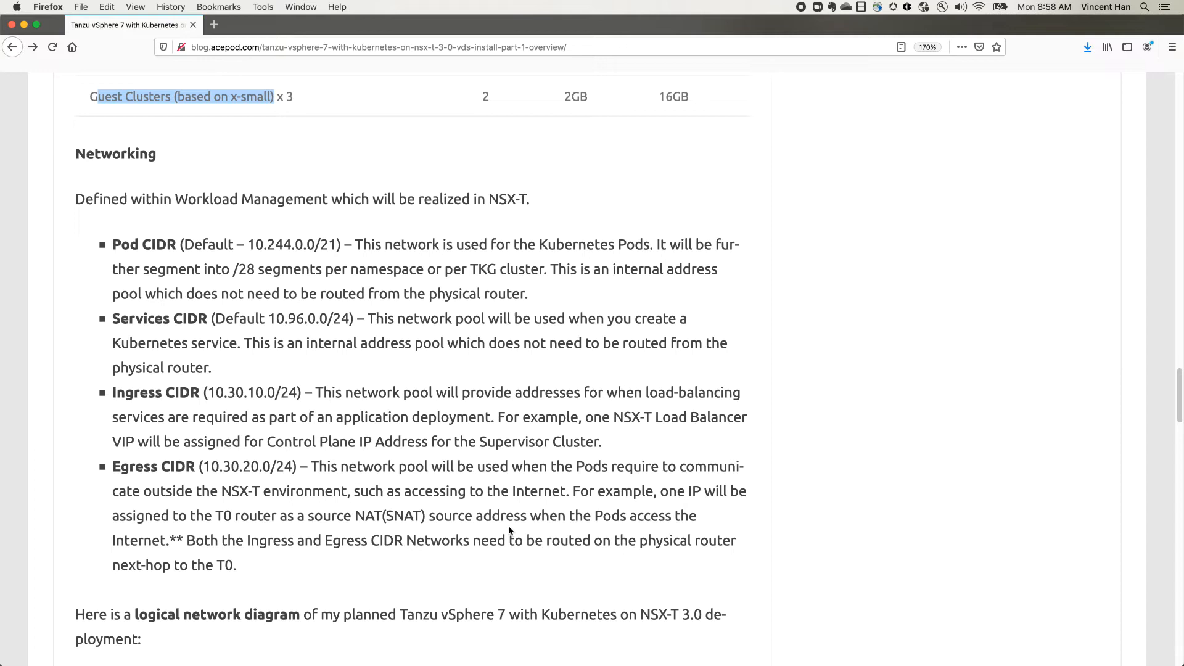
pyautogui.moveTo(502, 530)
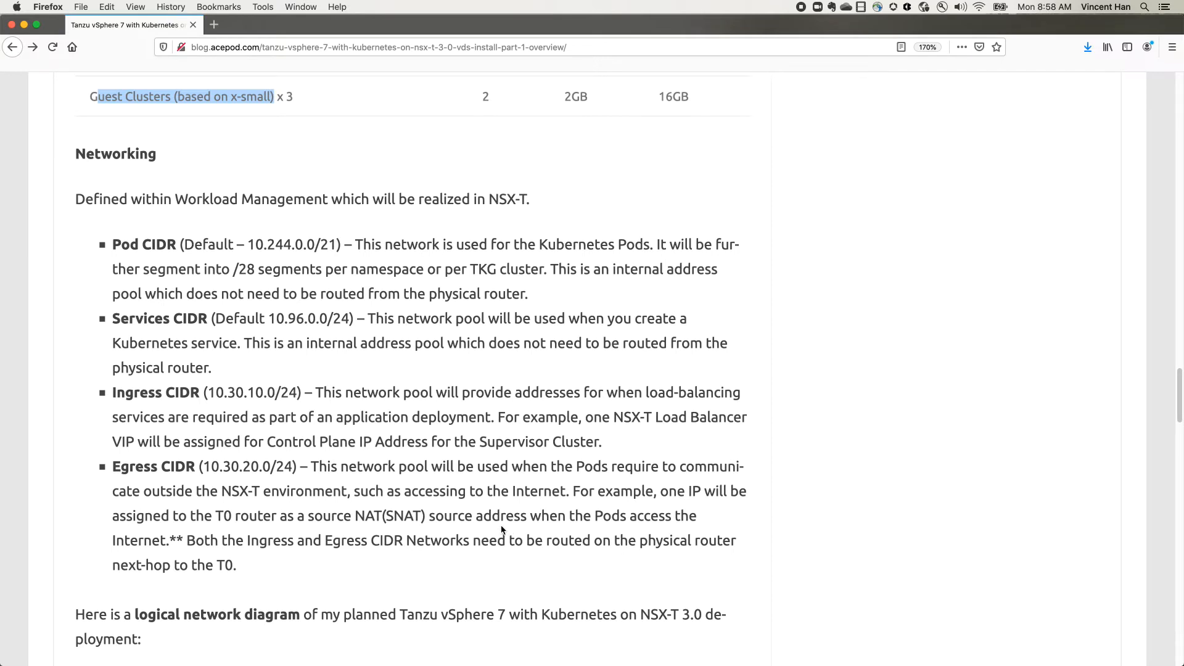
pyautogui.moveTo(159, 459)
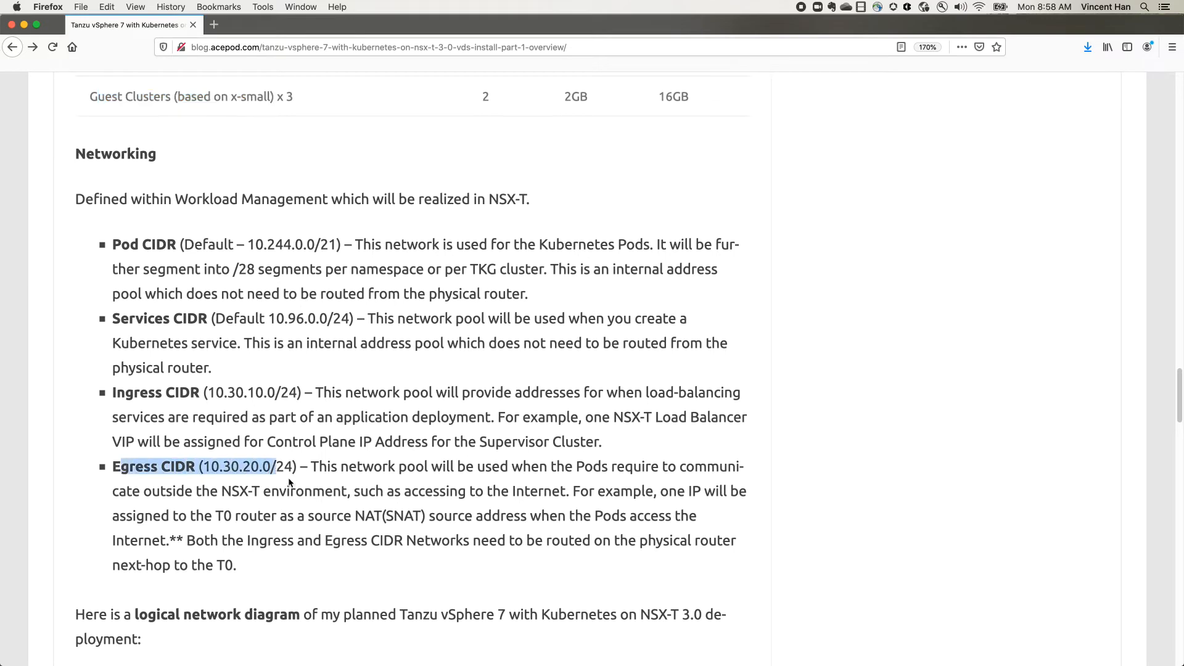
pyautogui.scroll(-3)
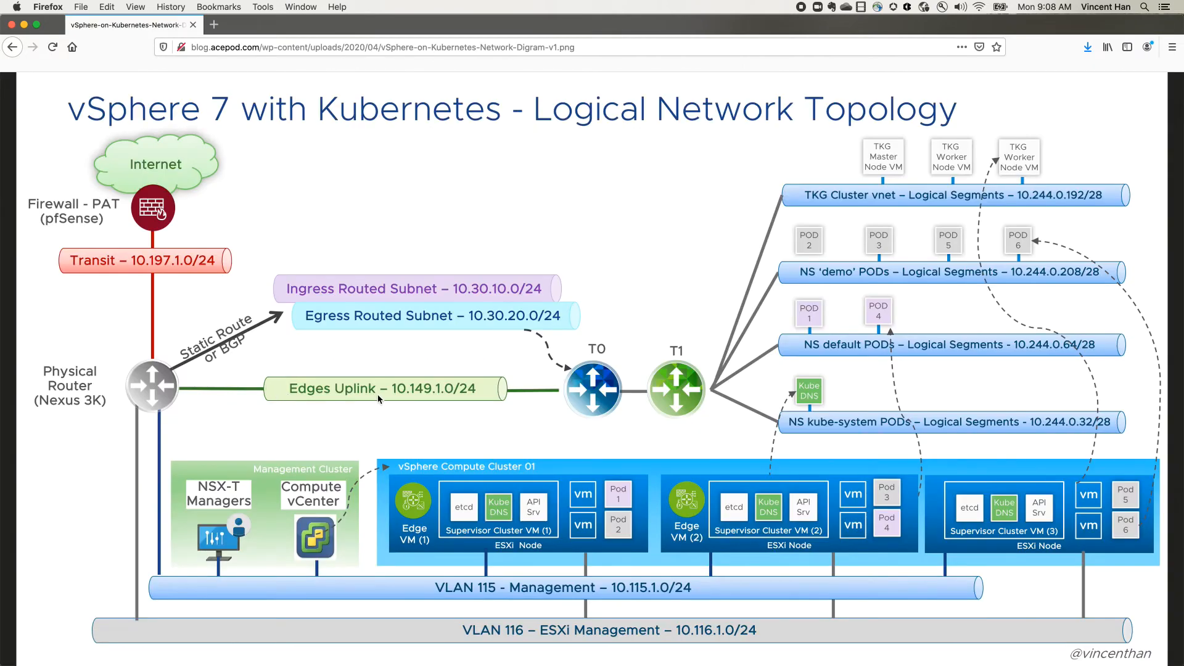
pyautogui.moveTo(570, 380)
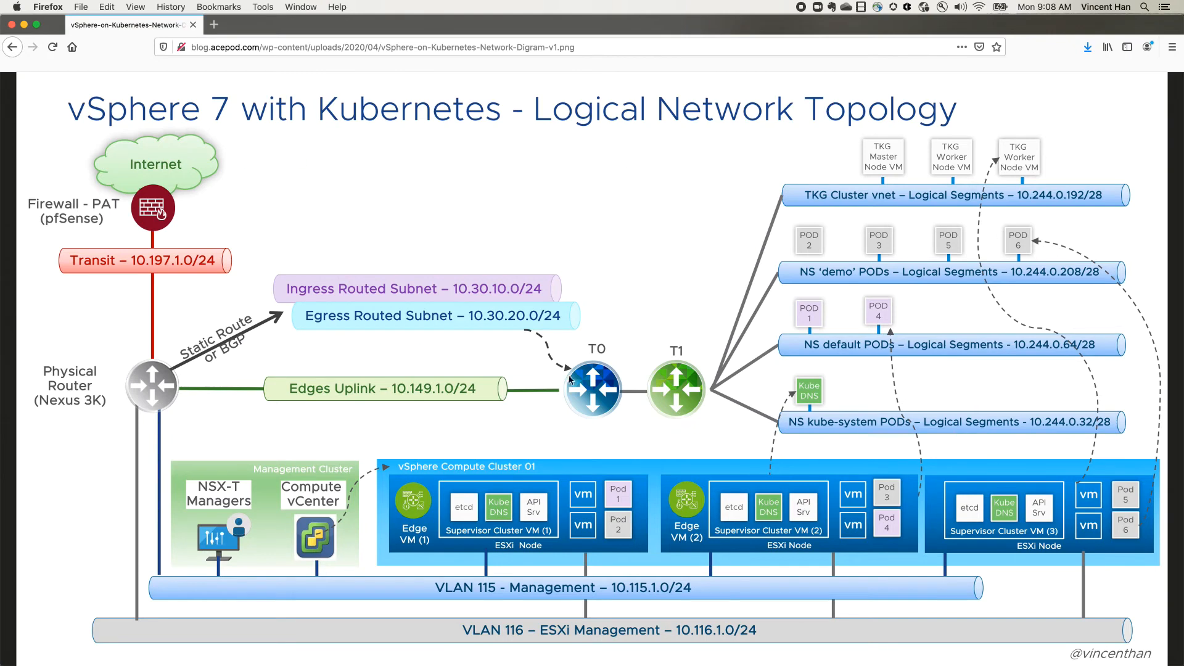
pyautogui.moveTo(185, 516)
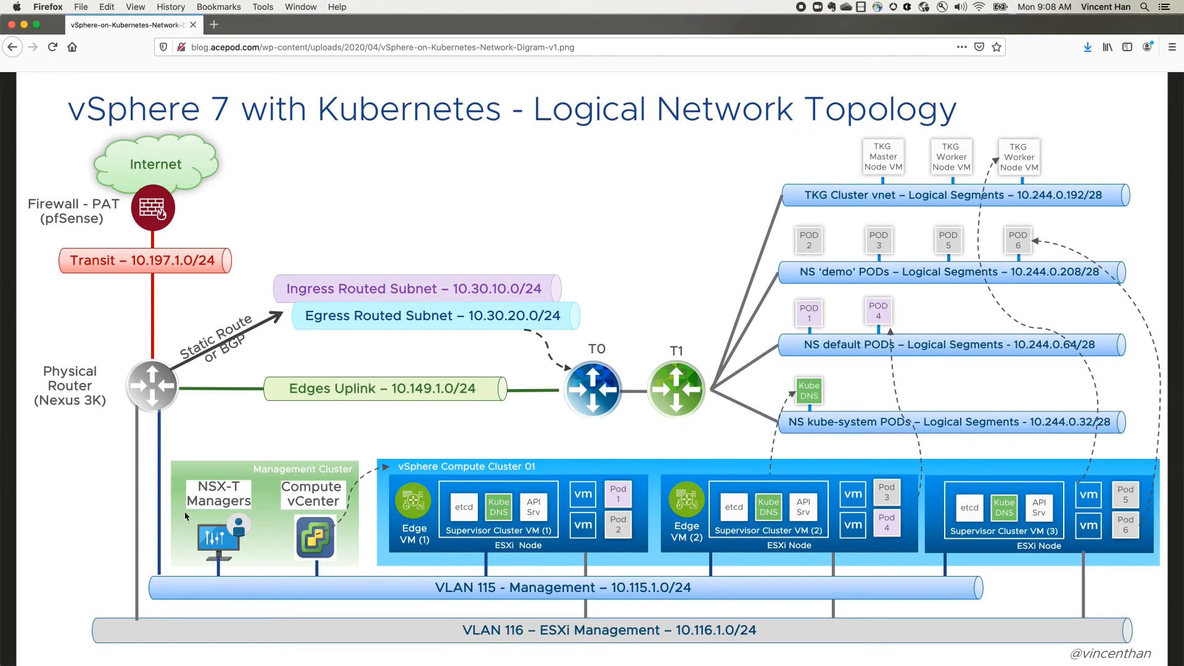
pyautogui.moveTo(879, 441)
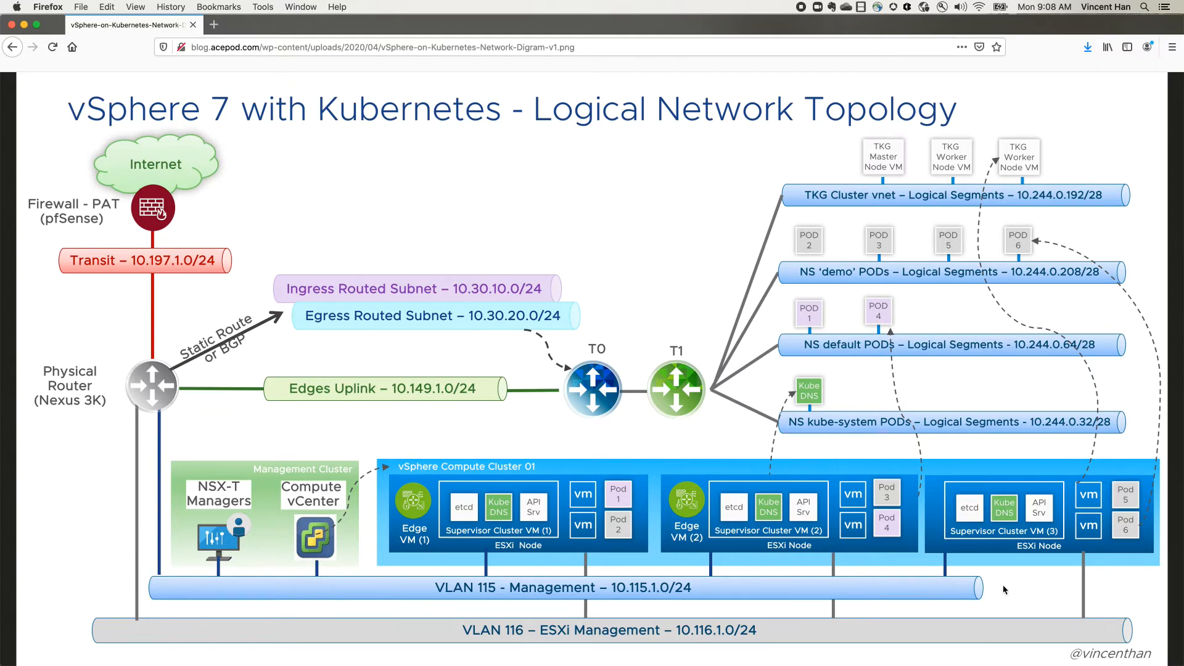
pyautogui.moveTo(529, 556)
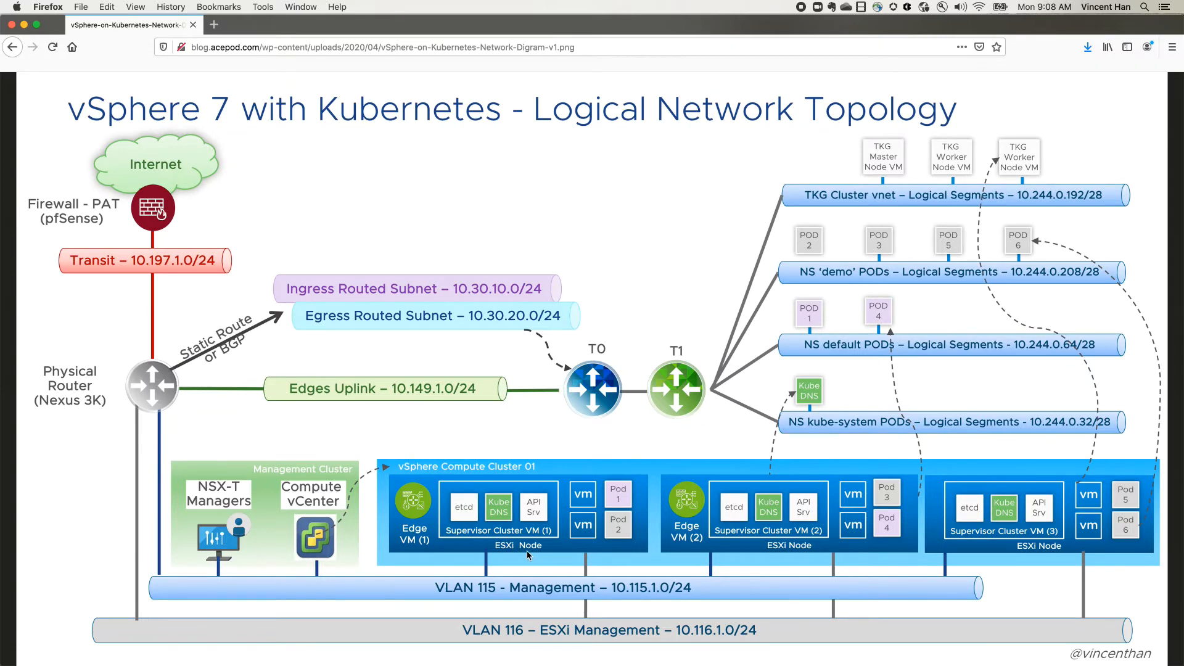
pyautogui.moveTo(981, 556)
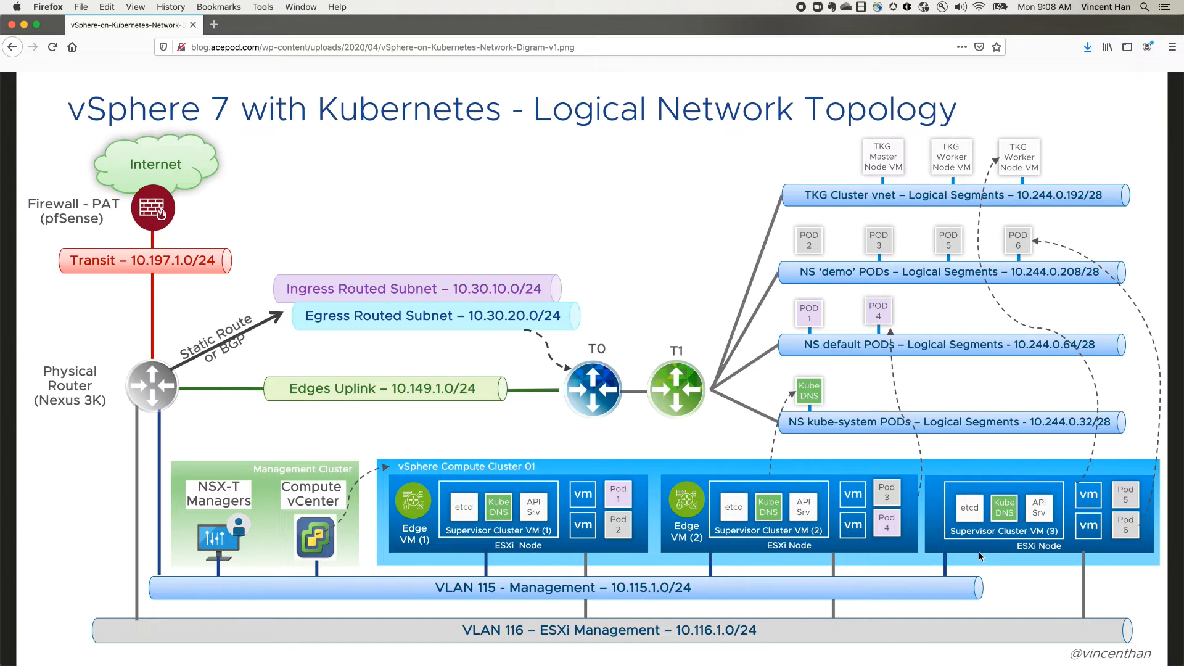
pyautogui.moveTo(412, 506)
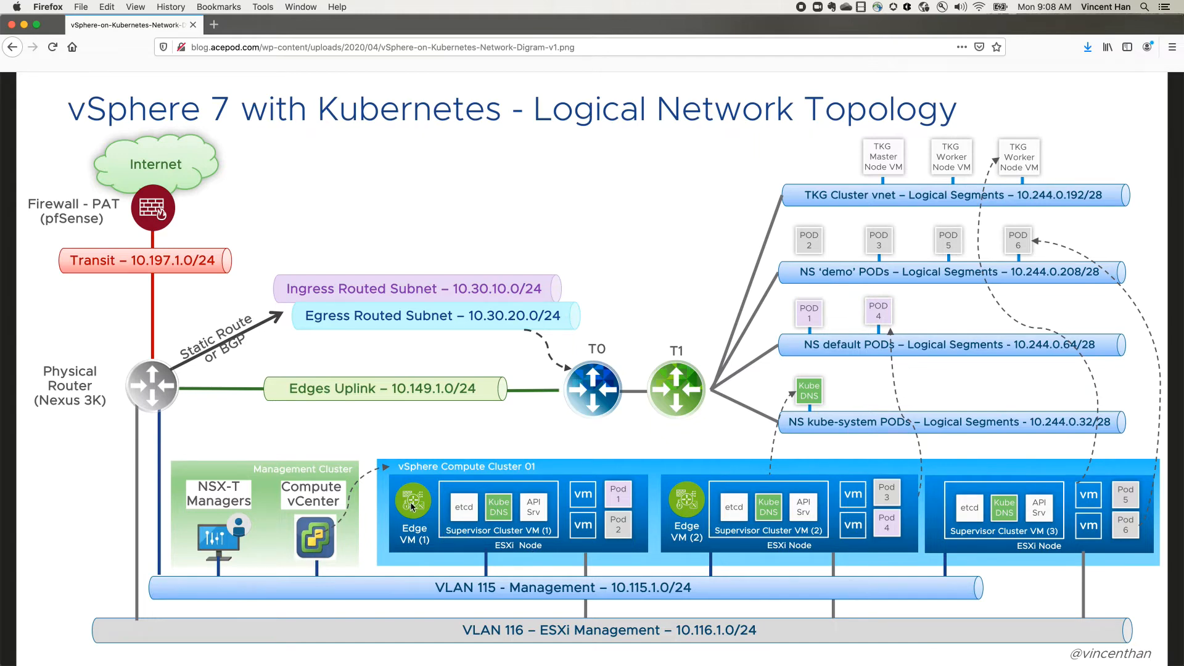
pyautogui.moveTo(705, 520)
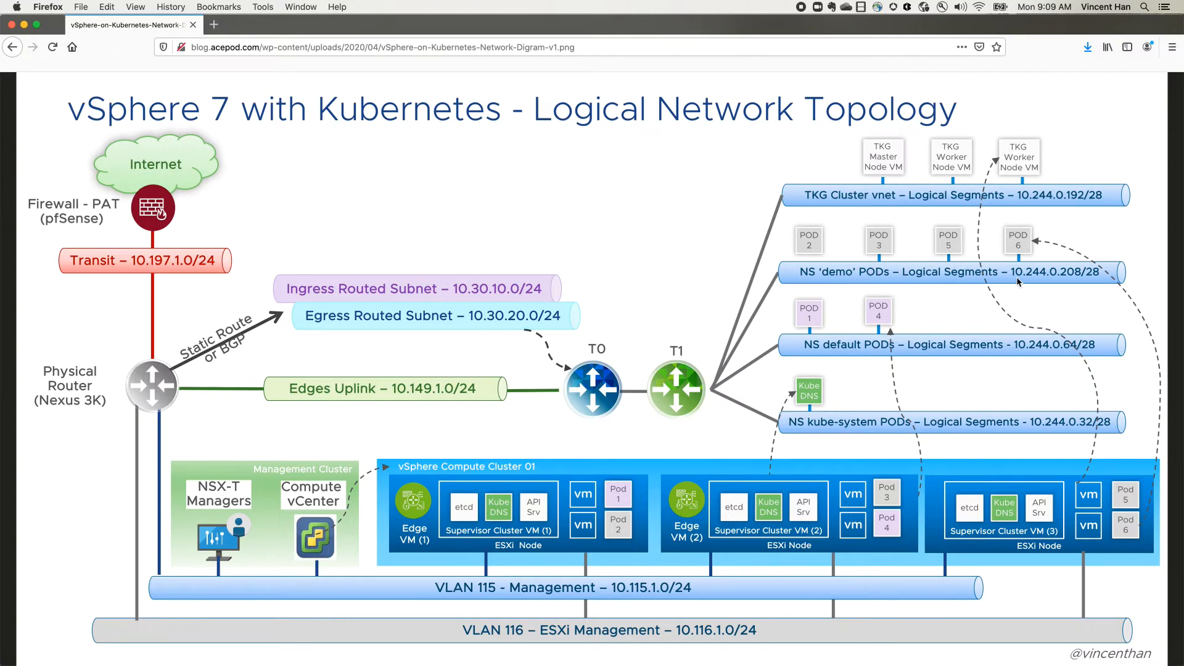
pyautogui.moveTo(1044, 288)
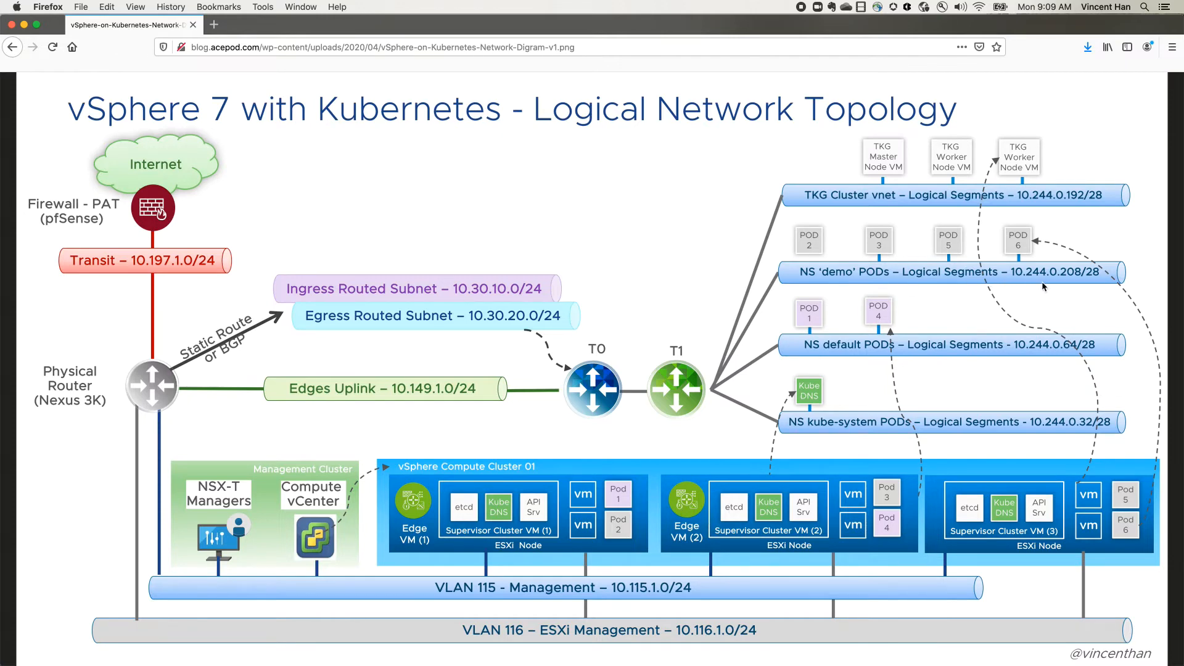
pyautogui.moveTo(1046, 285)
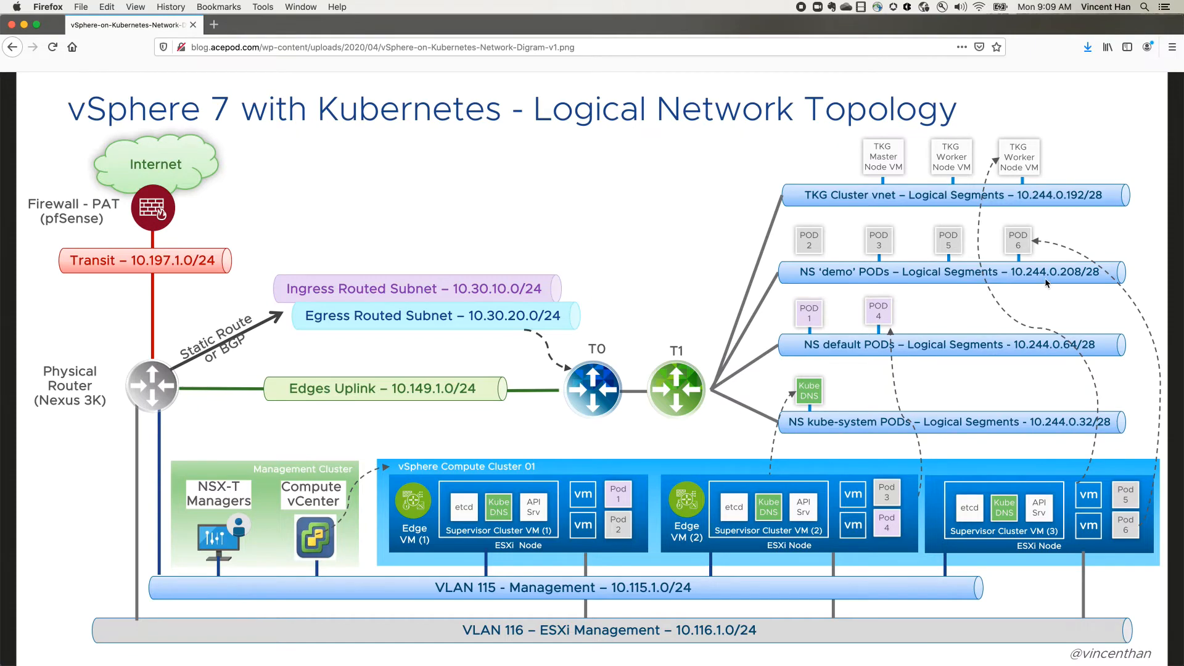
pyautogui.moveTo(6, 68)
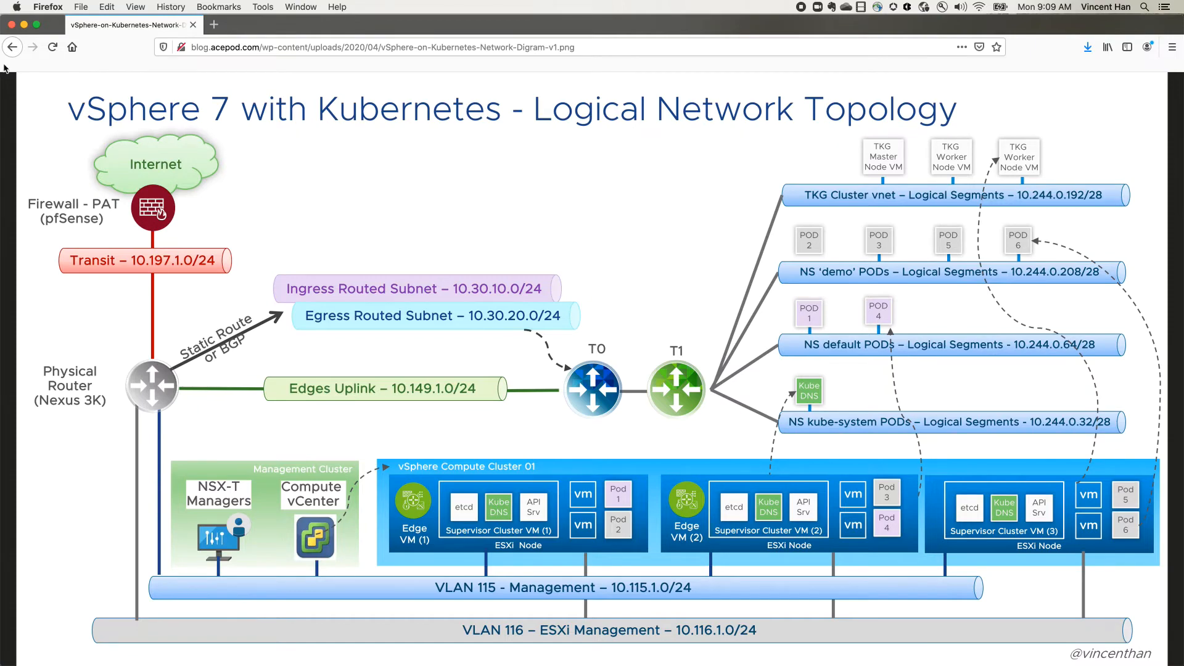
# Go Back from the full-size logical topology diagram to the post's Networking CIDR definitions
pyautogui.click(13, 47)
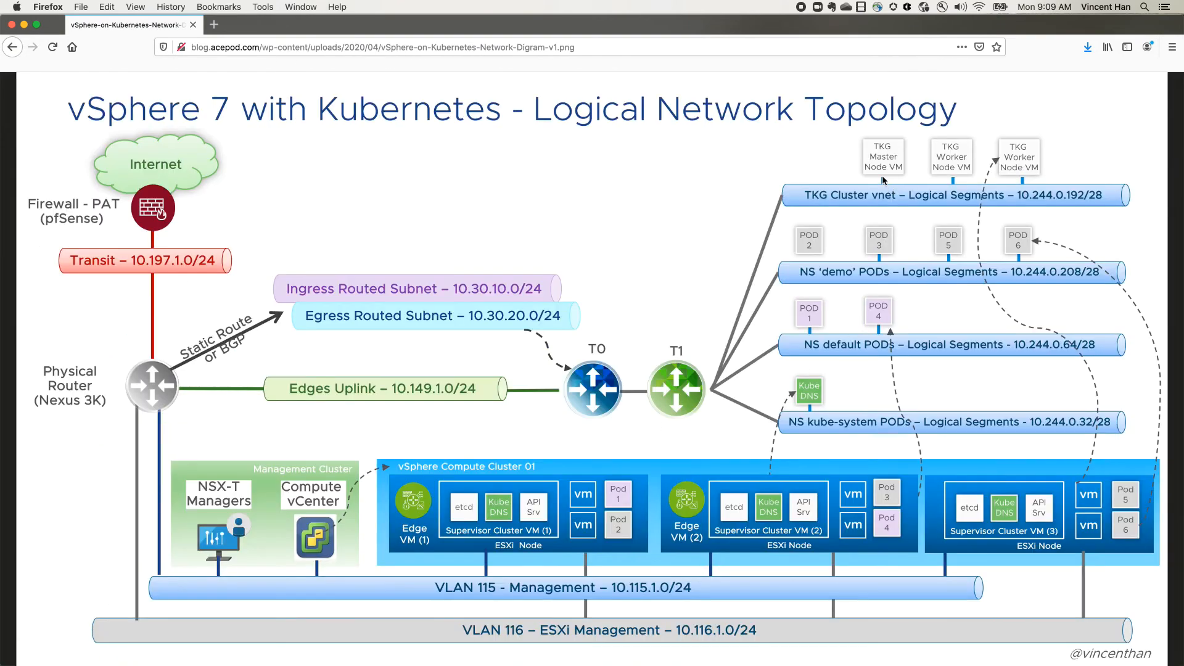
pyautogui.moveTo(1114, 214)
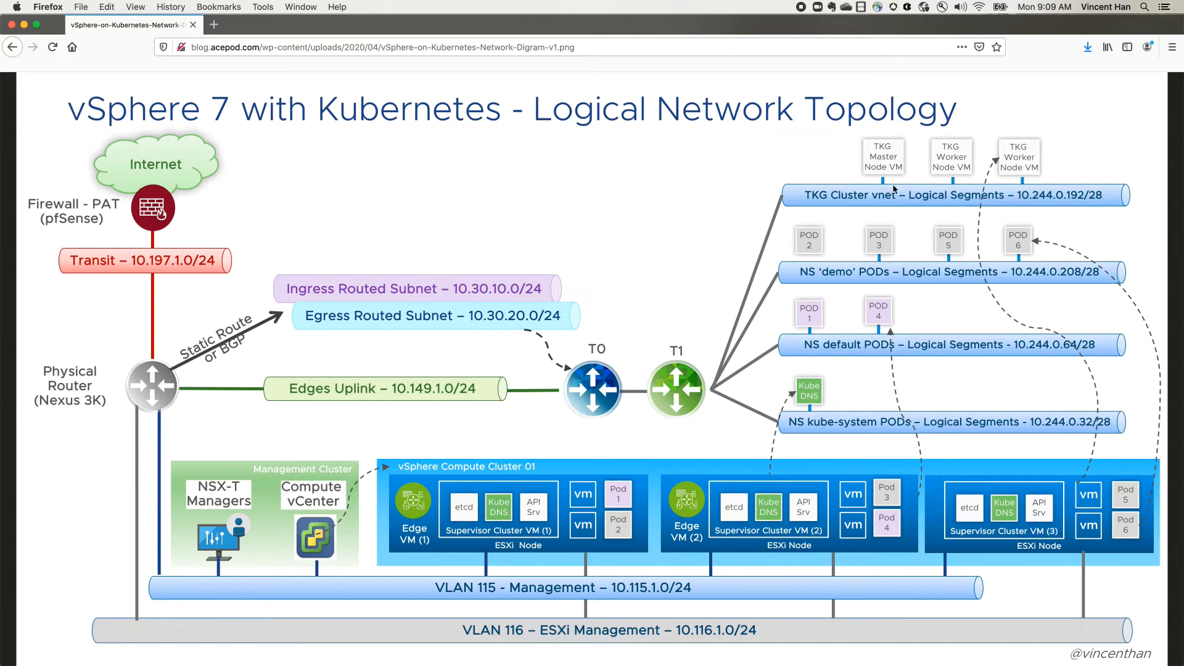
pyautogui.moveTo(1106, 193)
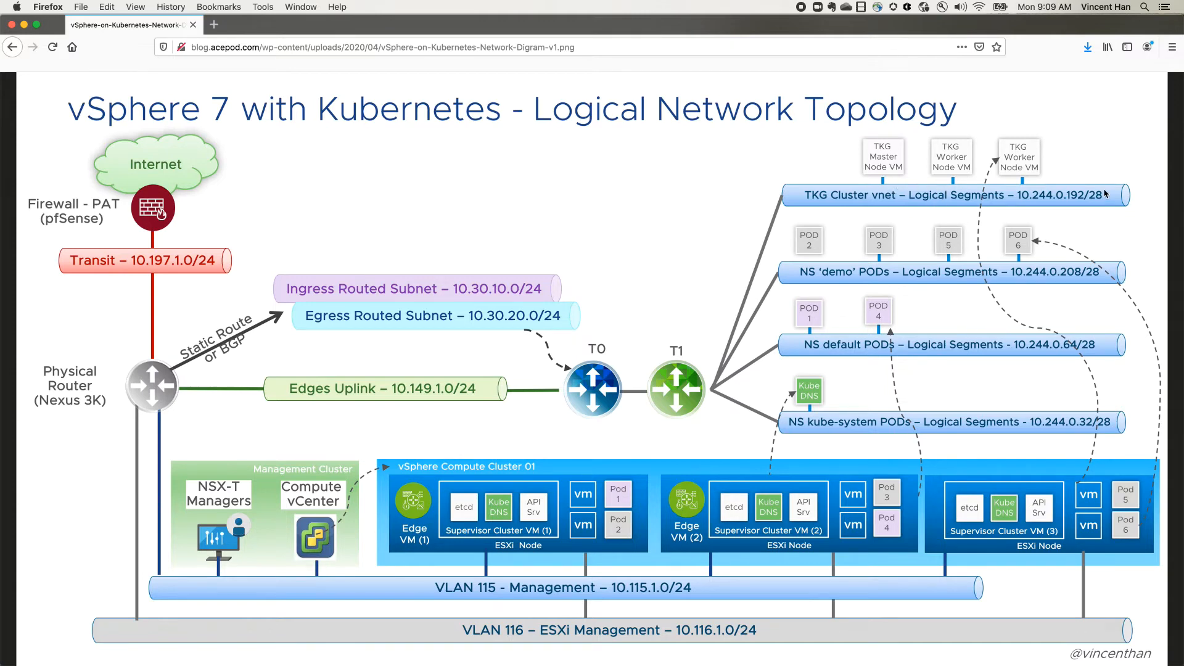
pyautogui.moveTo(858, 244)
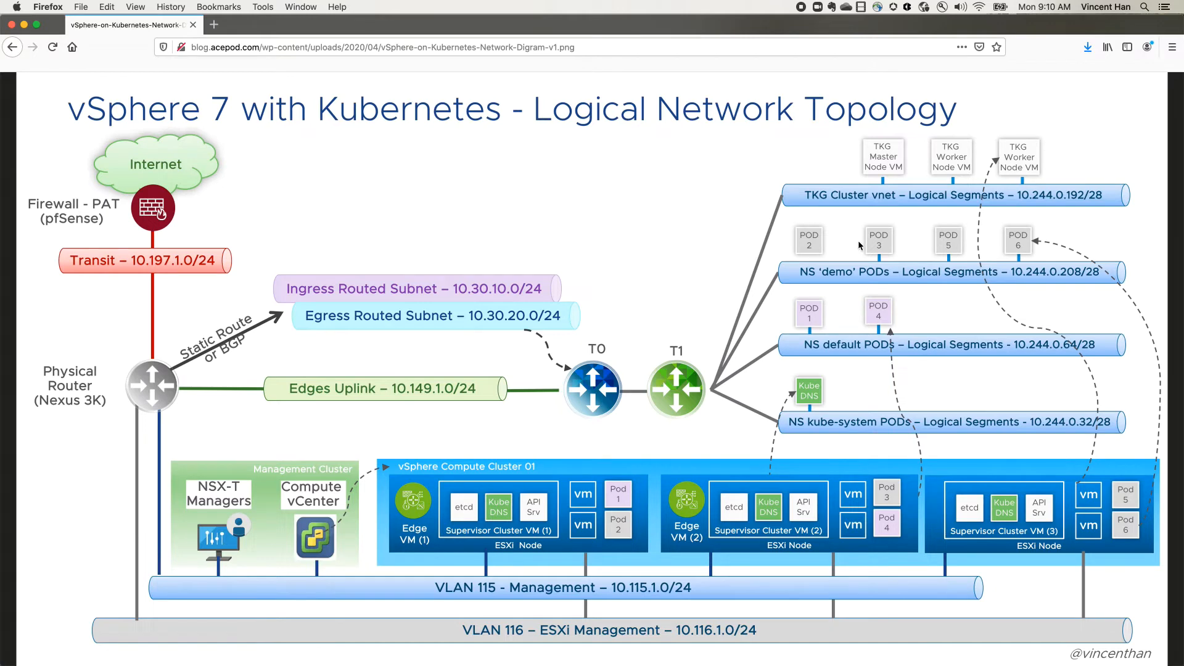
pyautogui.moveTo(830, 249)
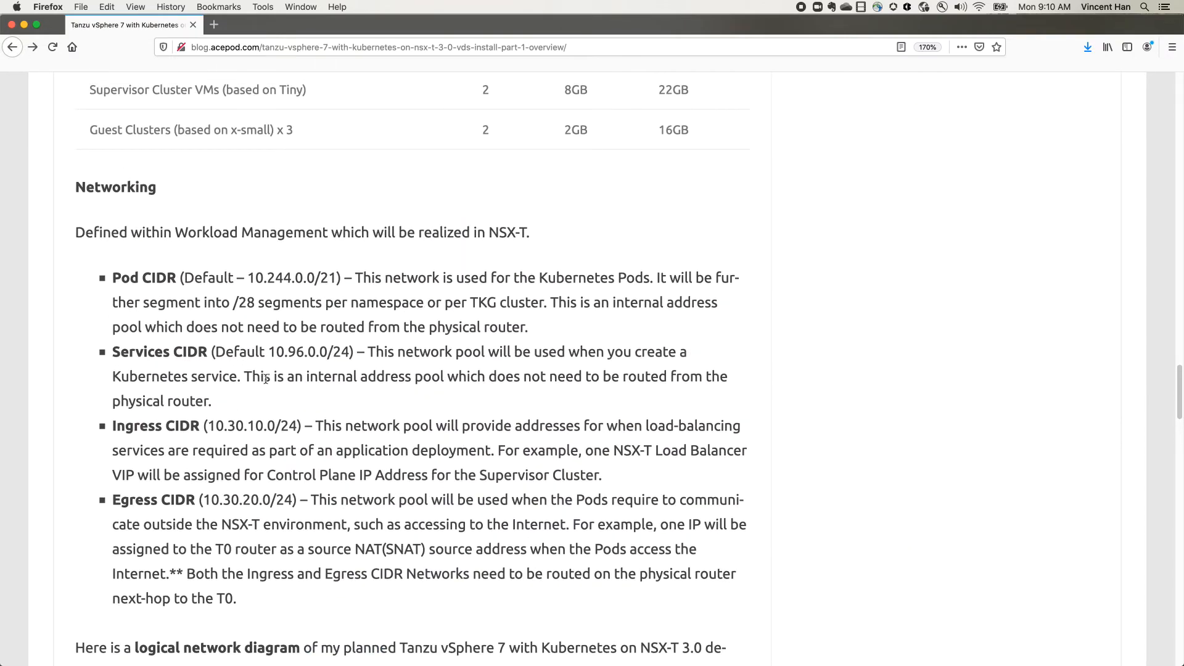
pyautogui.scroll(-3)
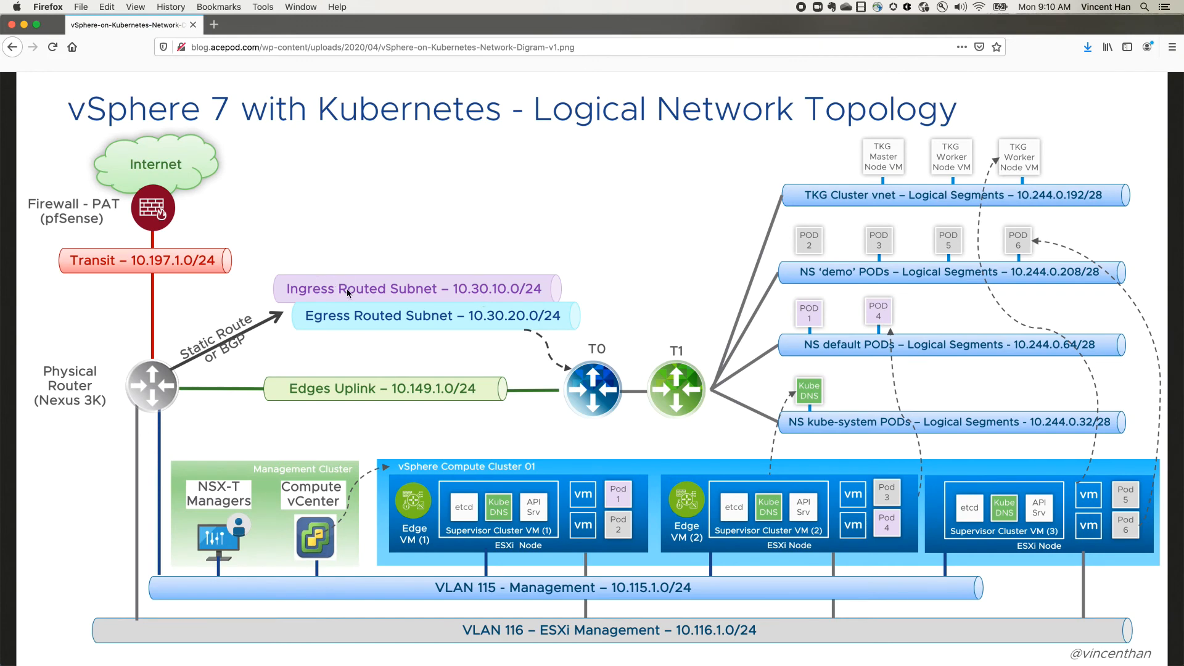
pyautogui.moveTo(339, 317)
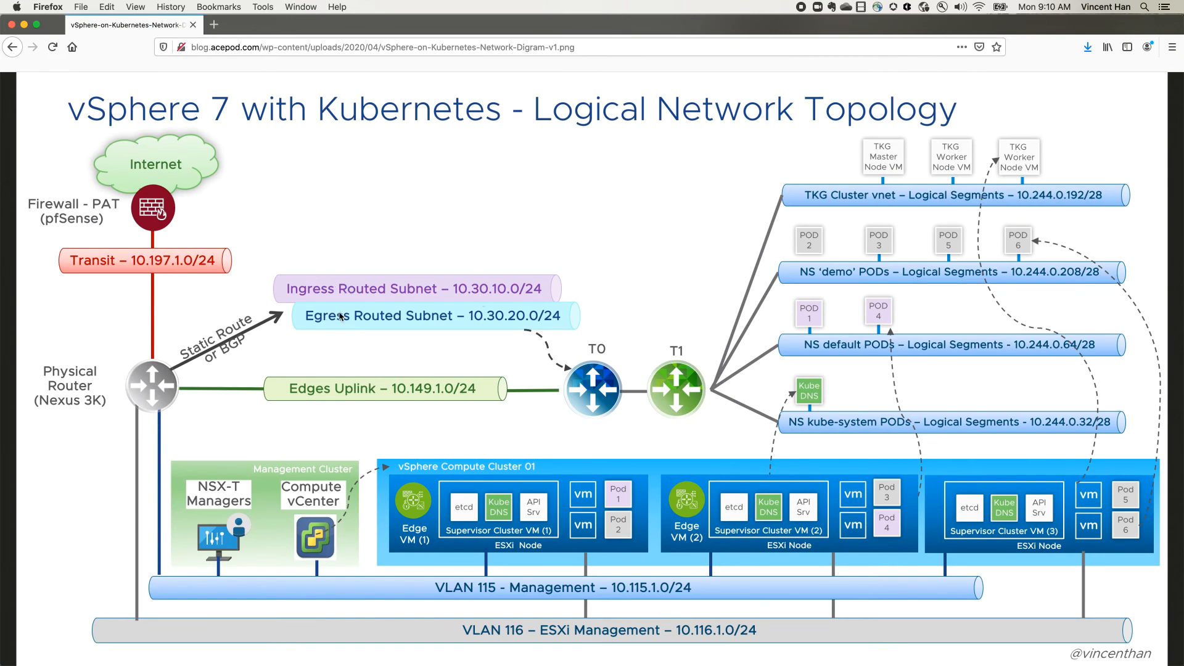
pyautogui.moveTo(538, 316)
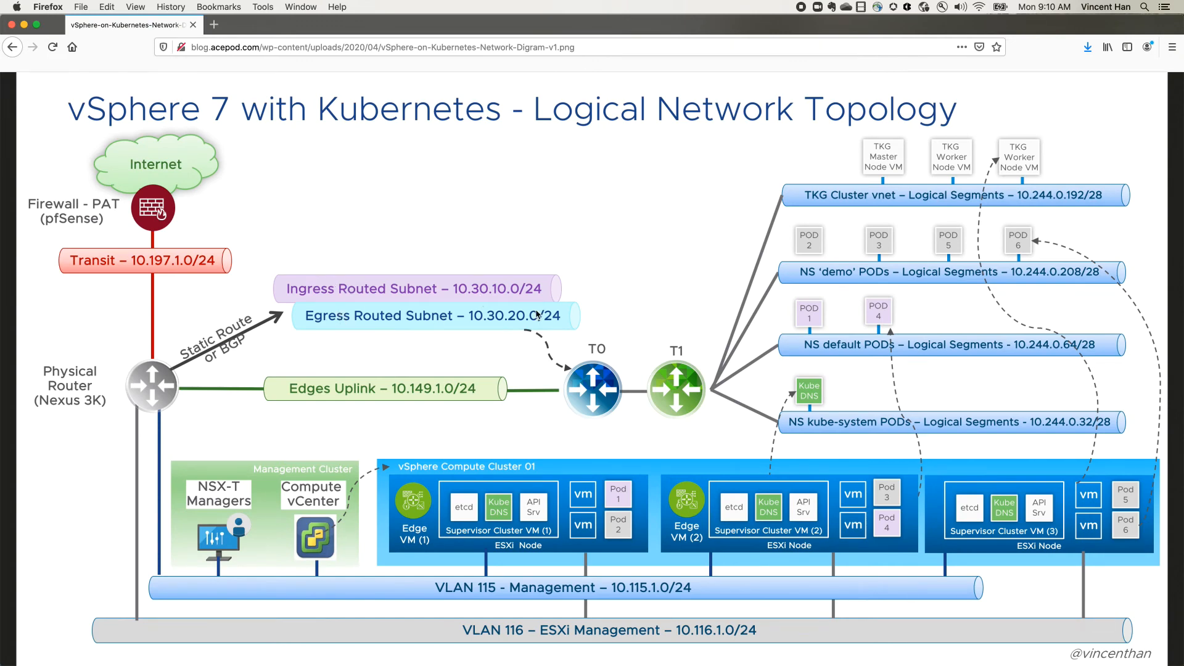
pyautogui.moveTo(493, 318)
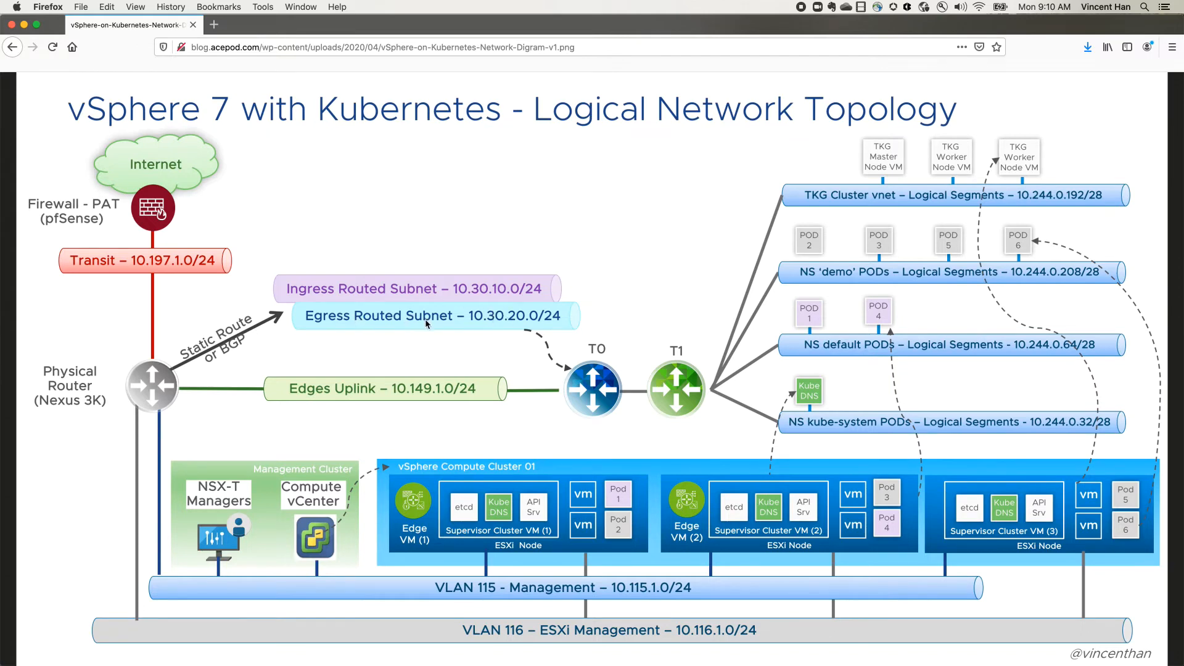
pyautogui.moveTo(422, 337)
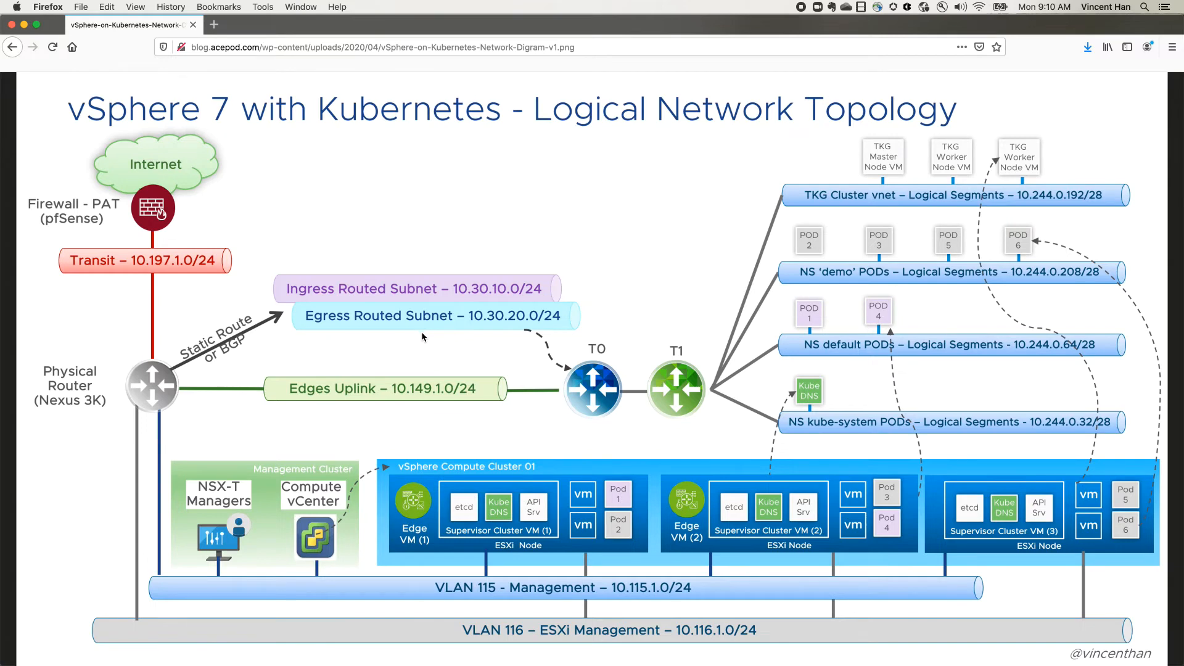
pyautogui.moveTo(352, 316)
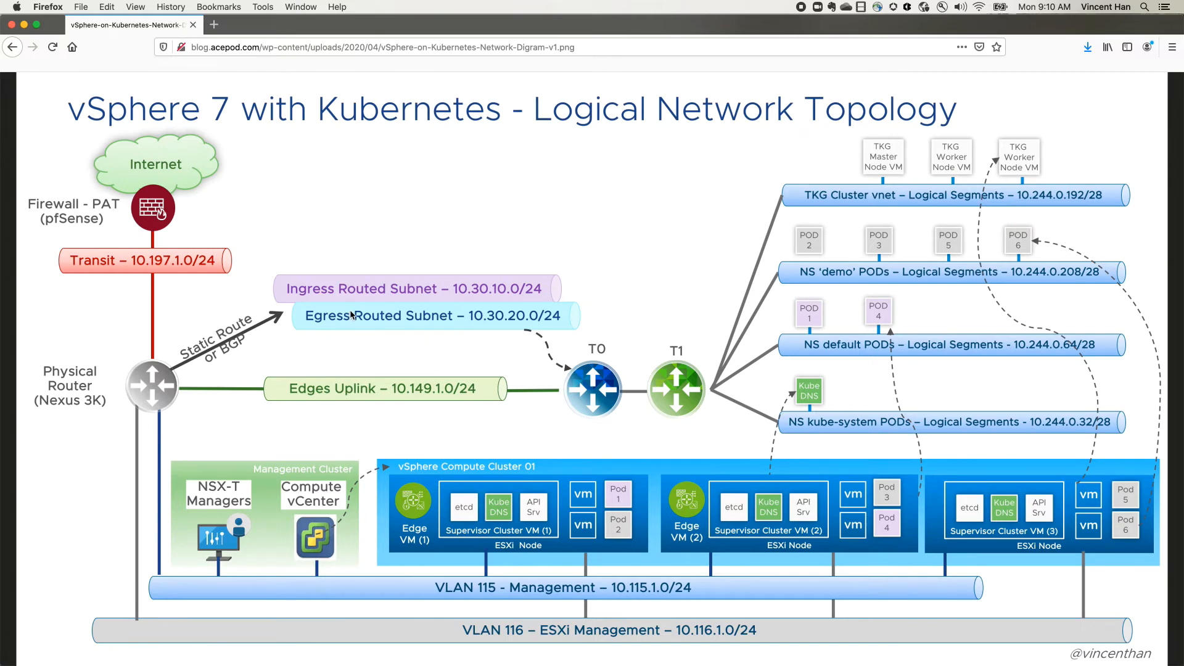
pyautogui.moveTo(188, 287)
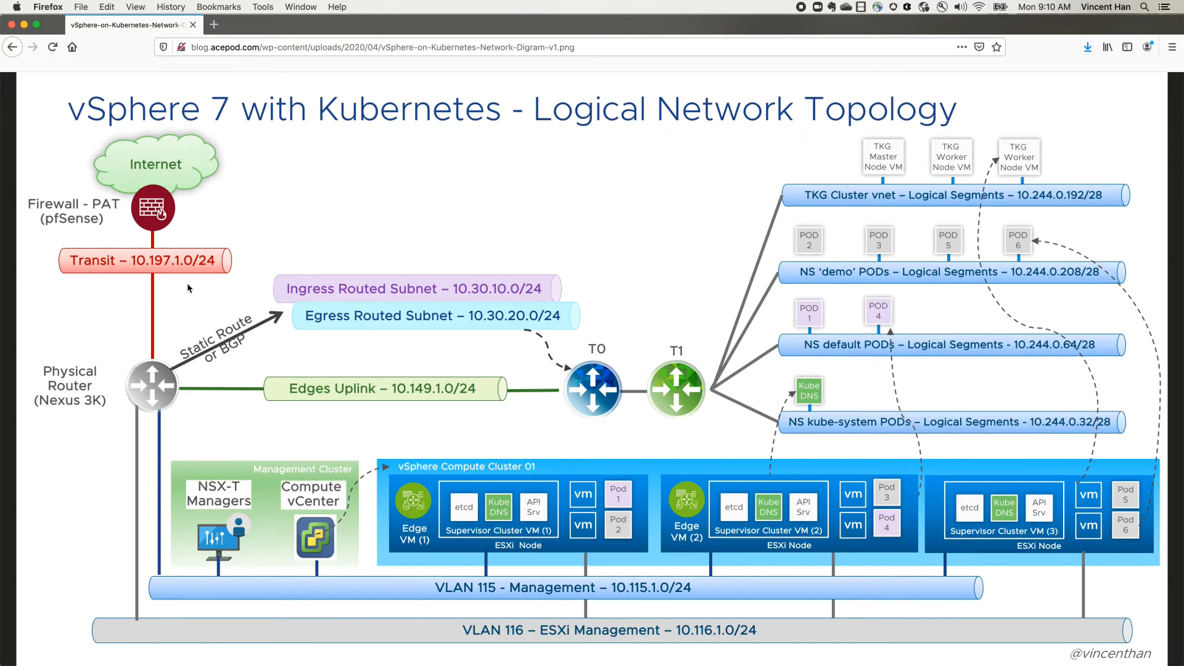
pyautogui.moveTo(1086, 402)
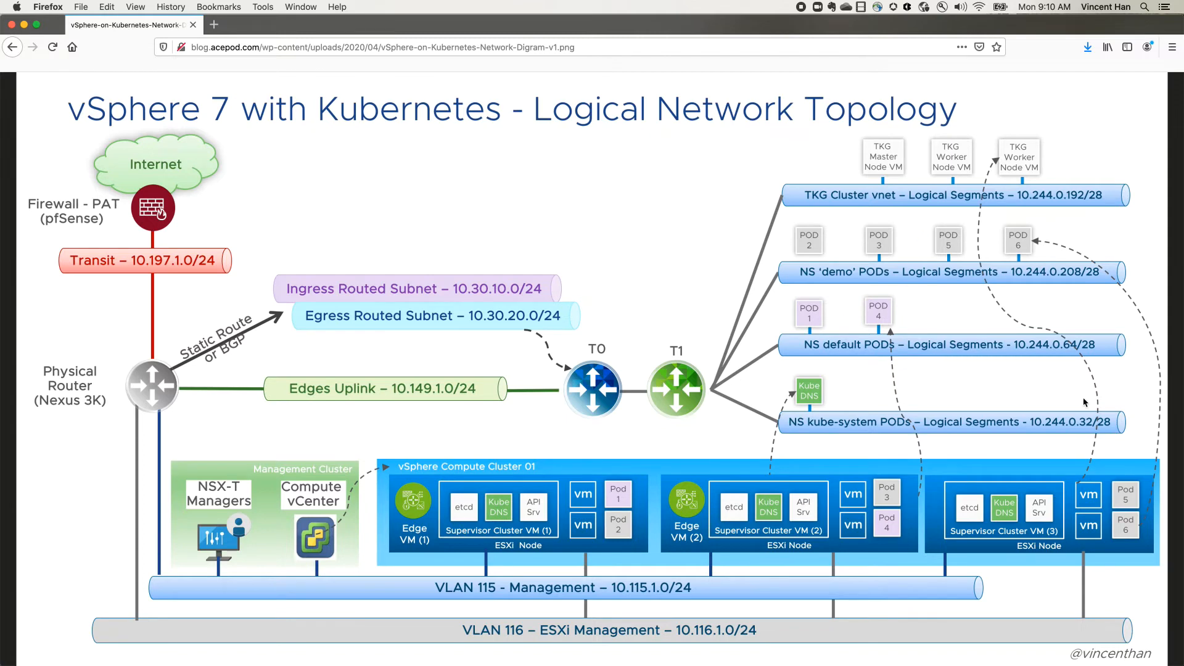
pyautogui.moveTo(1054, 452)
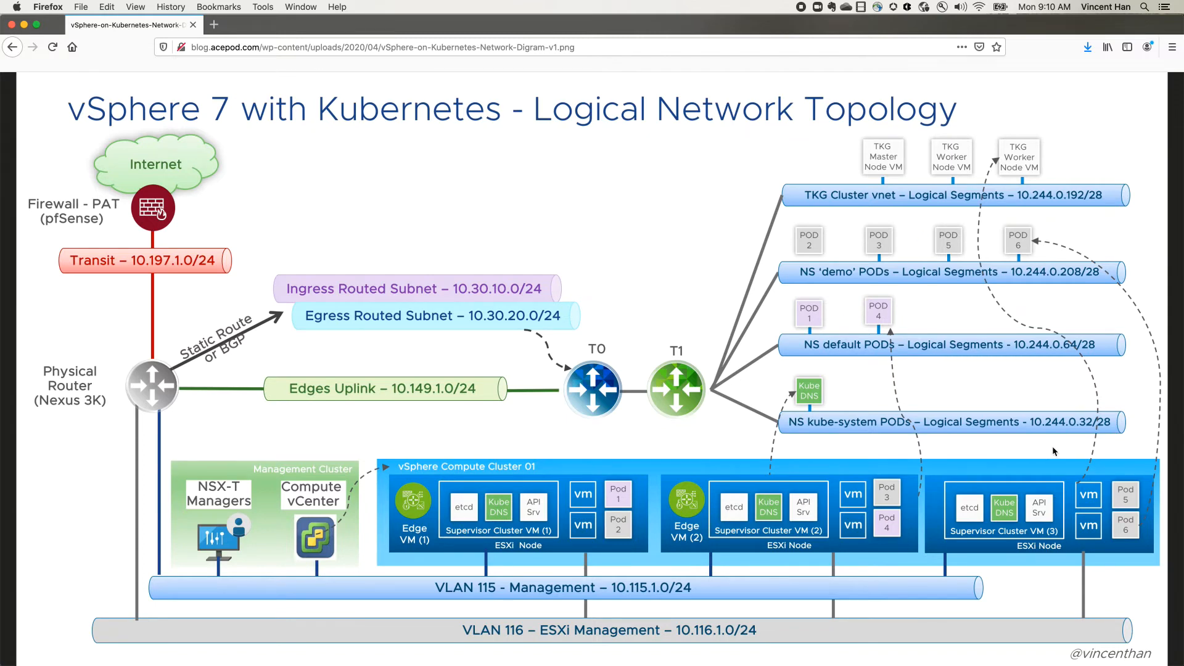
pyautogui.moveTo(886, 423)
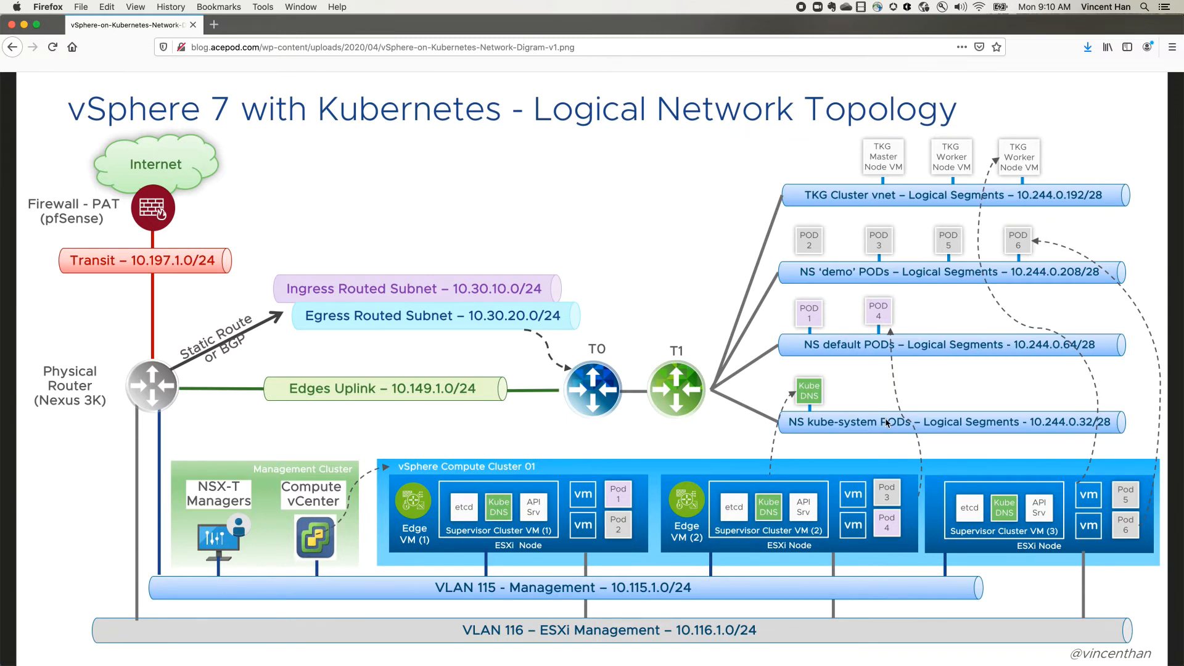
pyautogui.moveTo(338, 318)
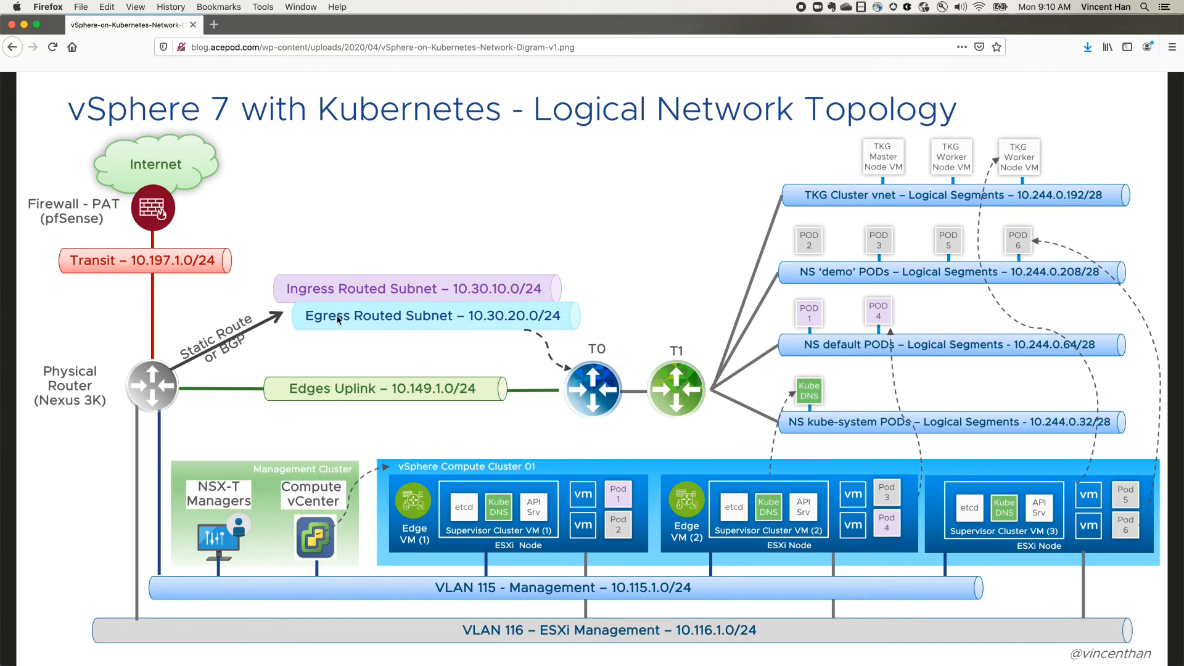
pyautogui.moveTo(558, 358)
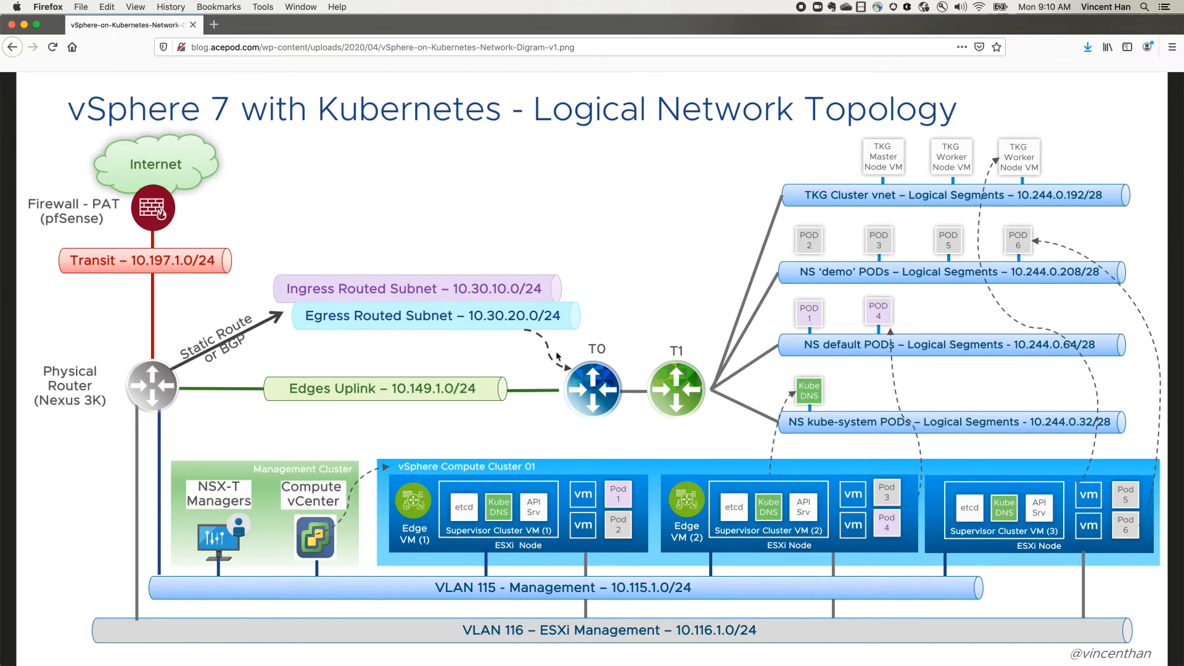
pyautogui.moveTo(529, 359)
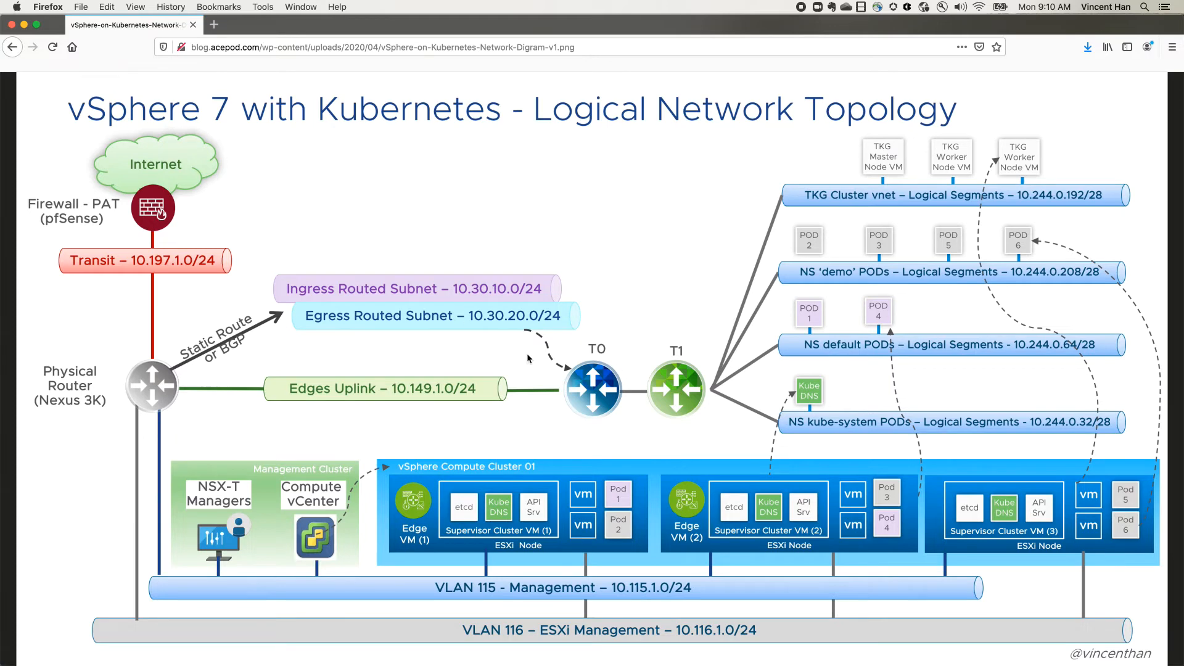
pyautogui.moveTo(708, 304)
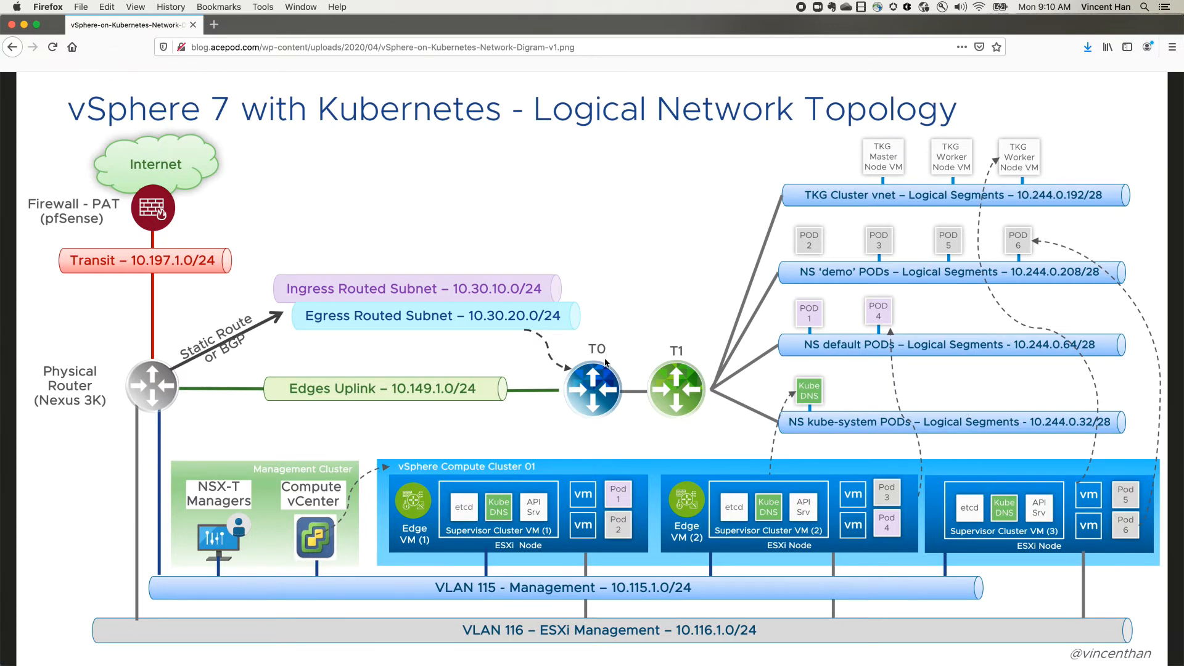
pyautogui.moveTo(597, 377)
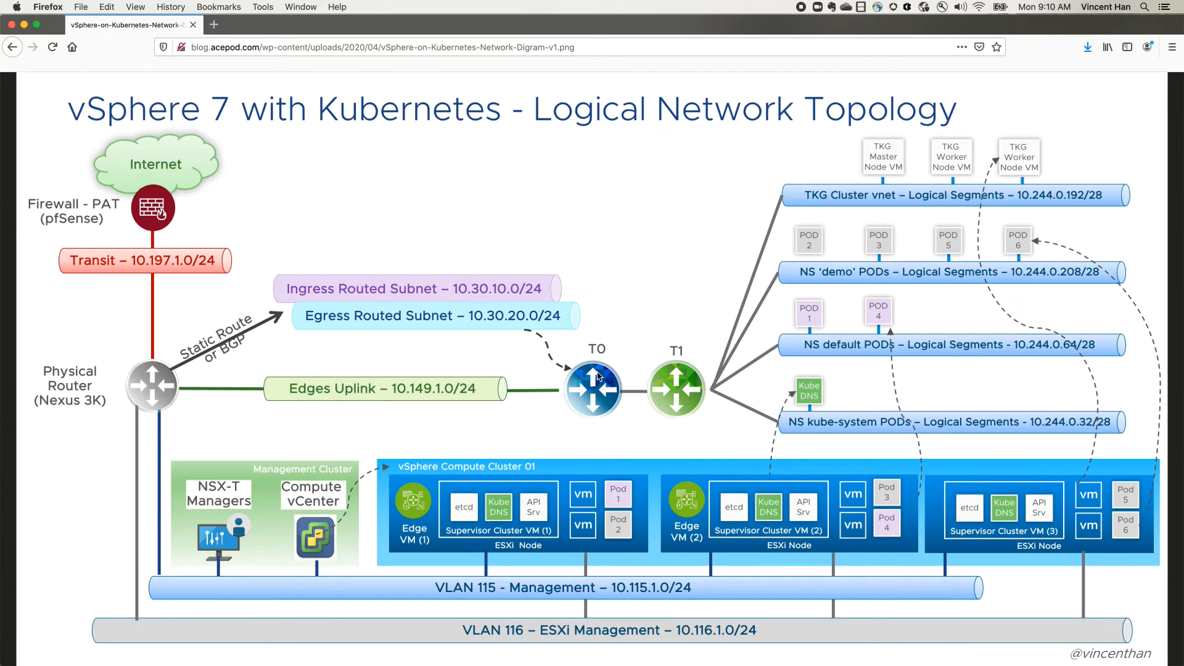
pyautogui.moveTo(604, 373)
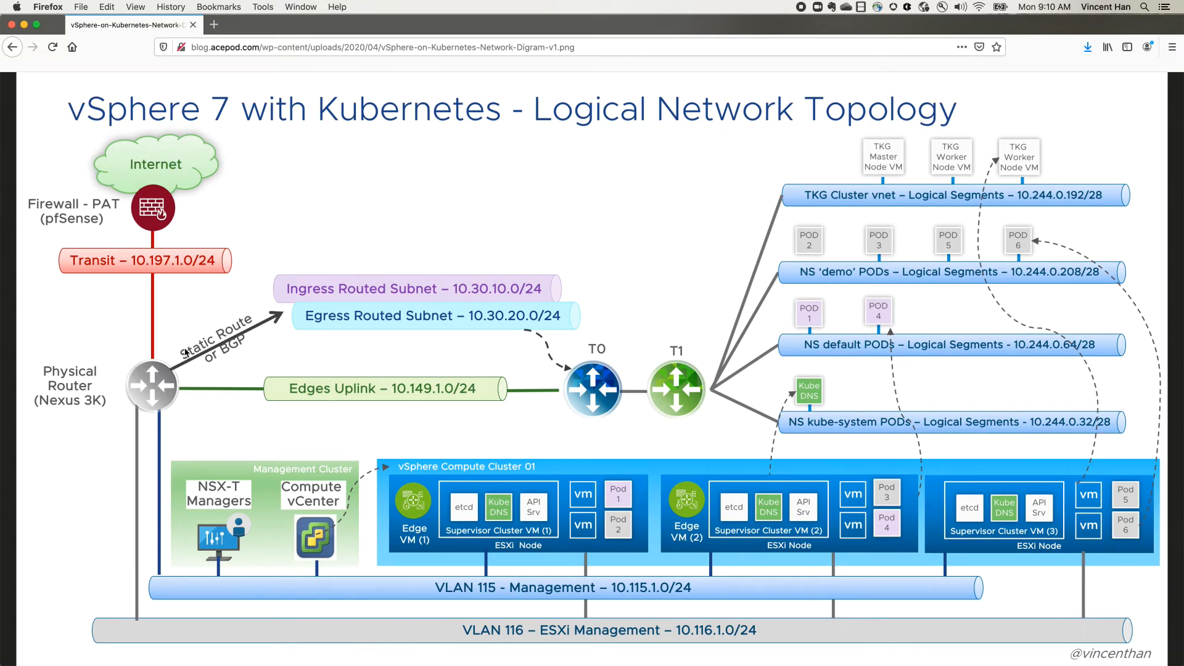
pyautogui.moveTo(678, 403)
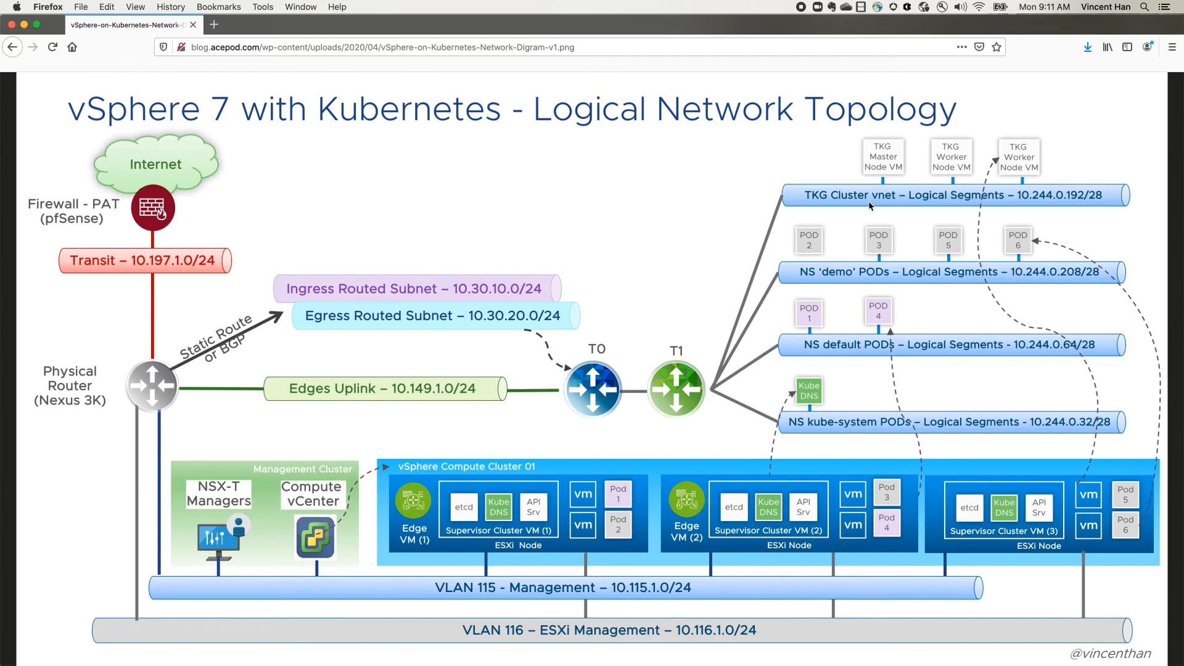
pyautogui.moveTo(870, 206)
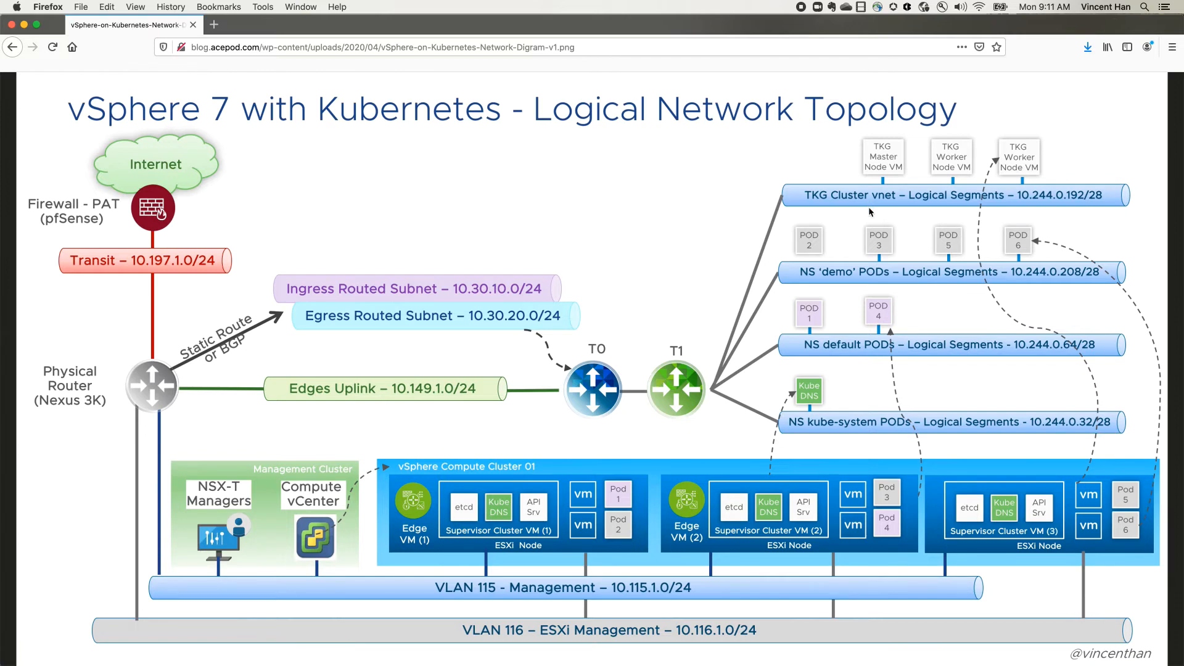
pyautogui.moveTo(317, 393)
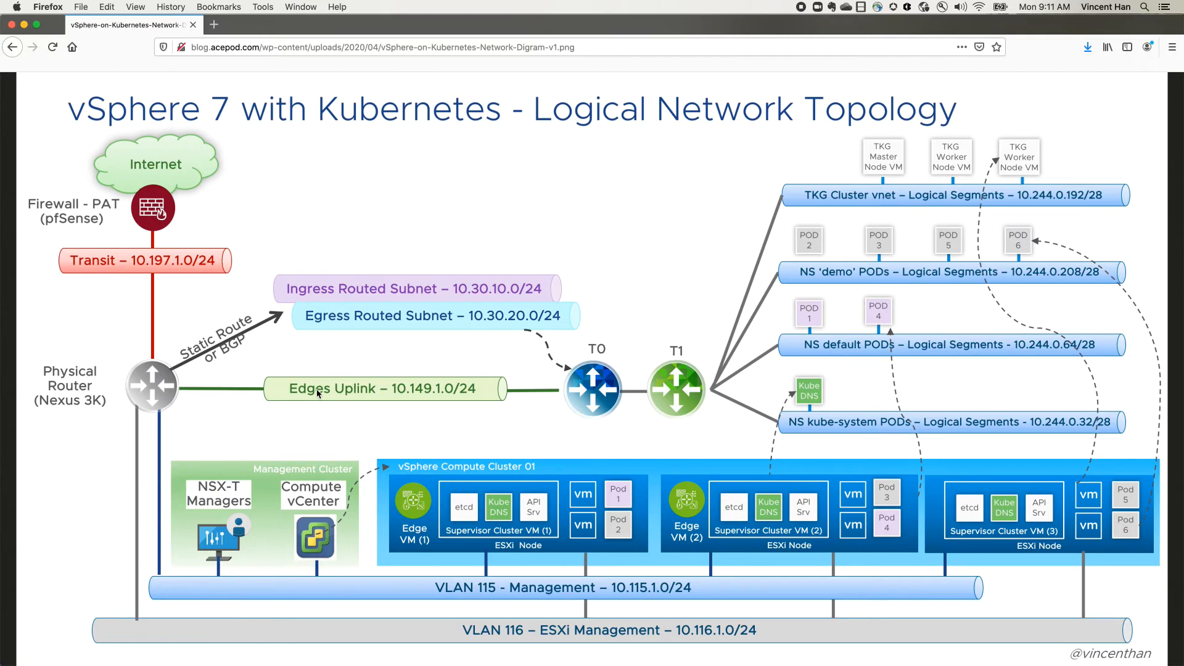
pyautogui.moveTo(520, 407)
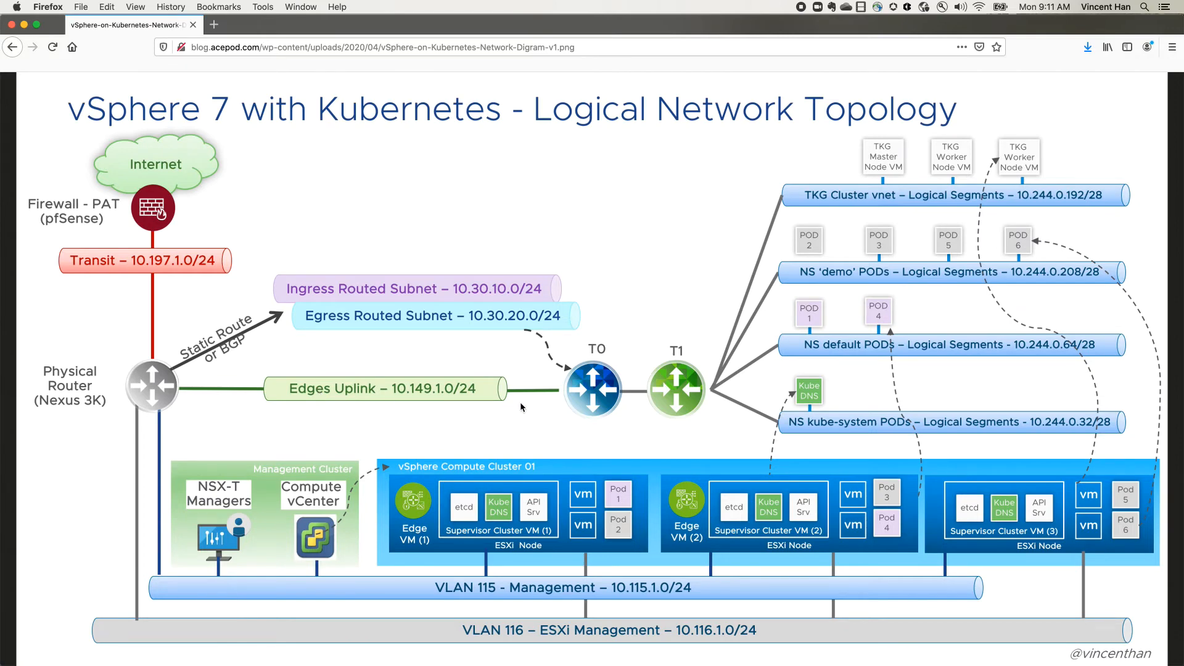
pyautogui.moveTo(465, 400)
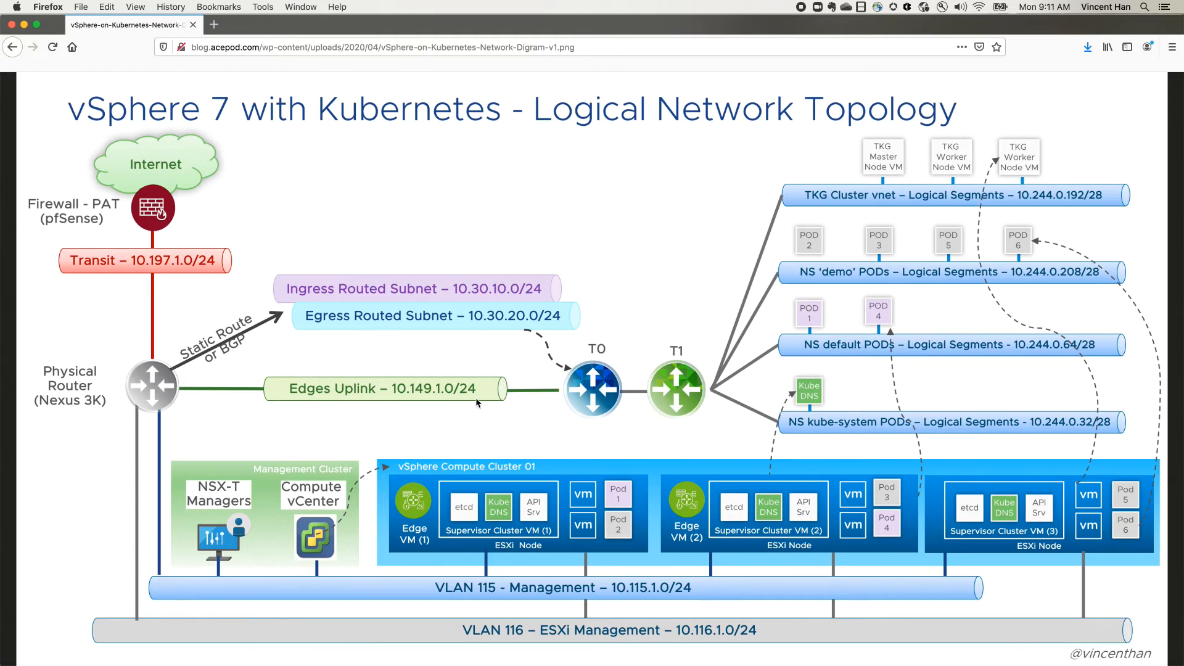
pyautogui.moveTo(351, 339)
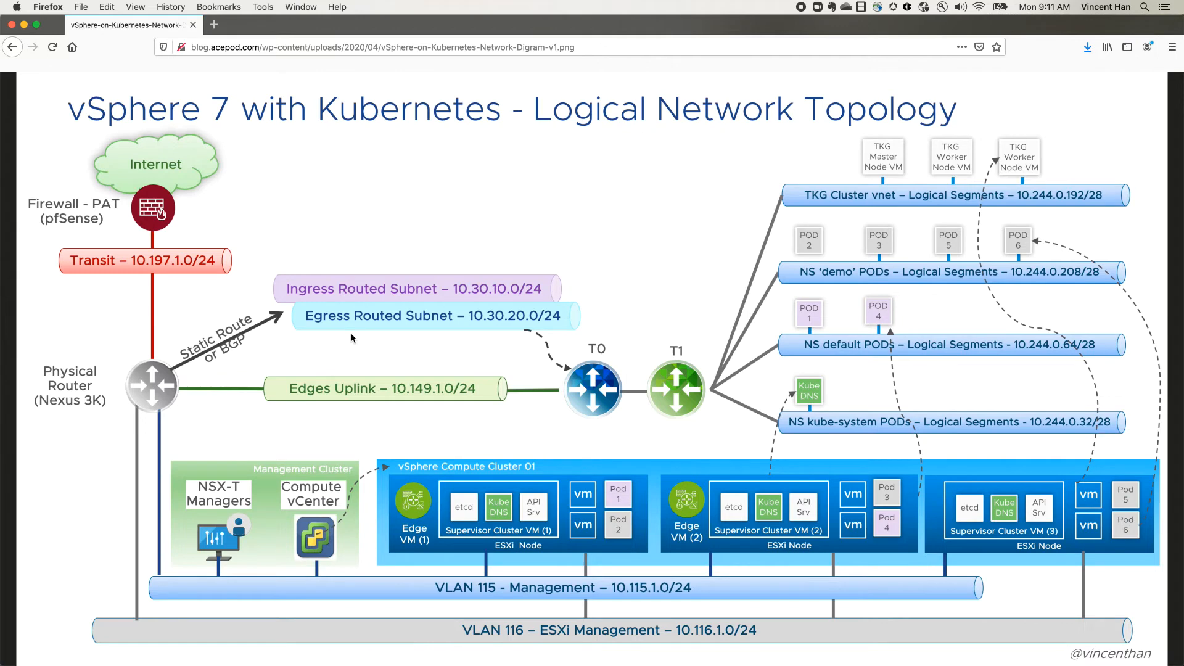
pyautogui.moveTo(279, 319)
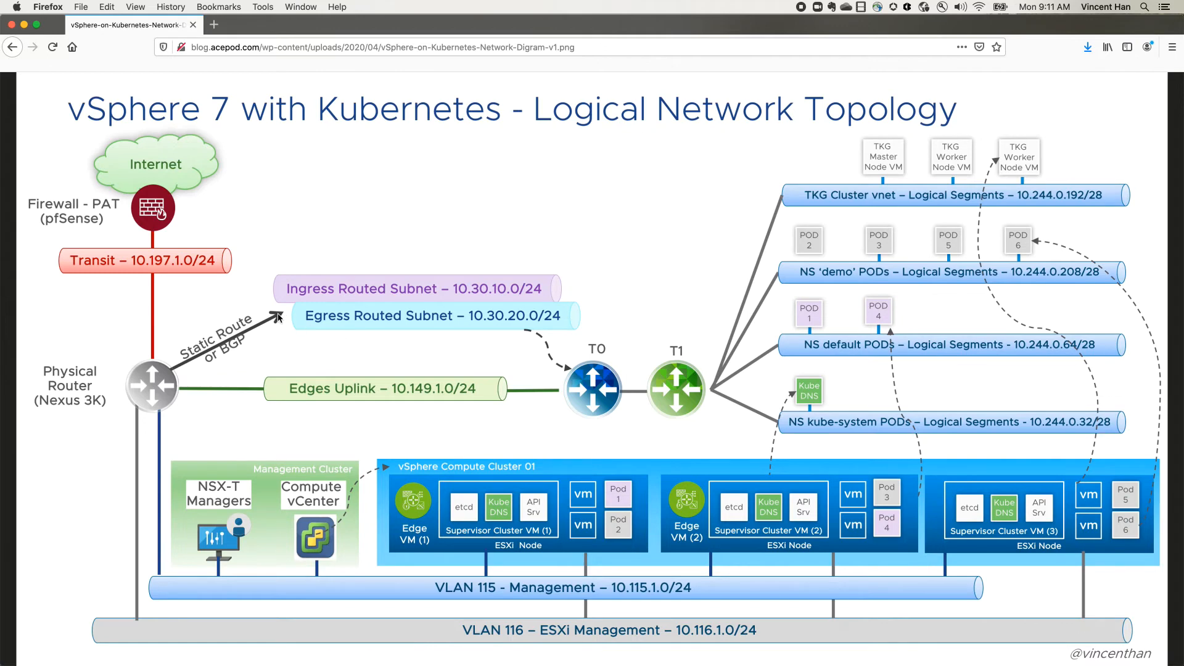
pyautogui.moveTo(400, 324)
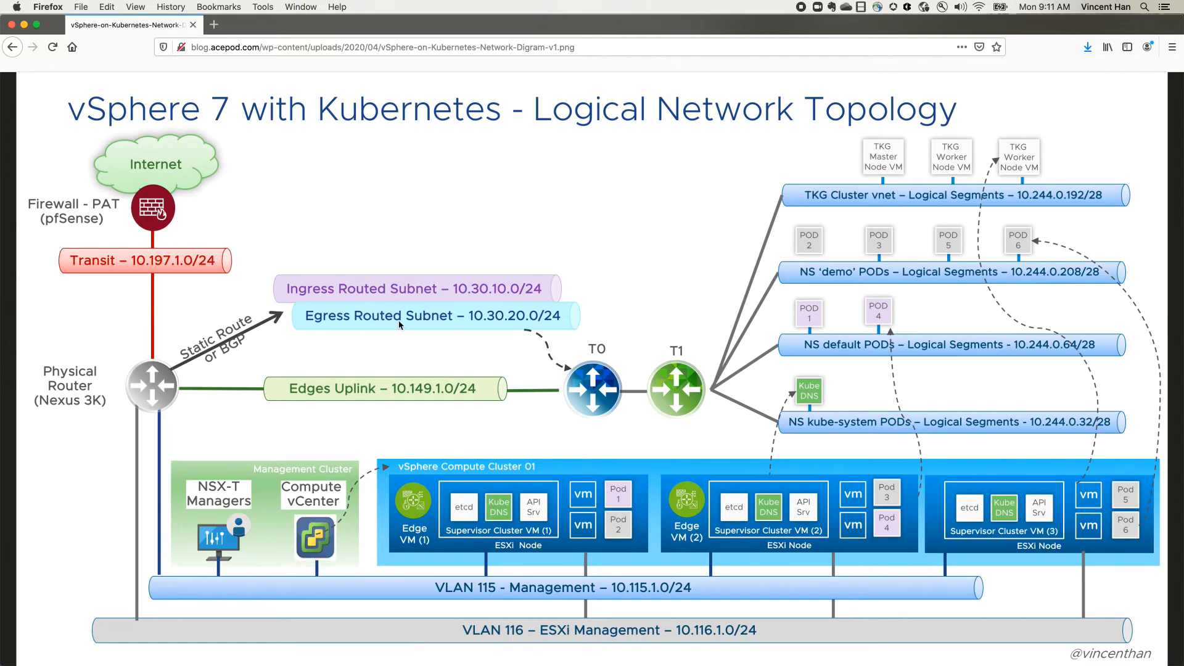
pyautogui.moveTo(860, 252)
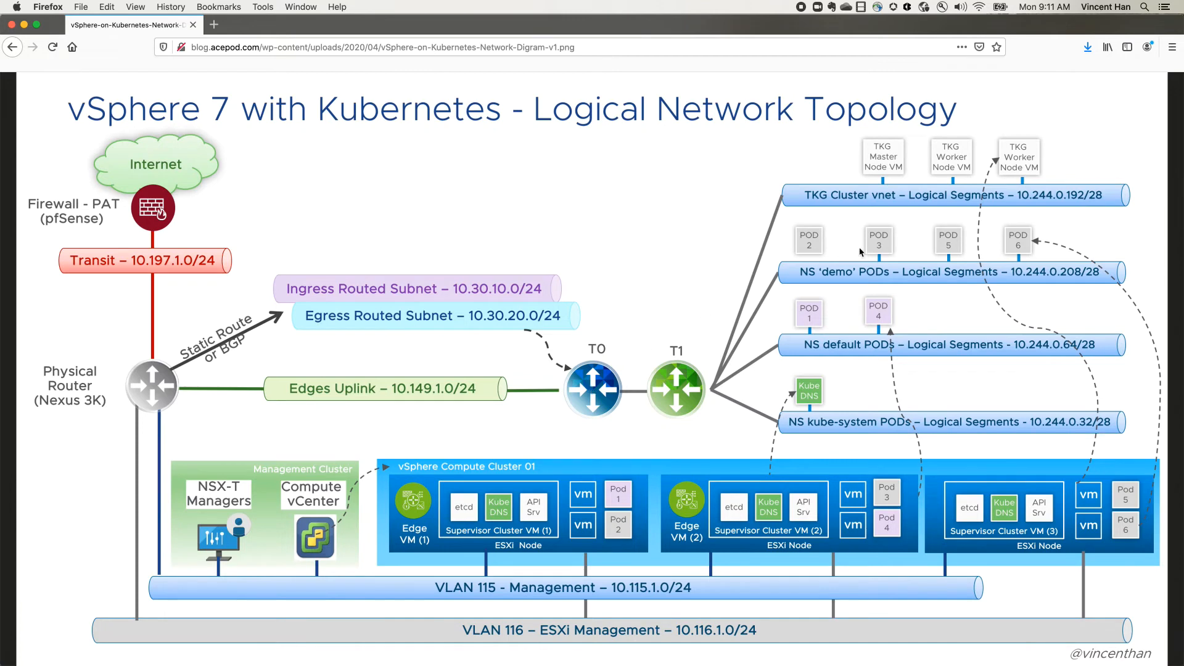
pyautogui.moveTo(560, 356)
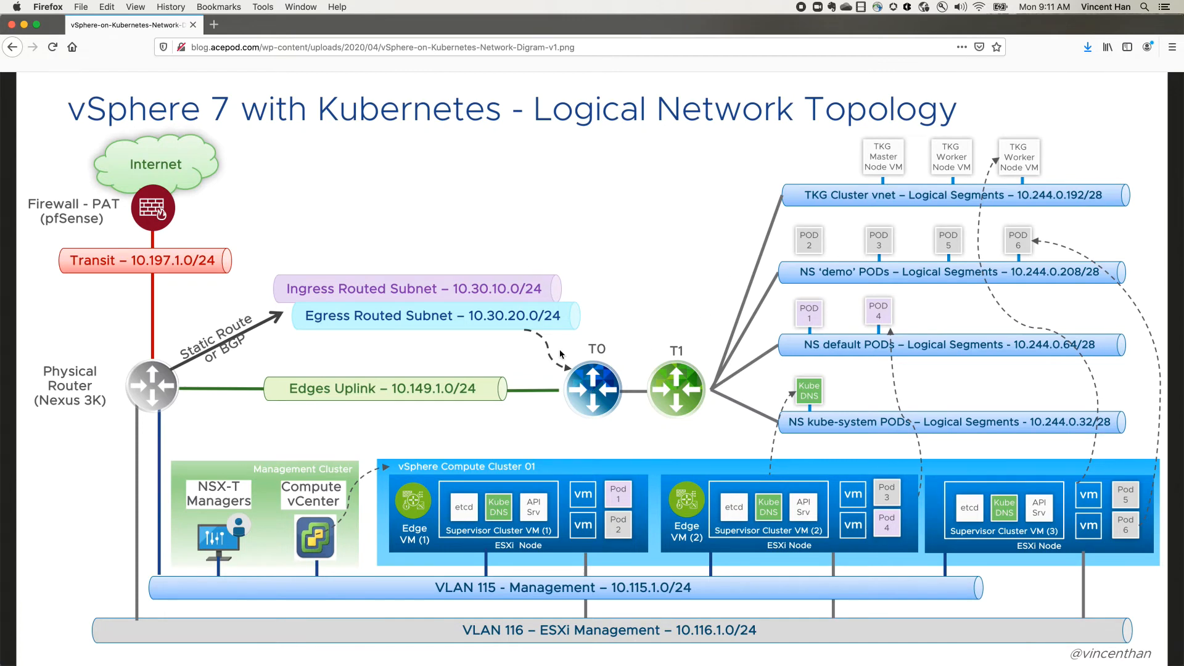
pyautogui.moveTo(725, 288)
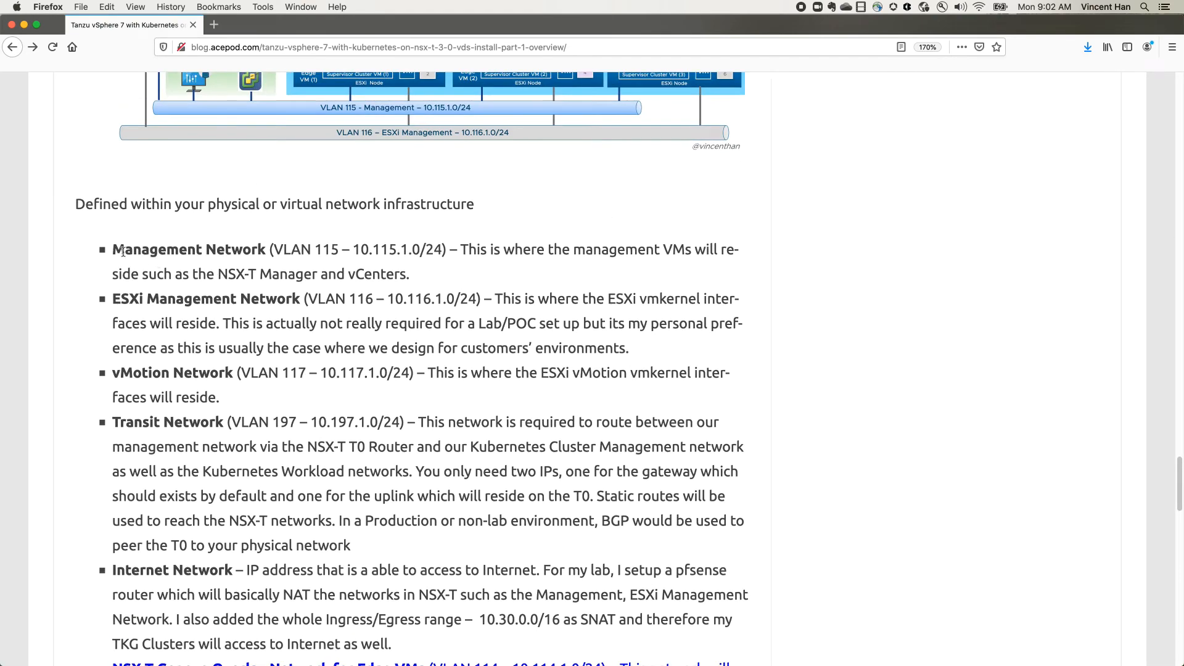
pyautogui.moveTo(112, 249); pyautogui.dragTo(410, 273)
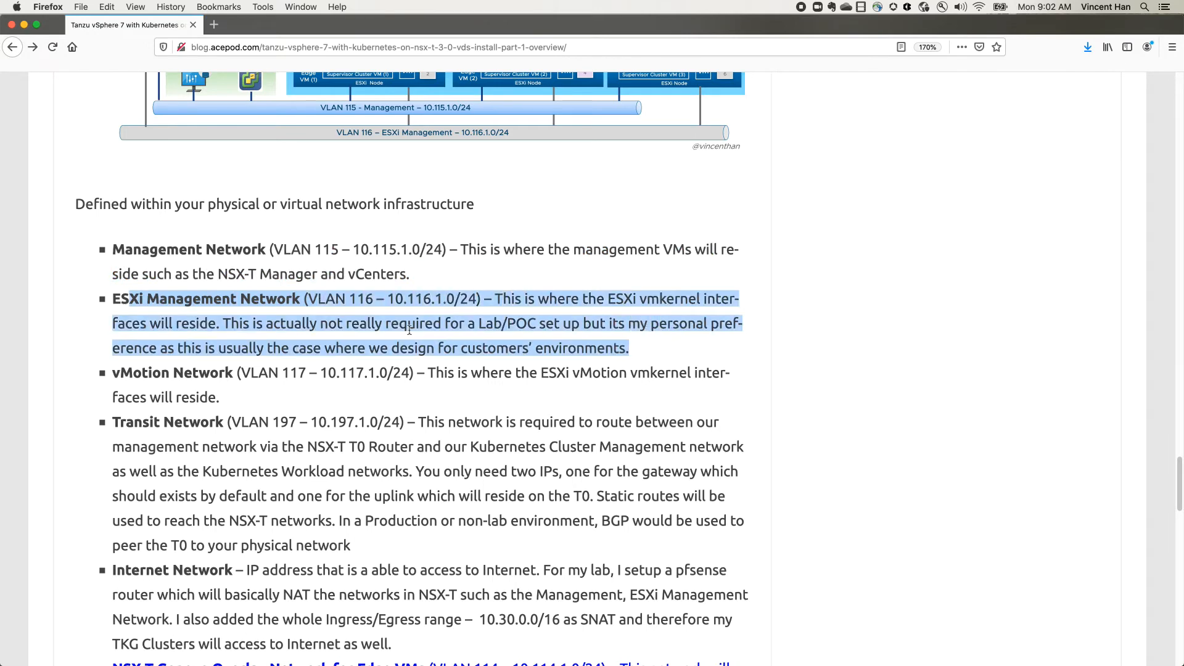
pyautogui.scroll(-3)
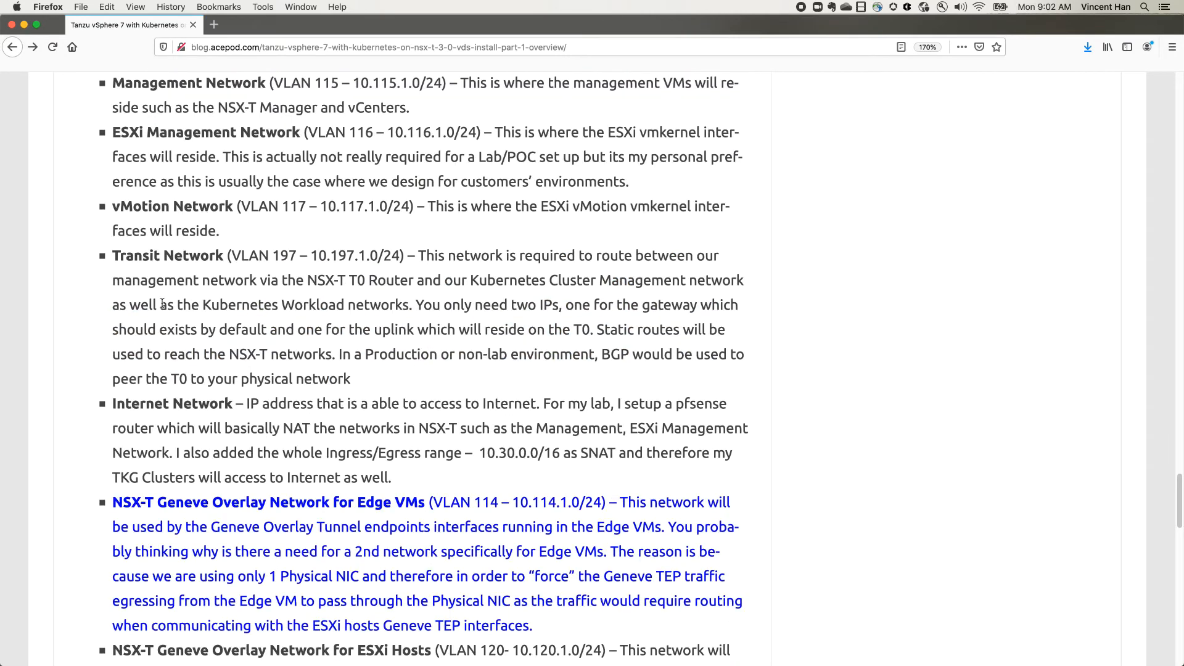
pyautogui.moveTo(113, 214)
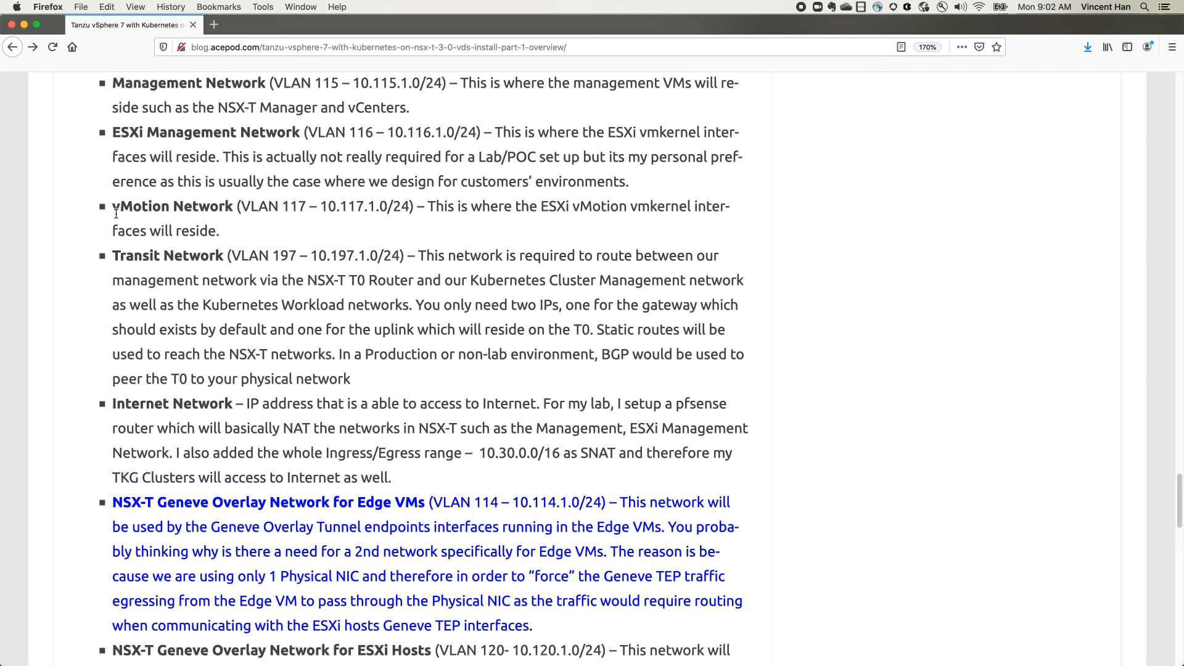
pyautogui.moveTo(137, 225)
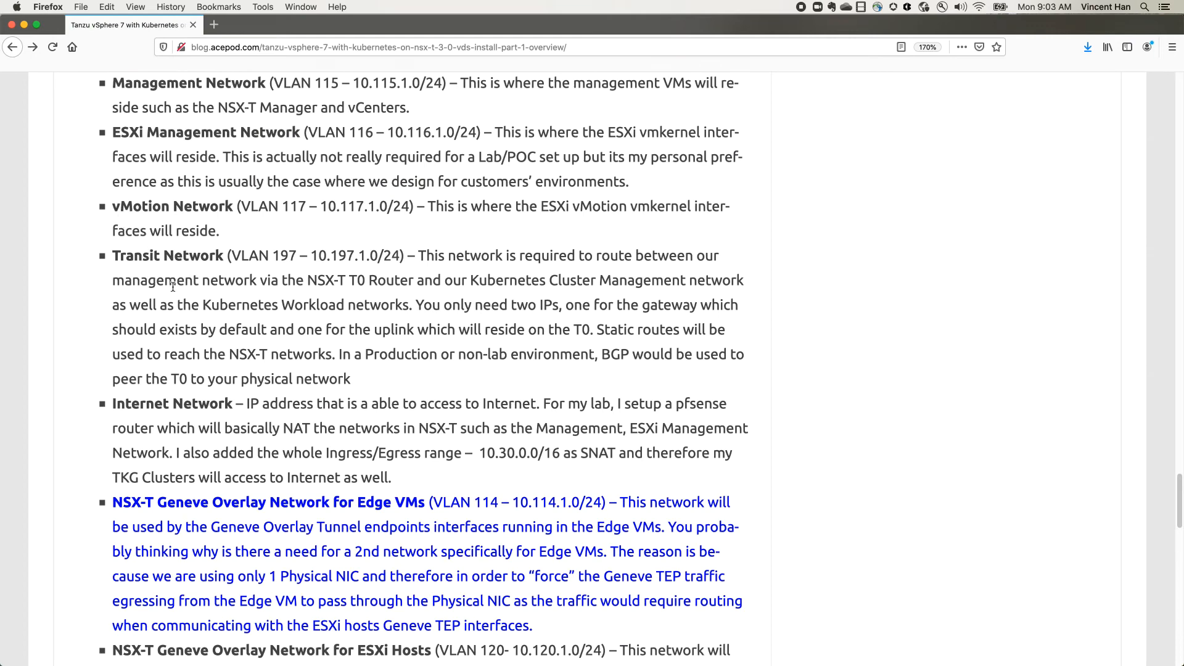
pyautogui.moveTo(112, 256); pyautogui.dragTo(285, 280)
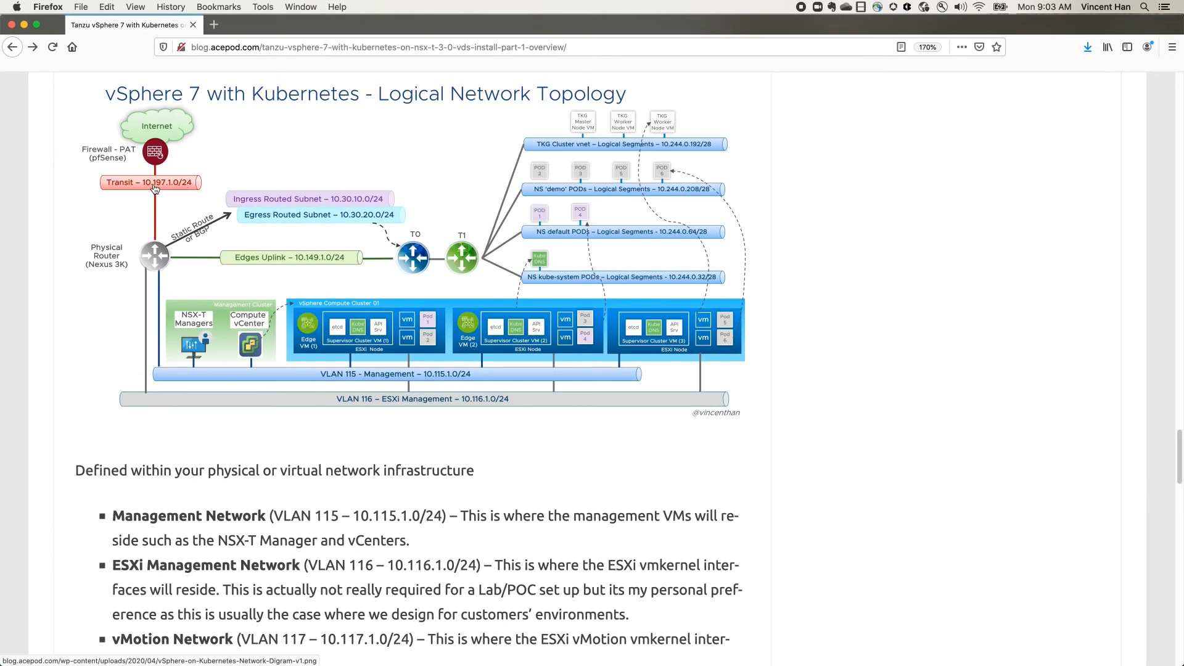
pyautogui.scroll(-3)
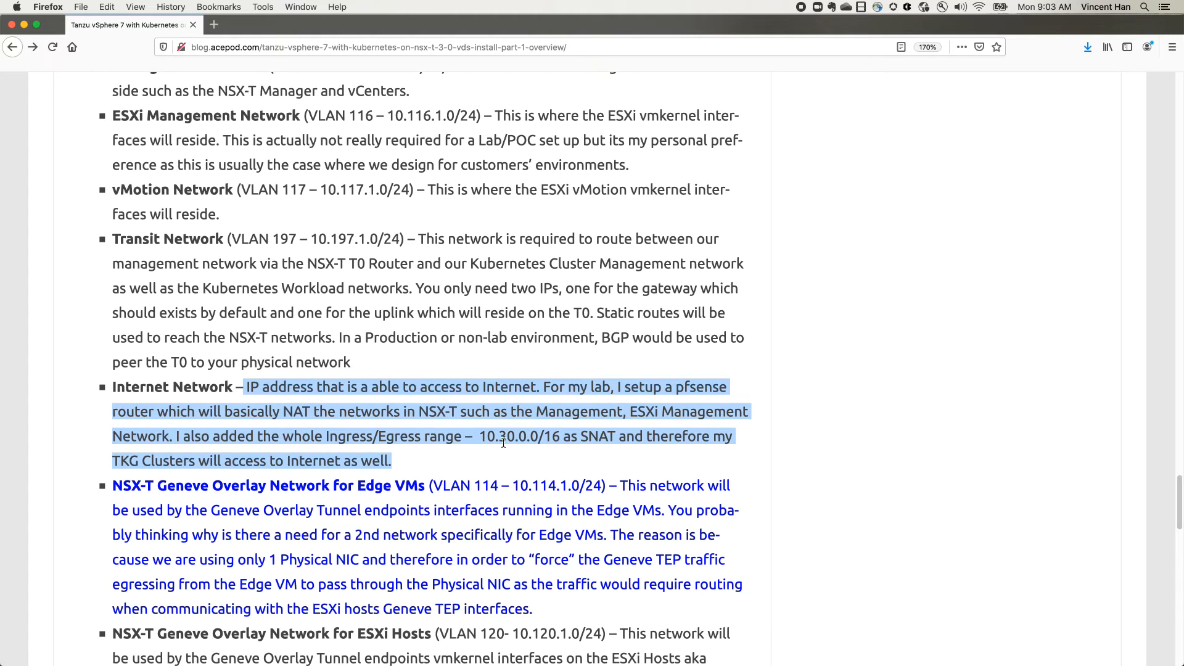
# Clear the highlighted Internet Network text and scroll down to the Physical Network Topology diagram
pyautogui.click(502, 441)
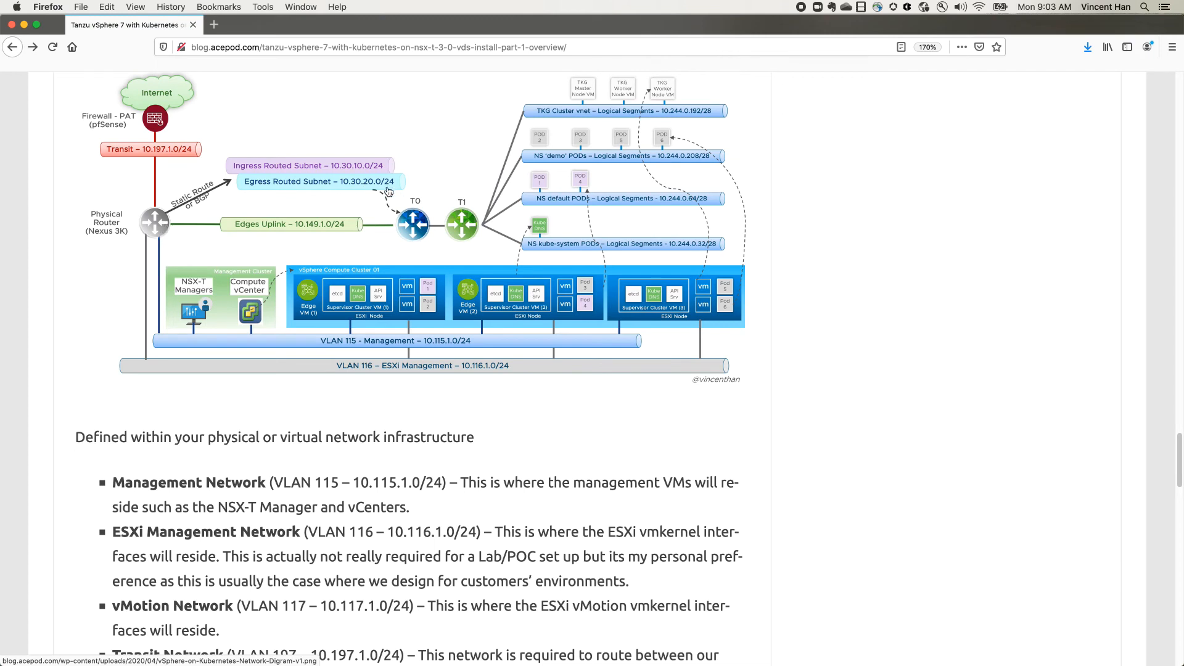
pyautogui.moveTo(386, 187)
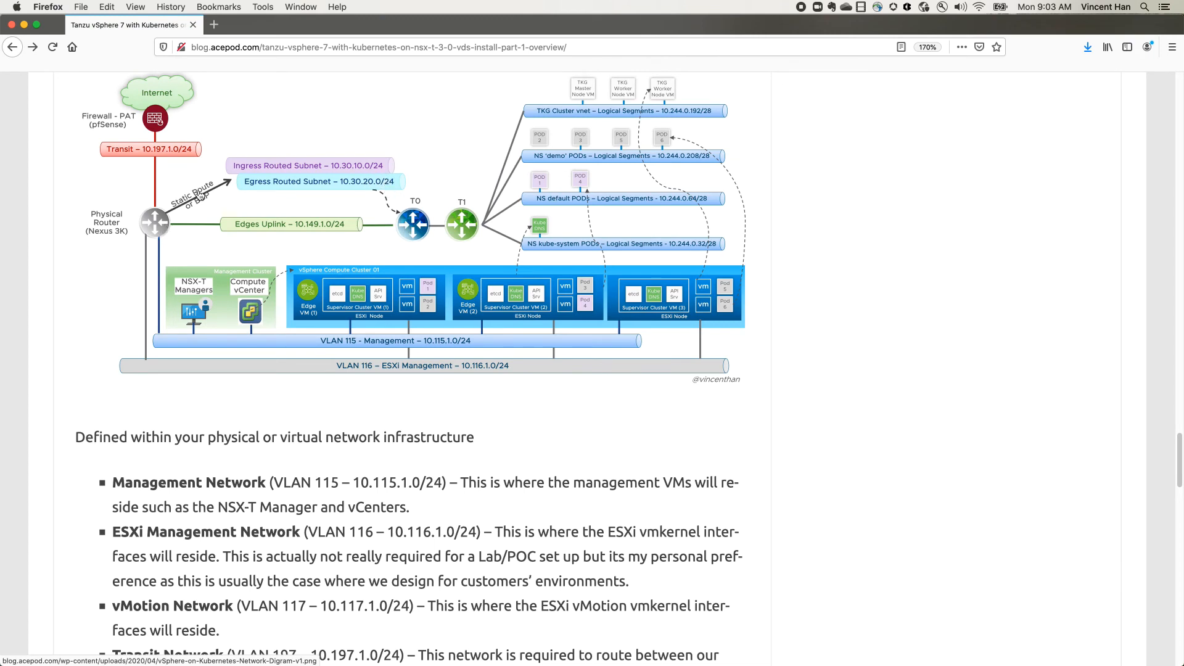
pyautogui.moveTo(295, 177)
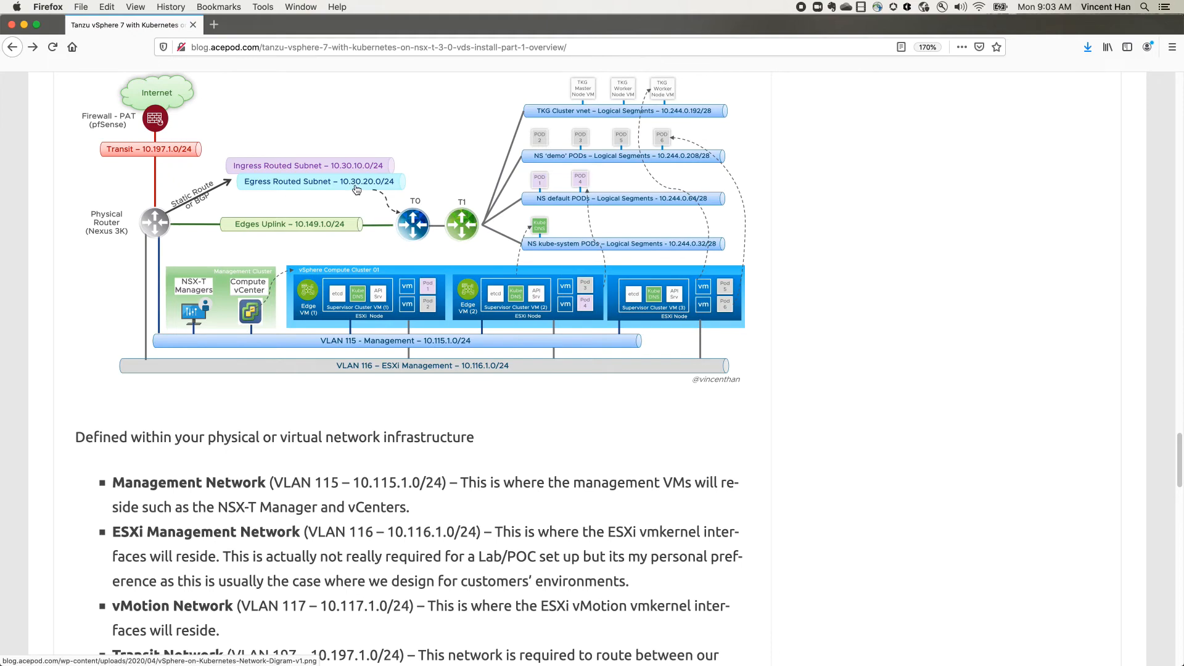
pyautogui.moveTo(164, 231)
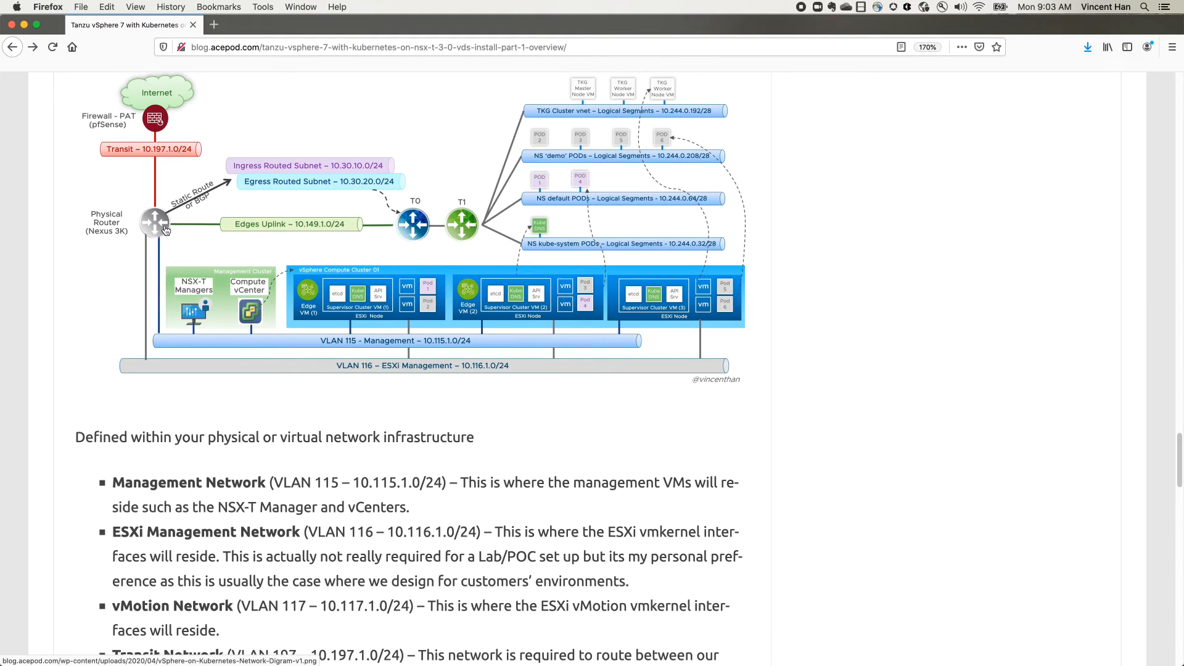
pyautogui.scroll(-3)
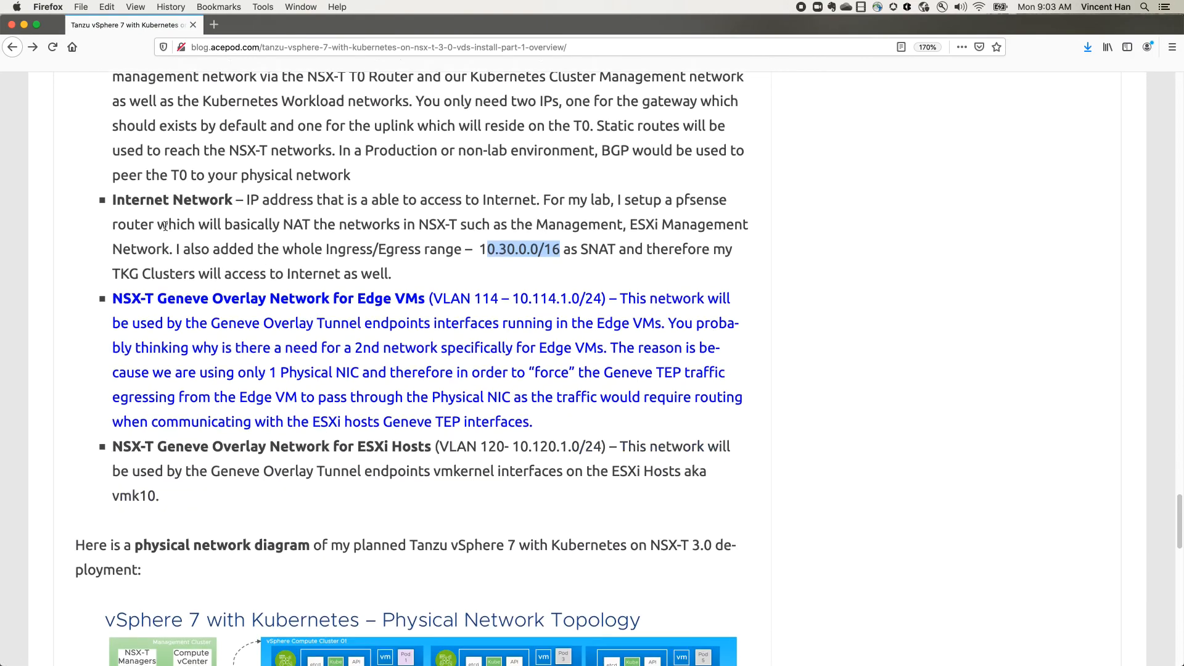
pyautogui.scroll(-3)
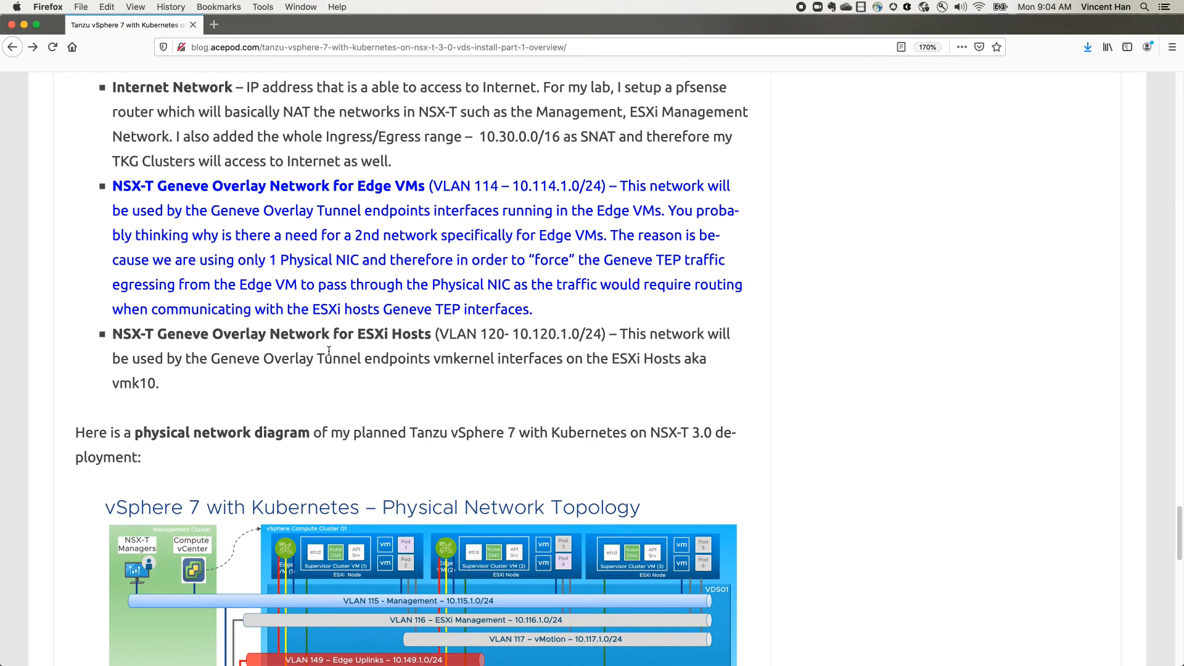
pyautogui.moveTo(281, 262)
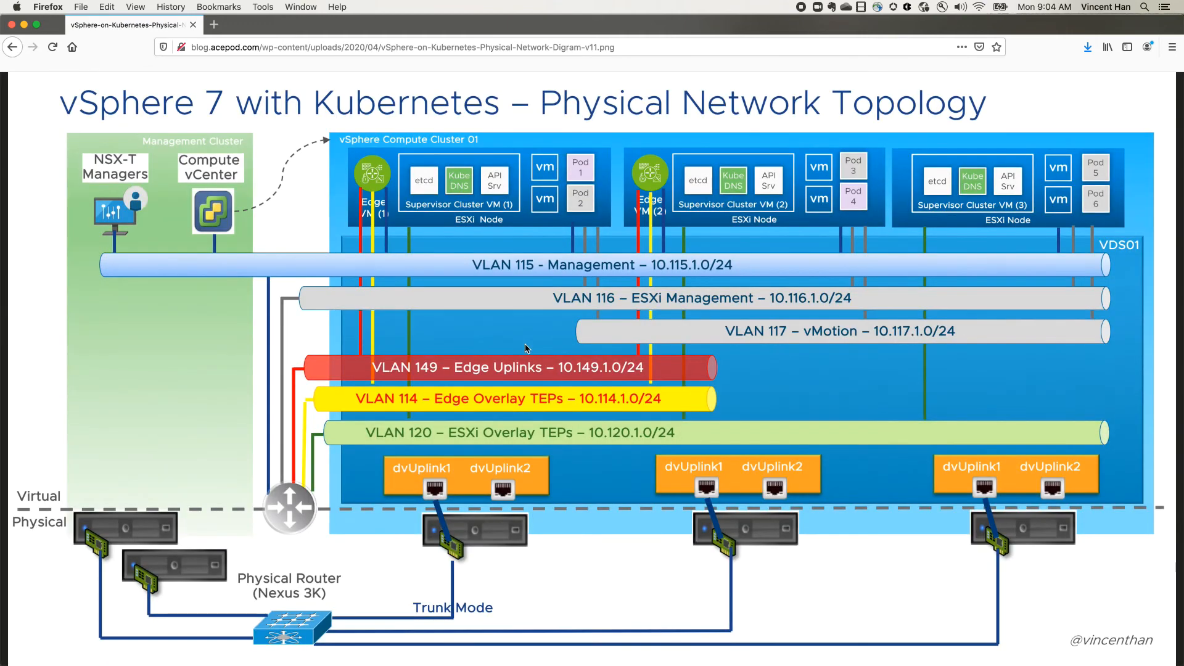
pyautogui.moveTo(771, 324)
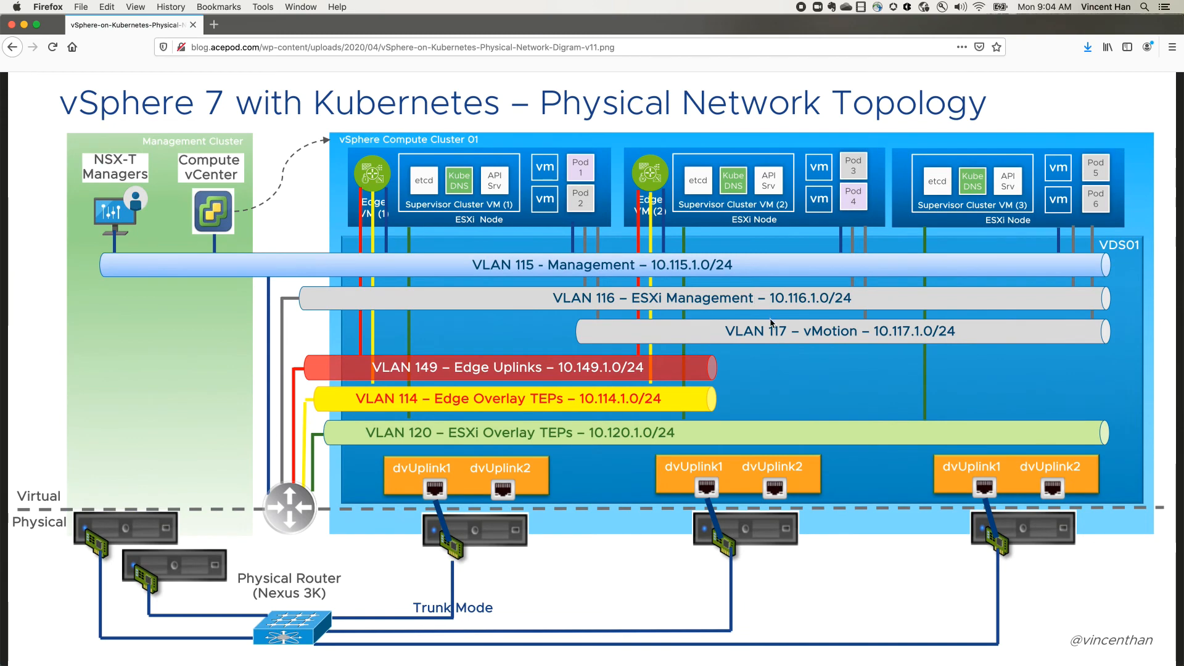
pyautogui.moveTo(349, 132)
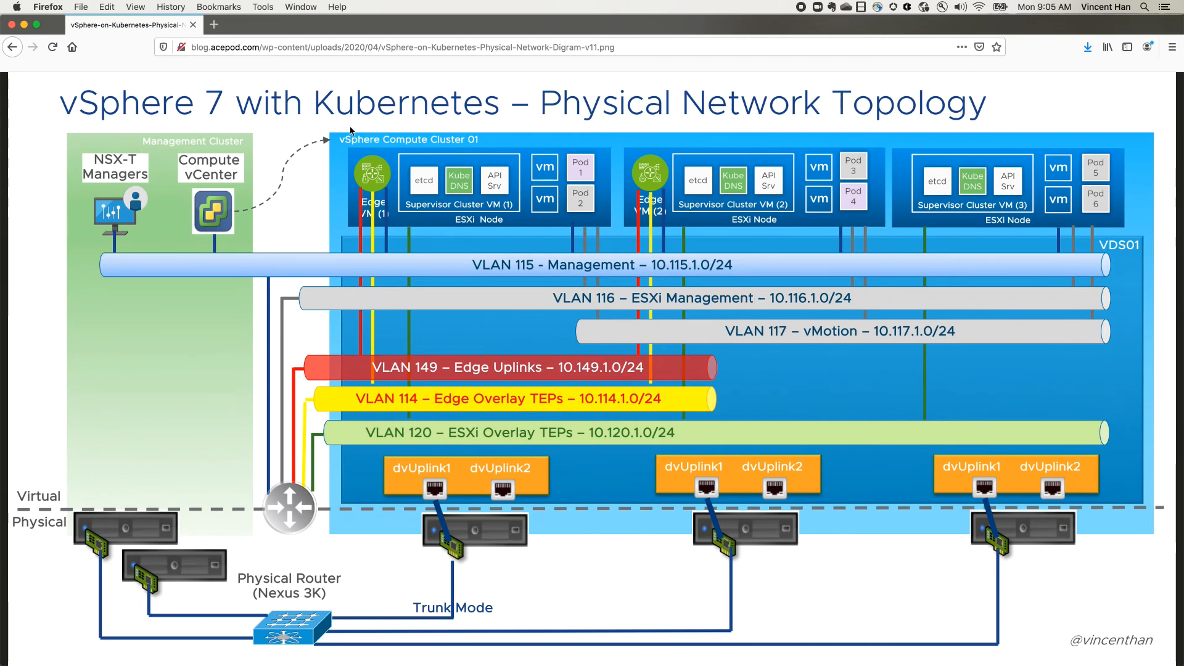
pyautogui.moveTo(490, 215)
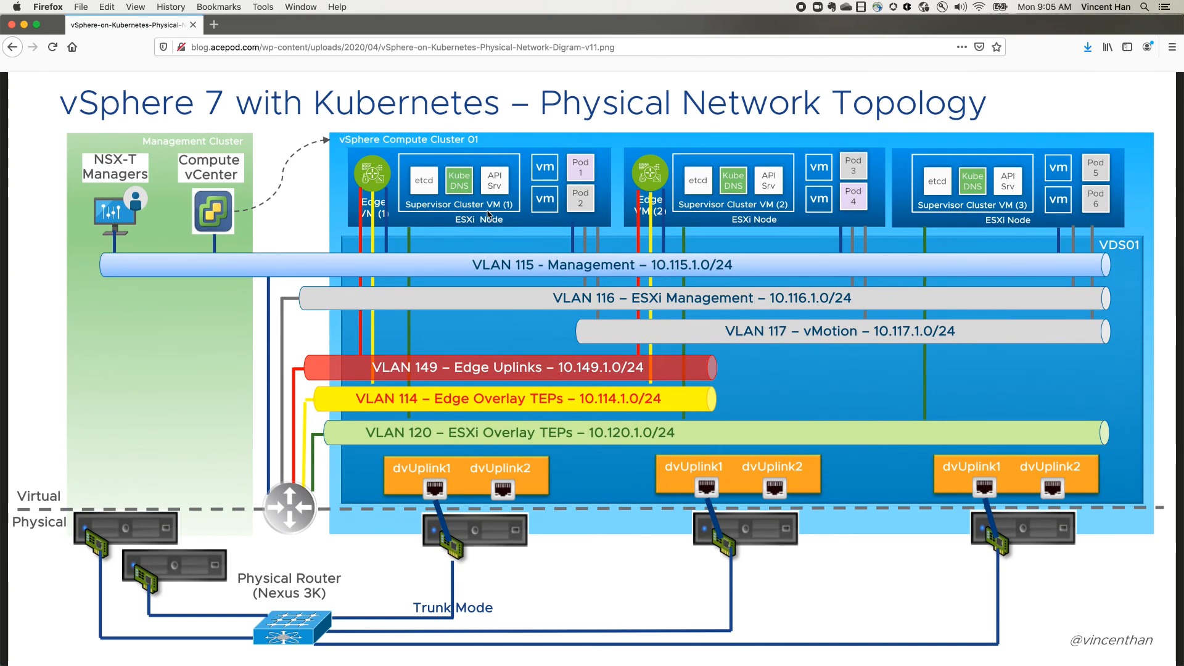
pyautogui.moveTo(659, 204)
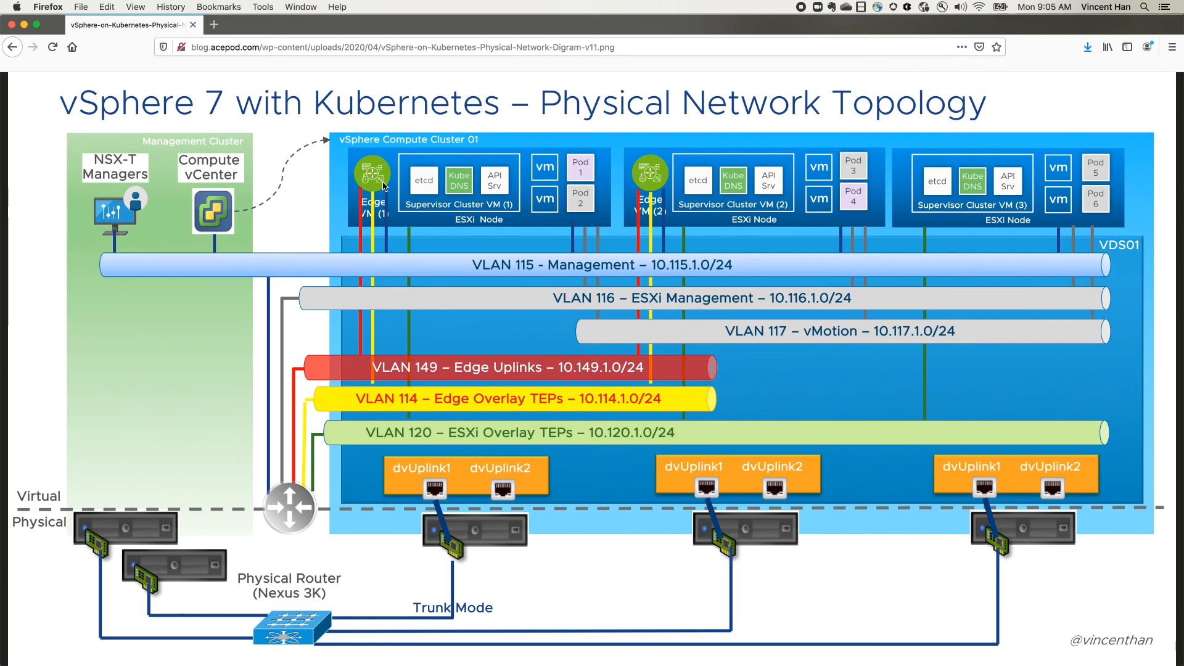
pyautogui.moveTo(446, 394)
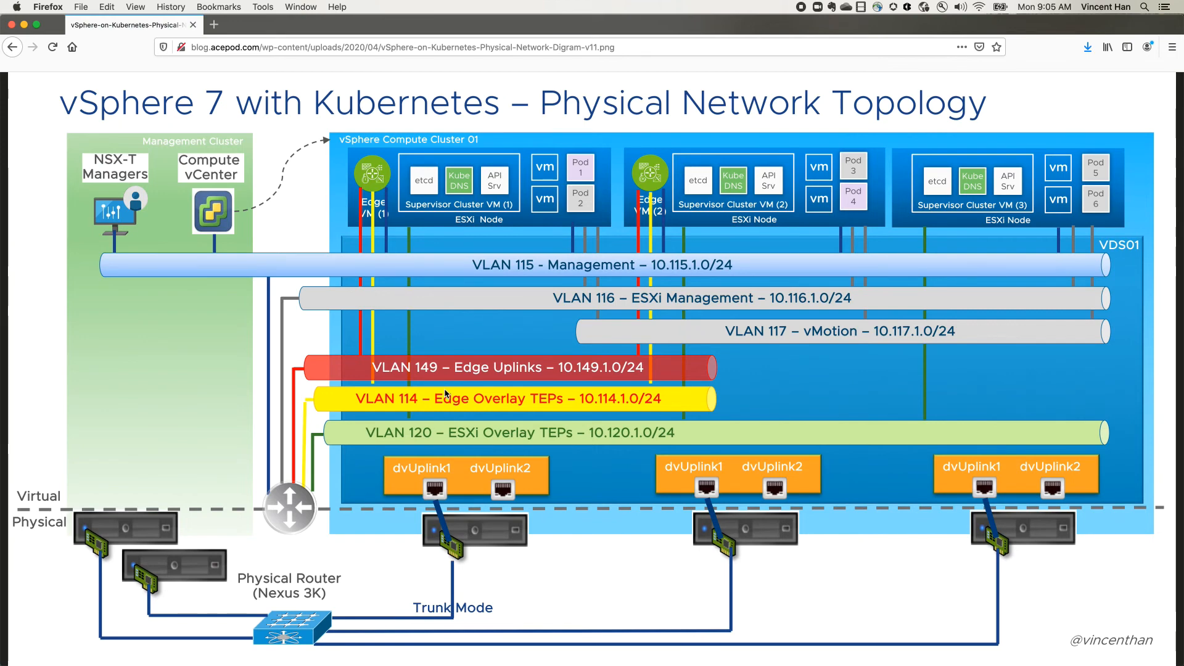
pyautogui.moveTo(556, 415)
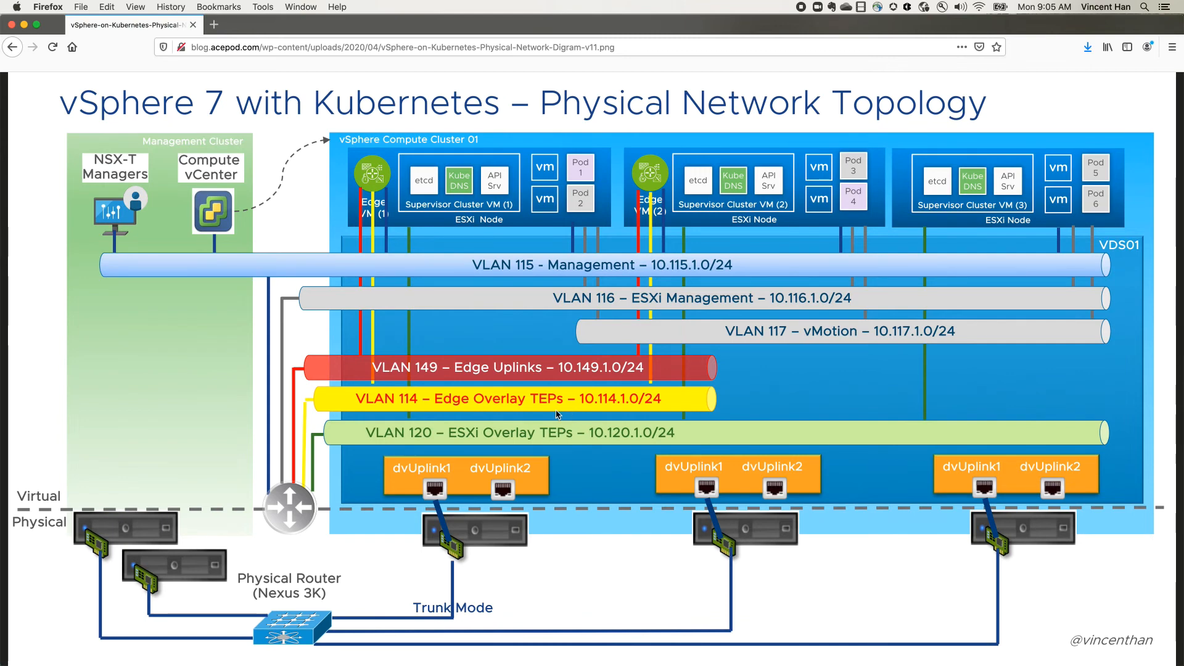
pyautogui.moveTo(510, 218)
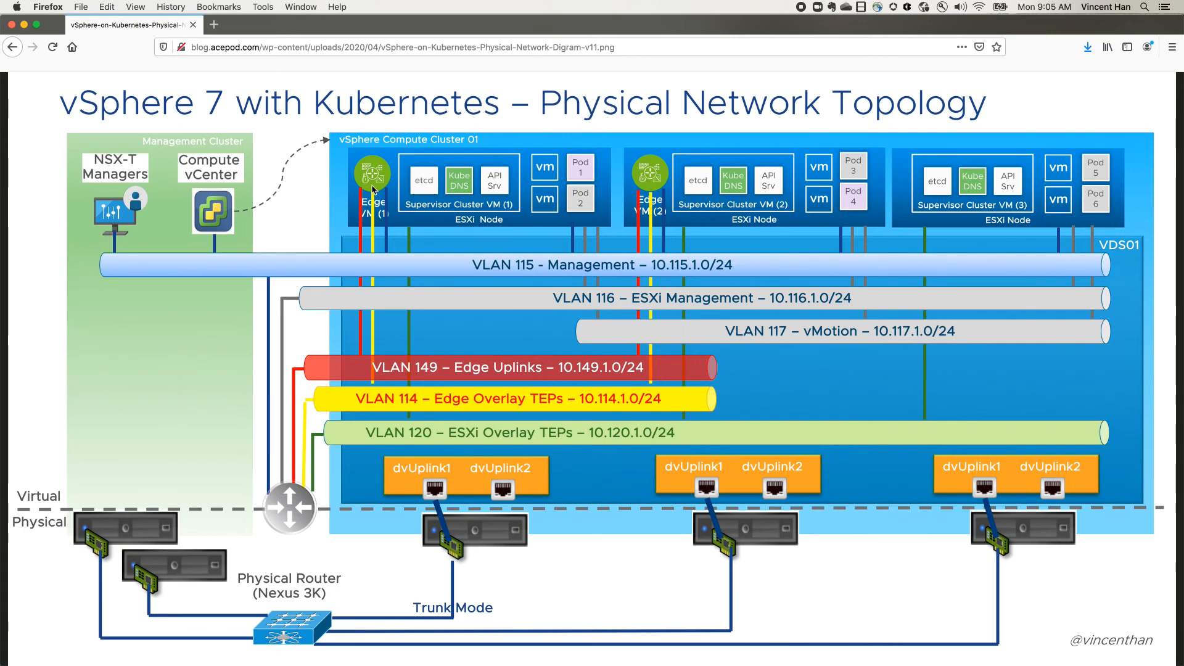
pyautogui.moveTo(374, 190)
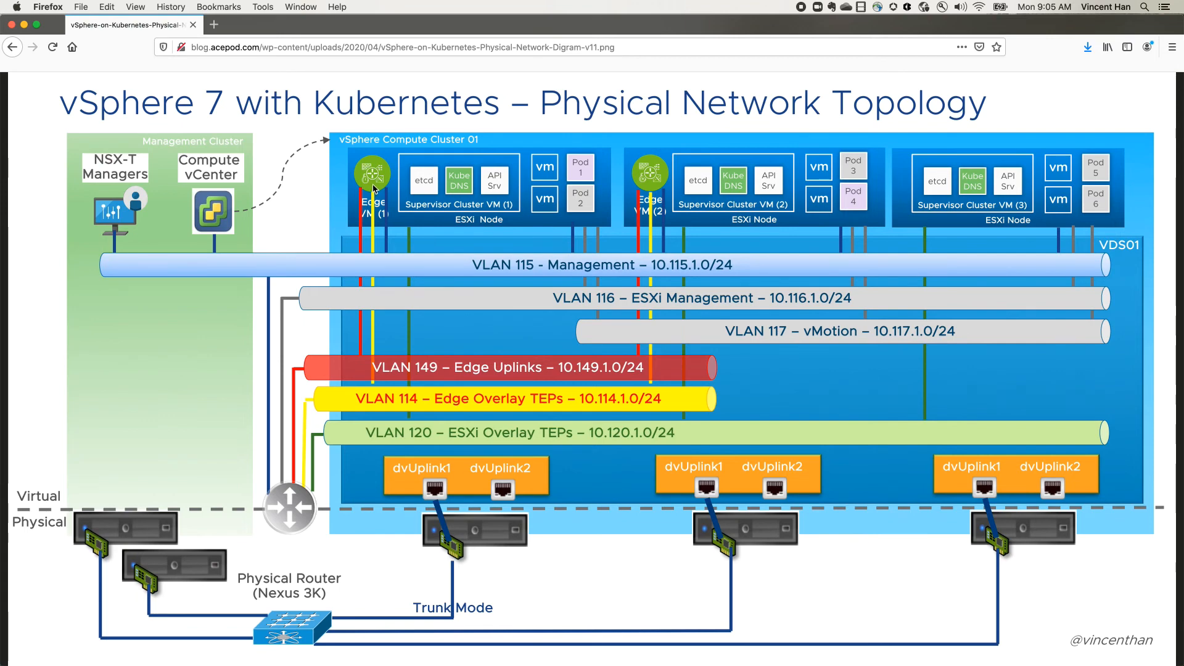
pyautogui.moveTo(539, 198)
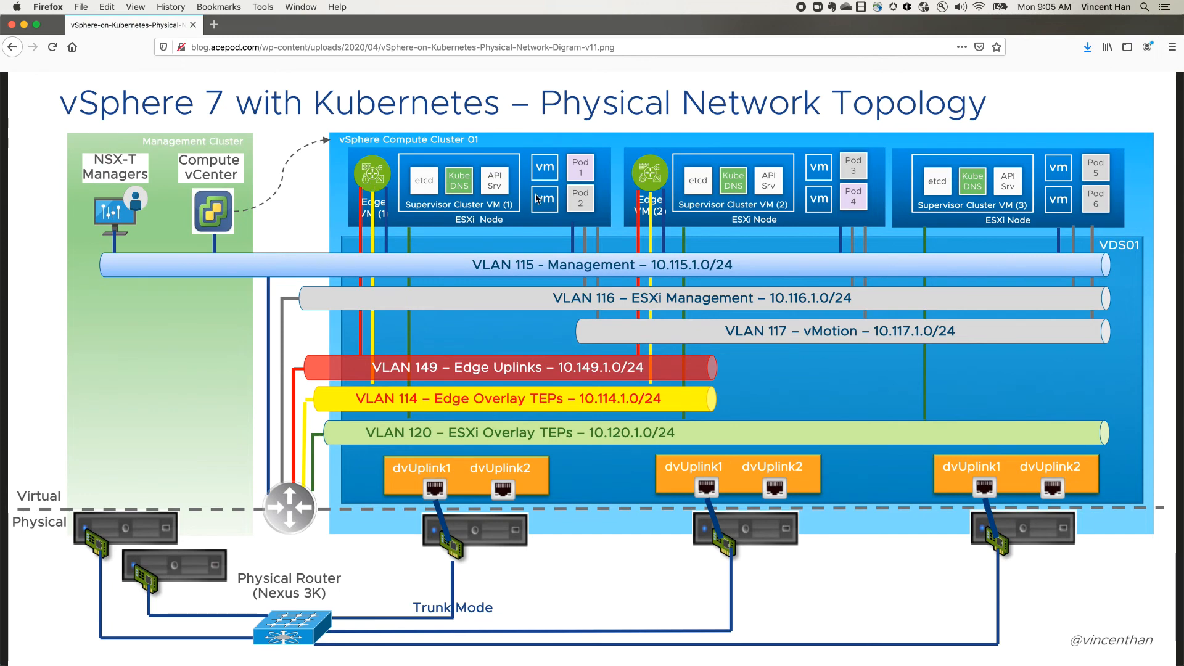
pyautogui.moveTo(474, 187)
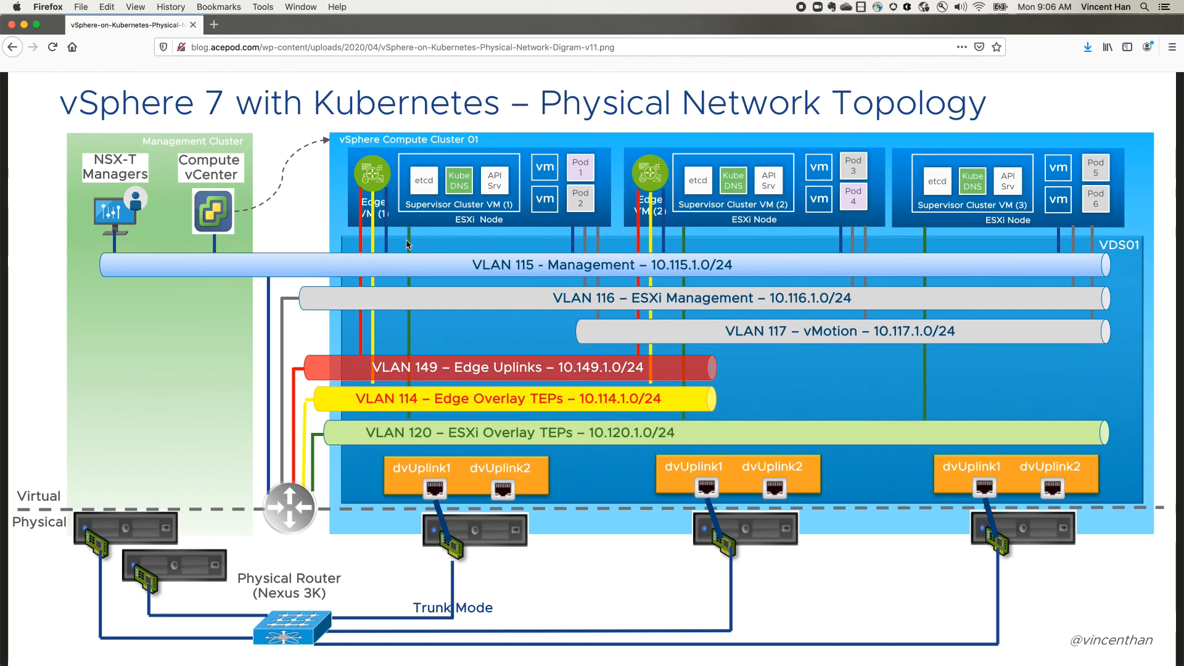
pyautogui.moveTo(414, 268)
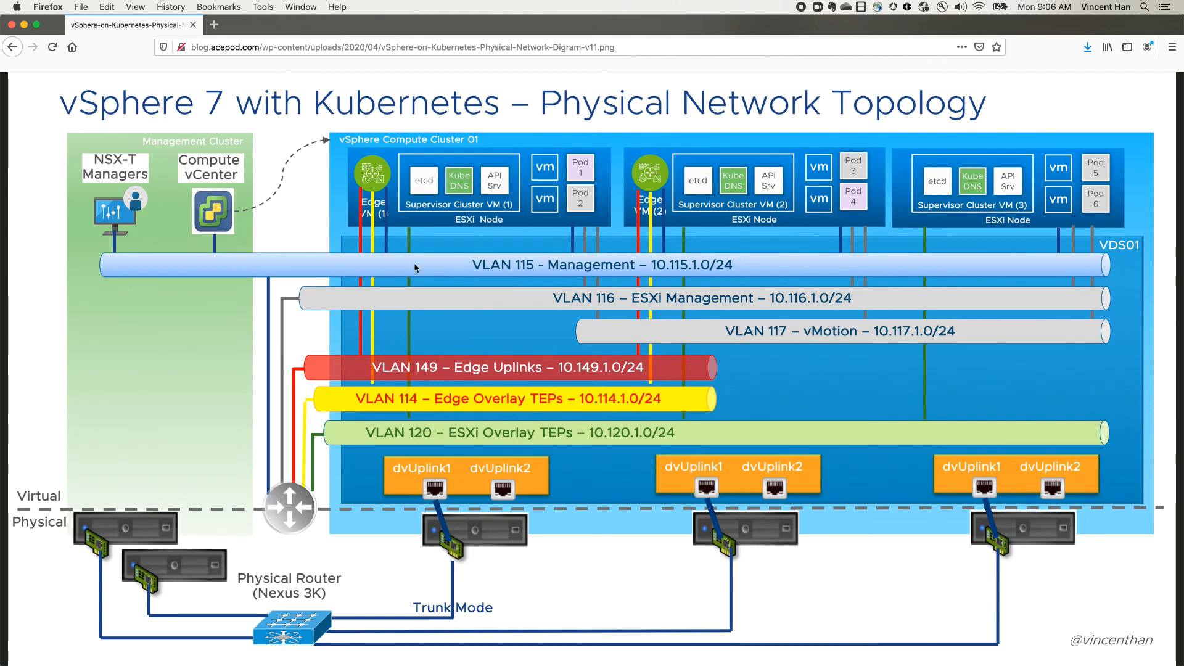
pyautogui.moveTo(424, 441)
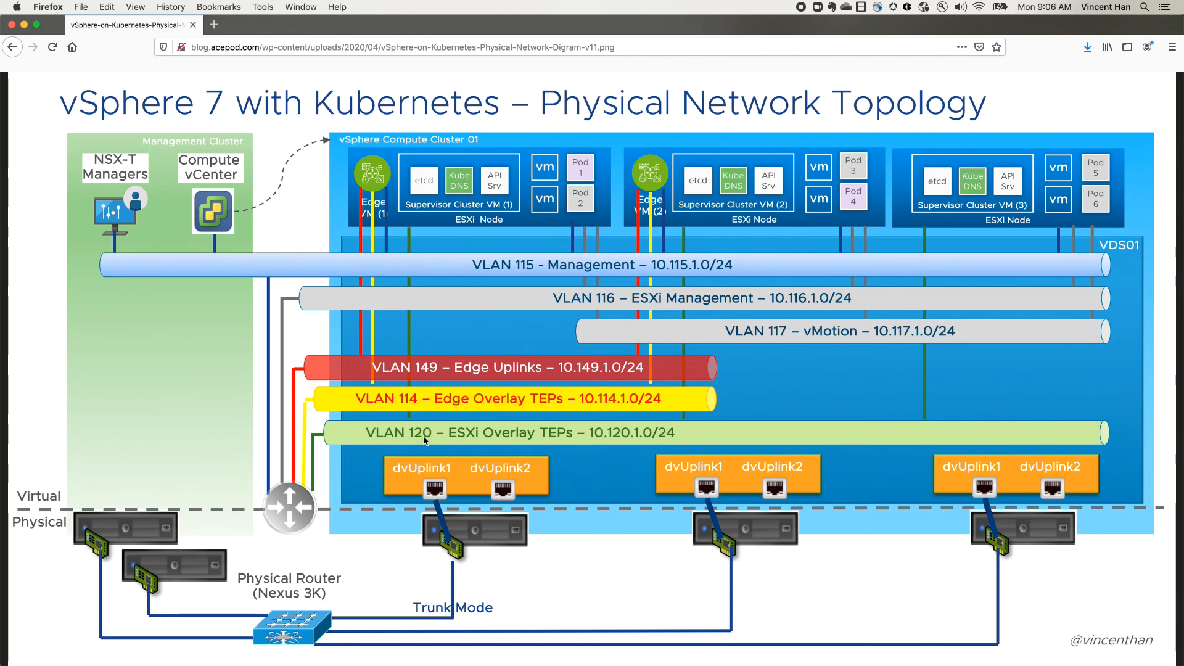
pyautogui.moveTo(404, 183)
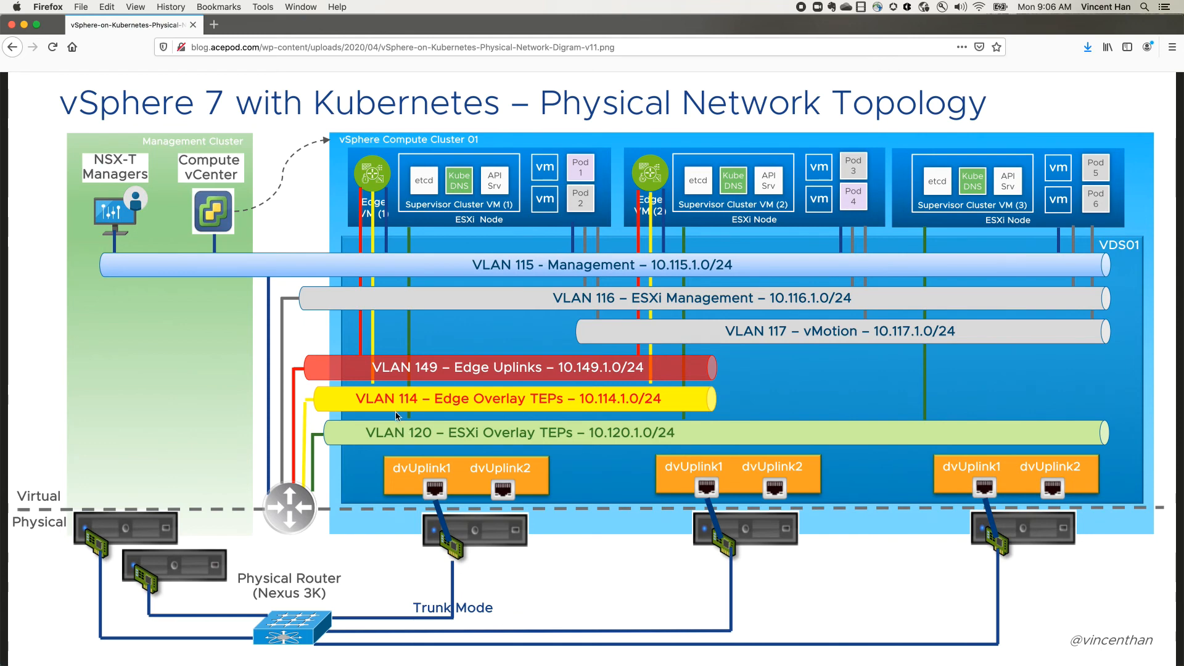
pyautogui.moveTo(373, 178)
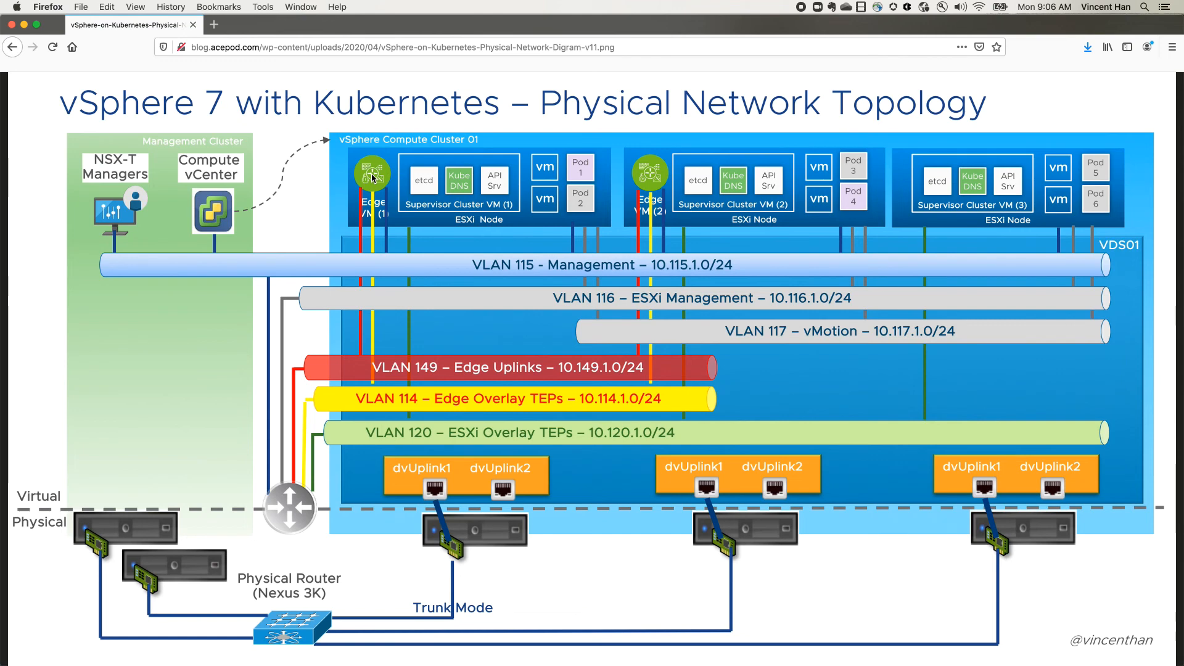
pyautogui.moveTo(373, 176)
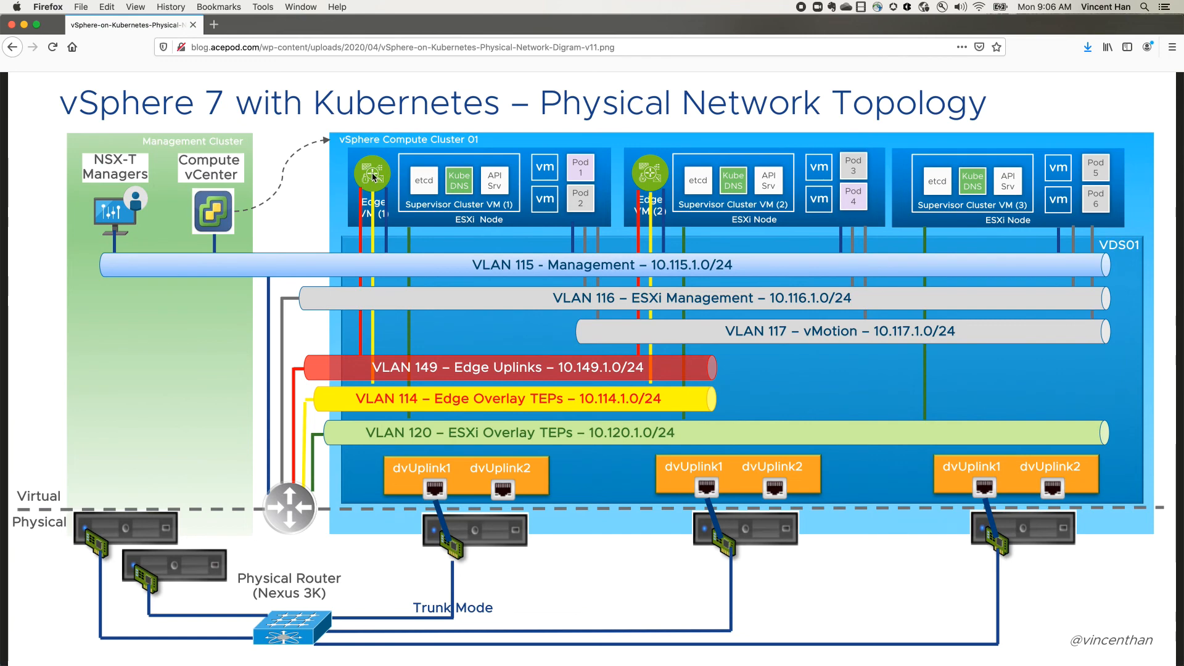
pyautogui.moveTo(377, 271)
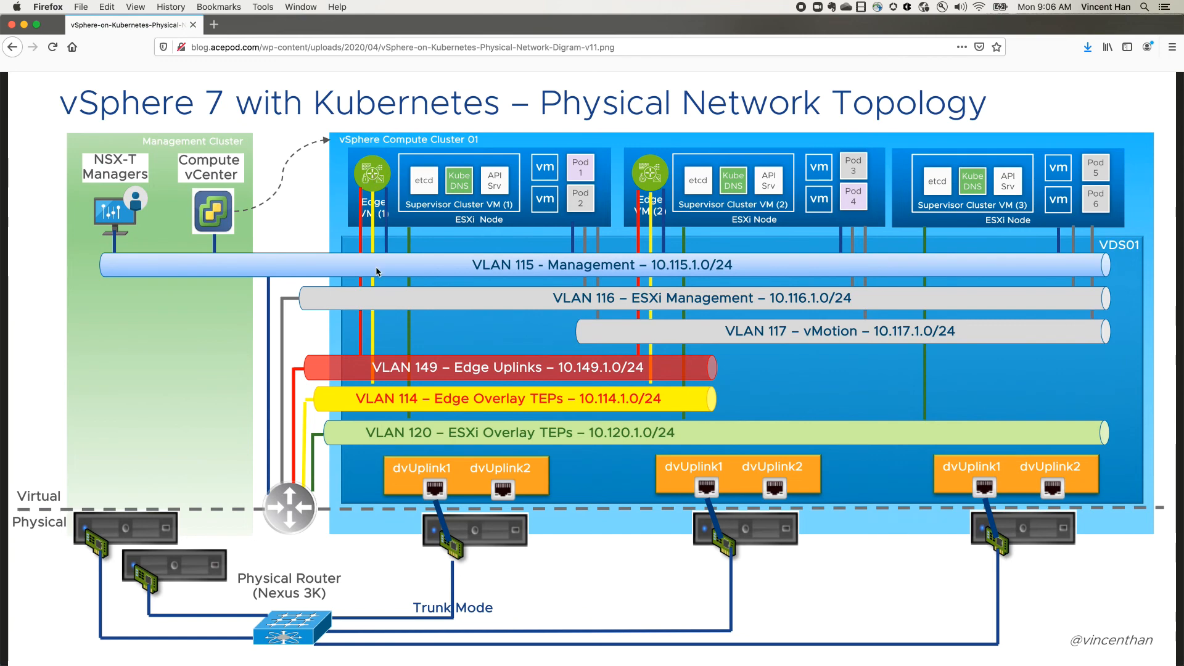
pyautogui.moveTo(415, 484)
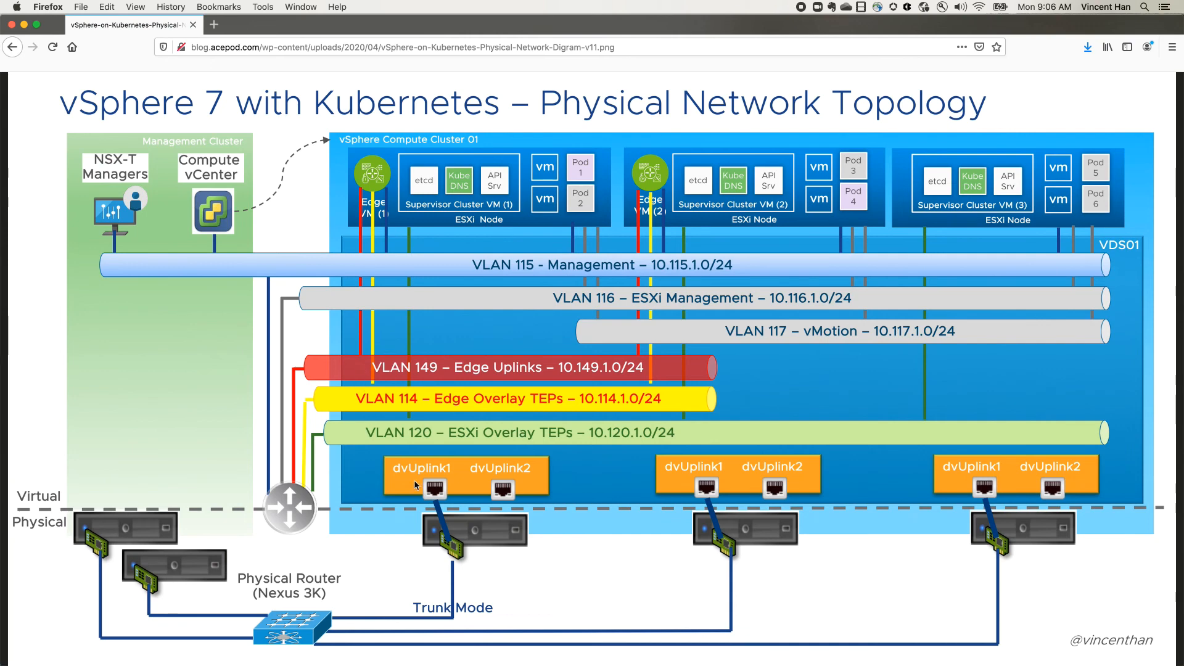
pyautogui.moveTo(444, 556)
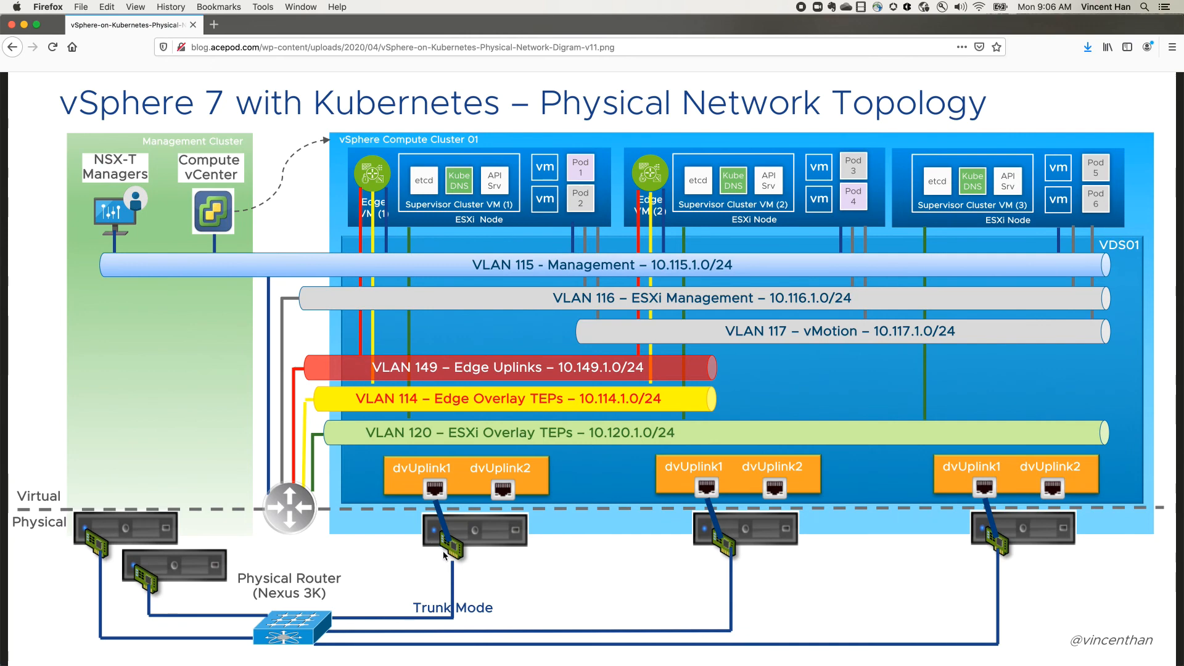
pyautogui.moveTo(362, 428)
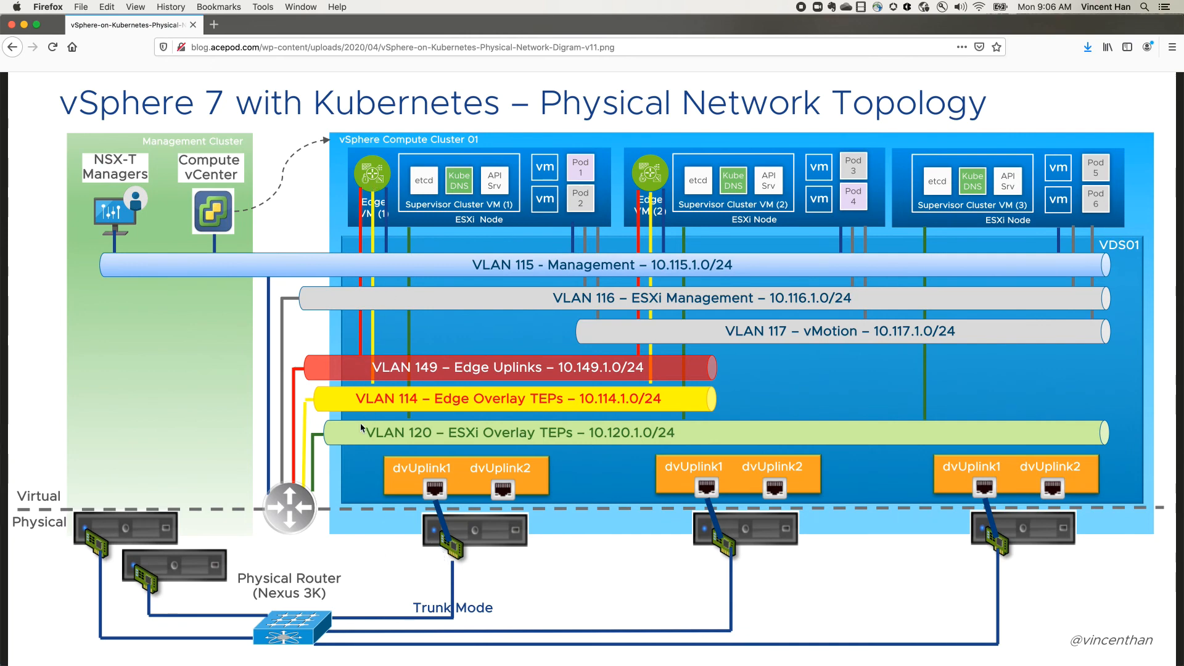
pyautogui.moveTo(457, 228)
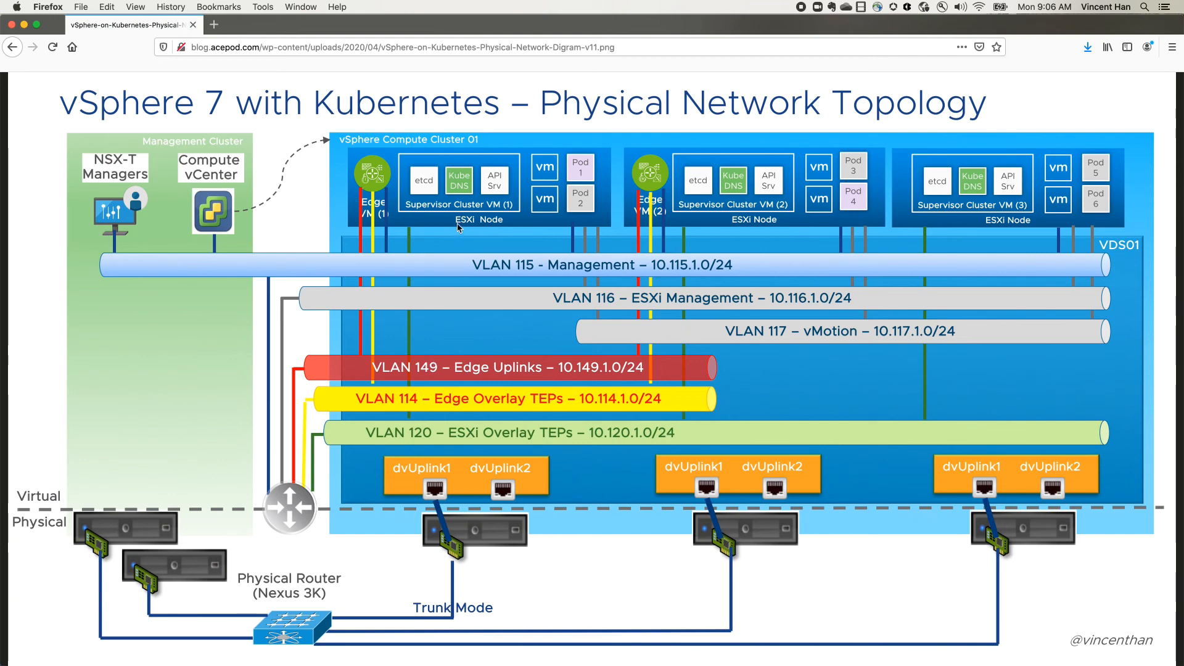
pyautogui.moveTo(459, 227)
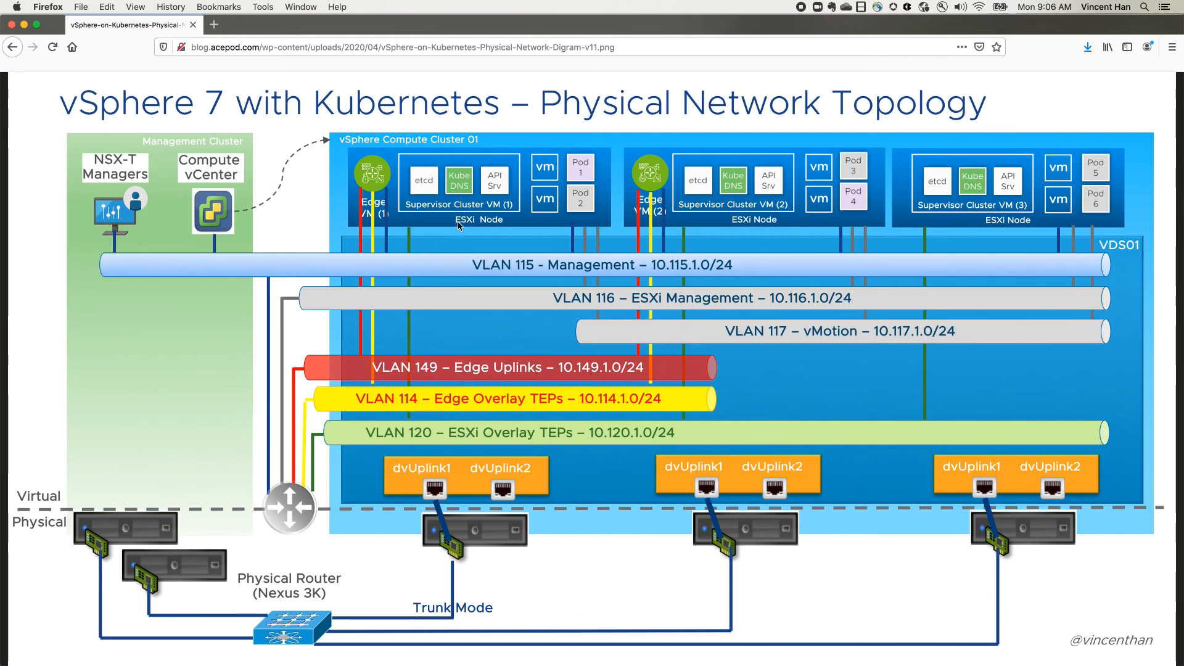
pyautogui.moveTo(434, 200)
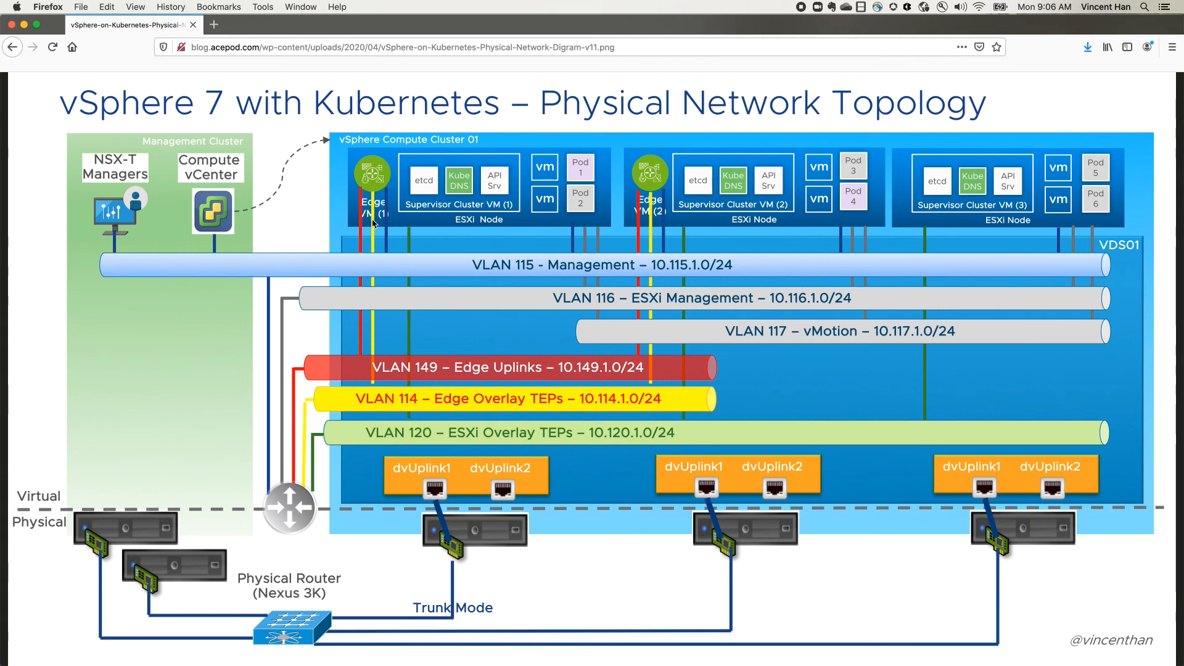
pyautogui.moveTo(373, 375)
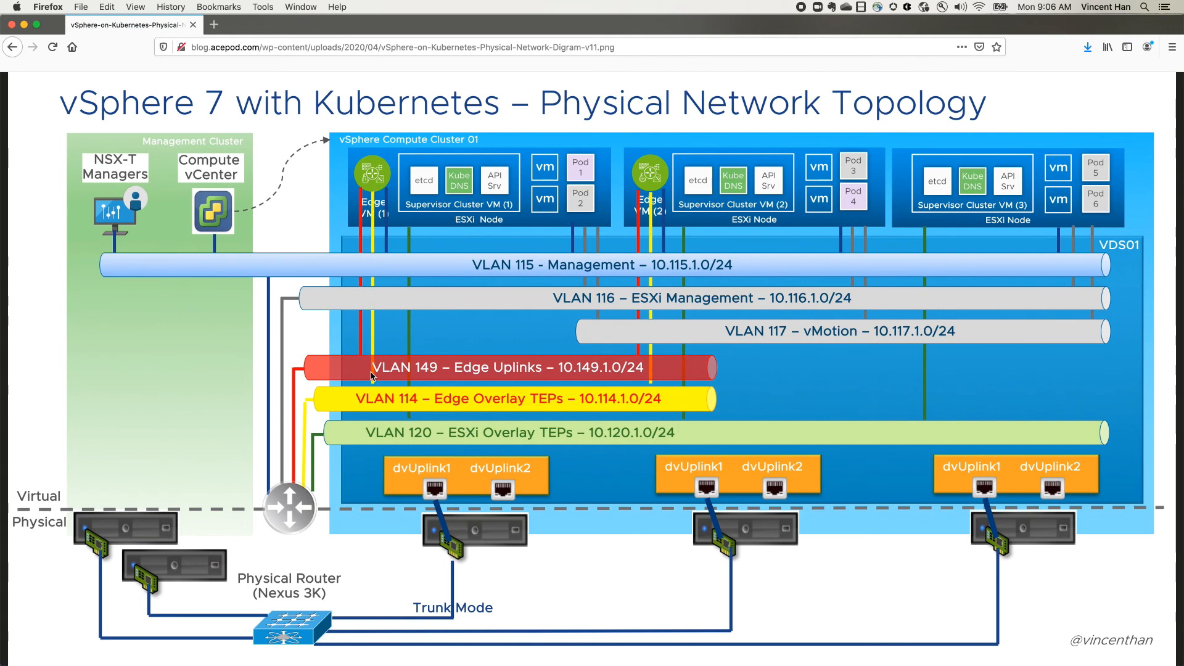
pyautogui.moveTo(302, 399)
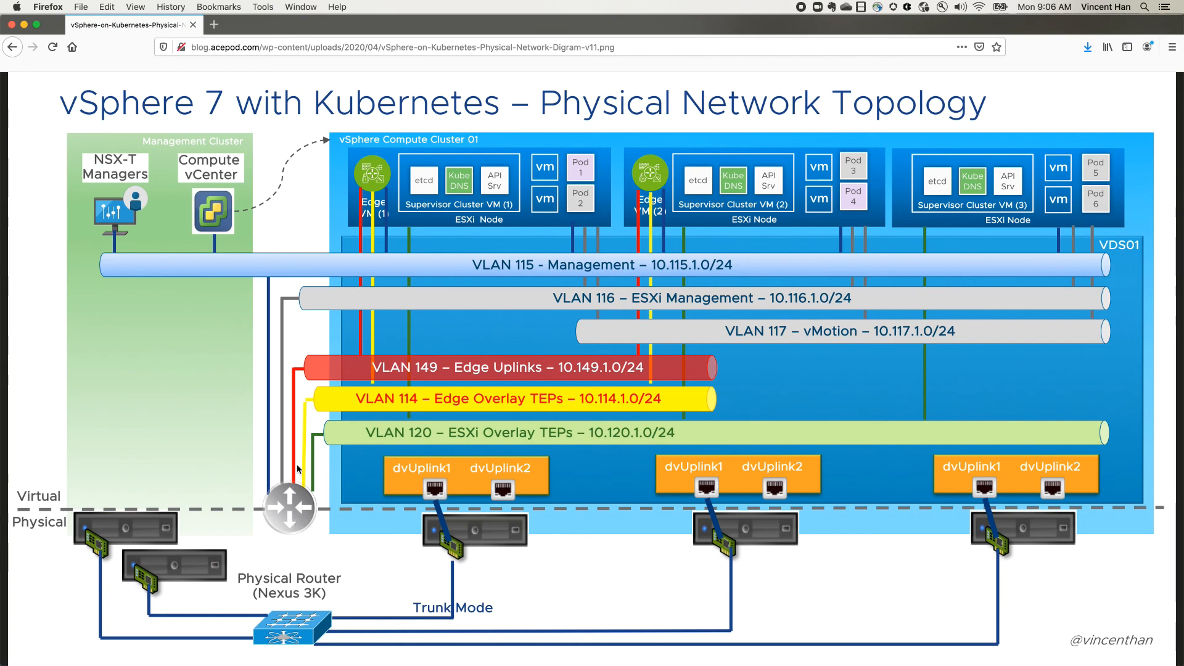
pyautogui.moveTo(345, 442)
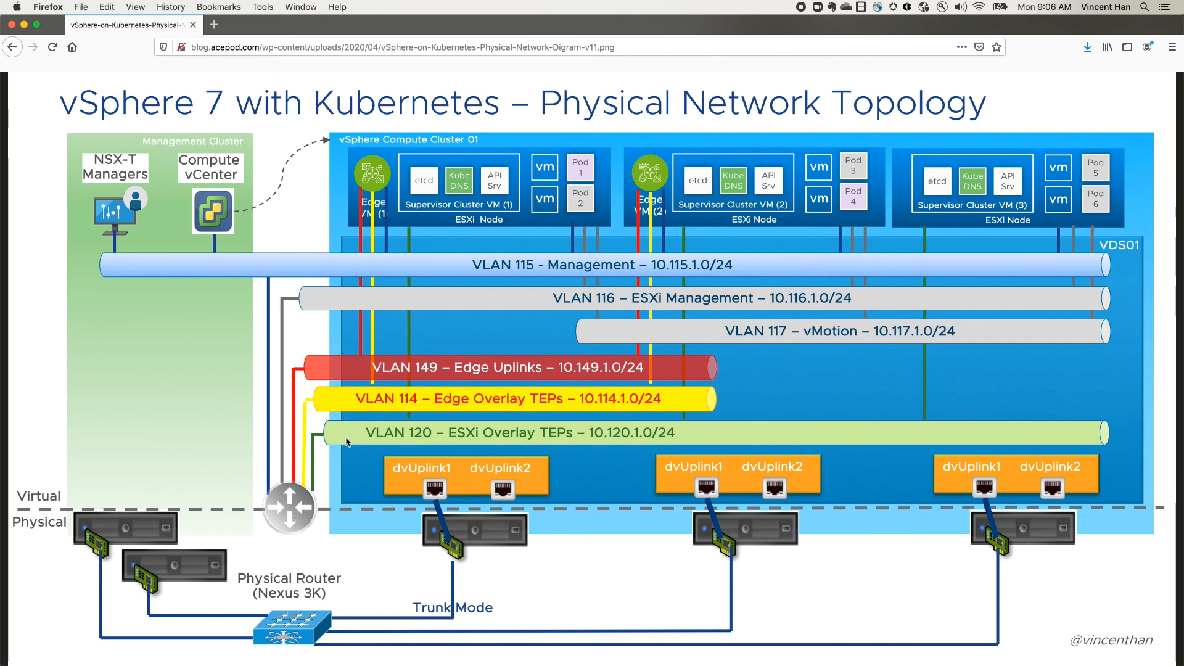
pyautogui.moveTo(420, 391)
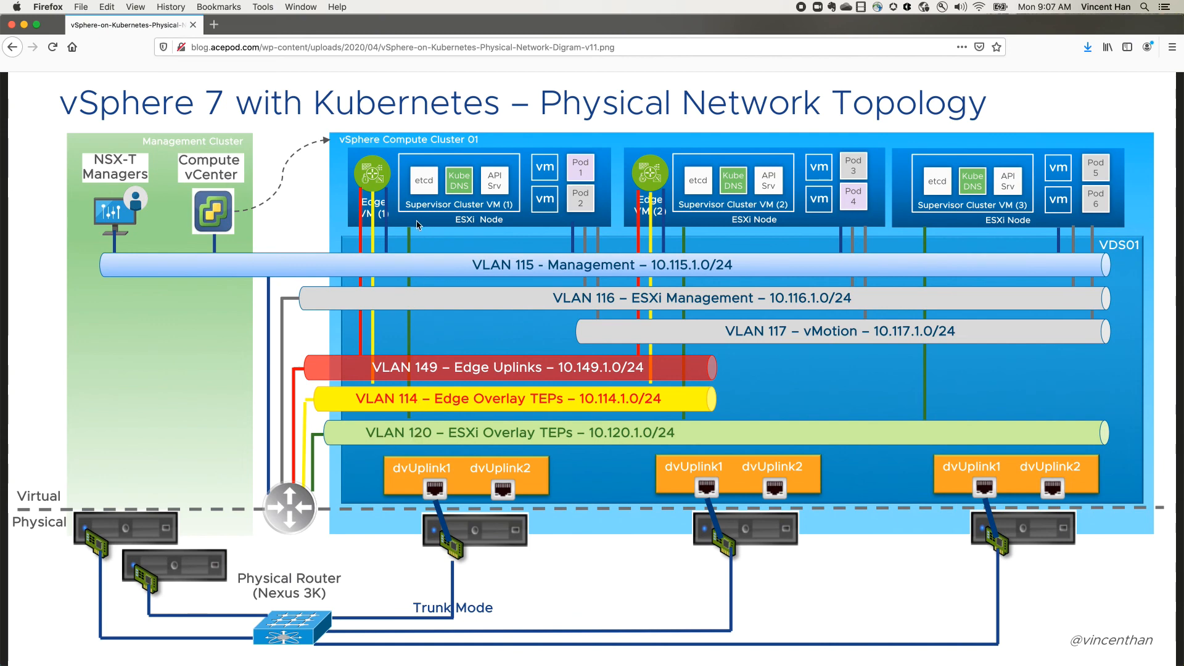
pyautogui.moveTo(455, 569)
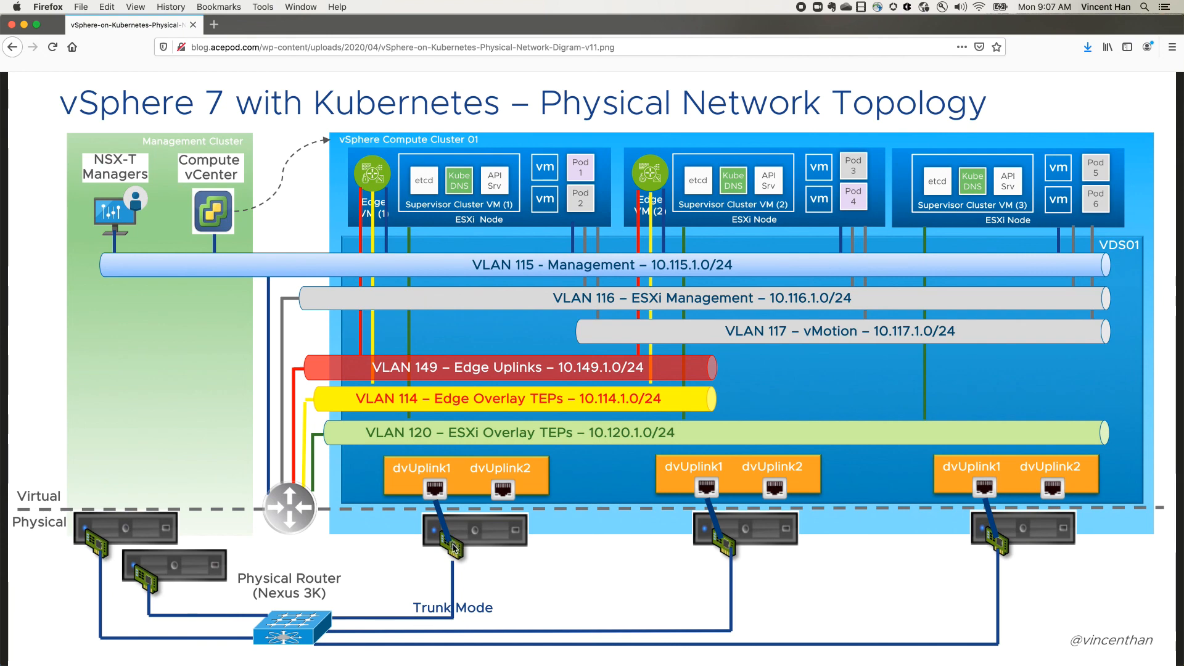
pyautogui.moveTo(419, 416)
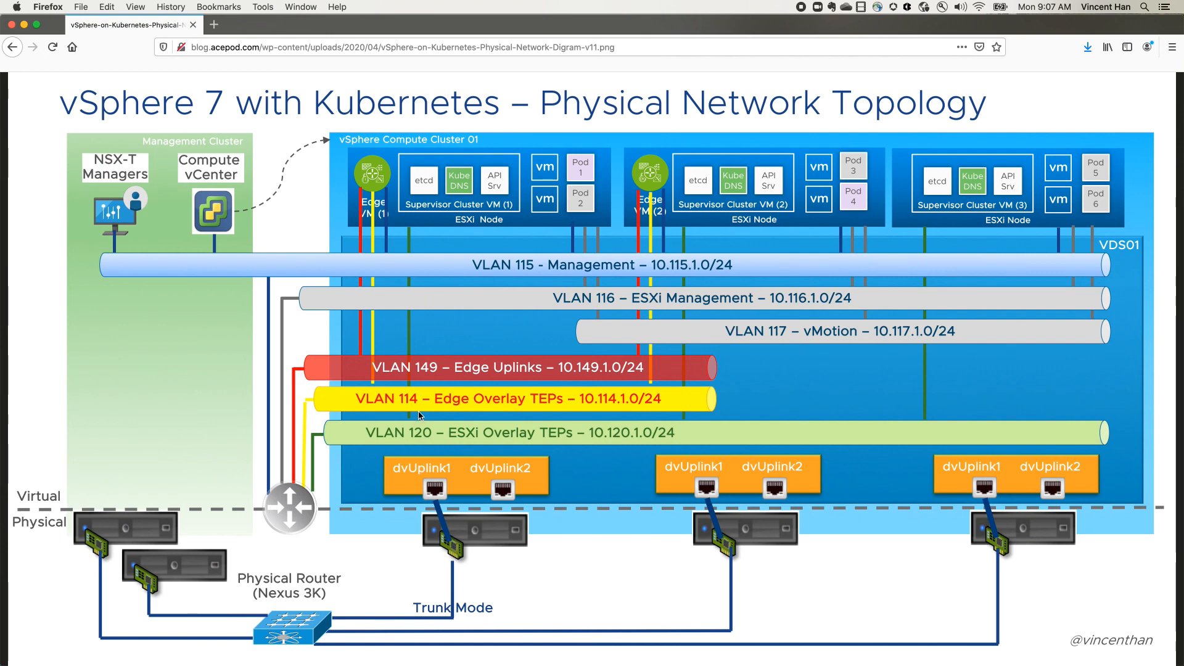
pyautogui.moveTo(459, 546)
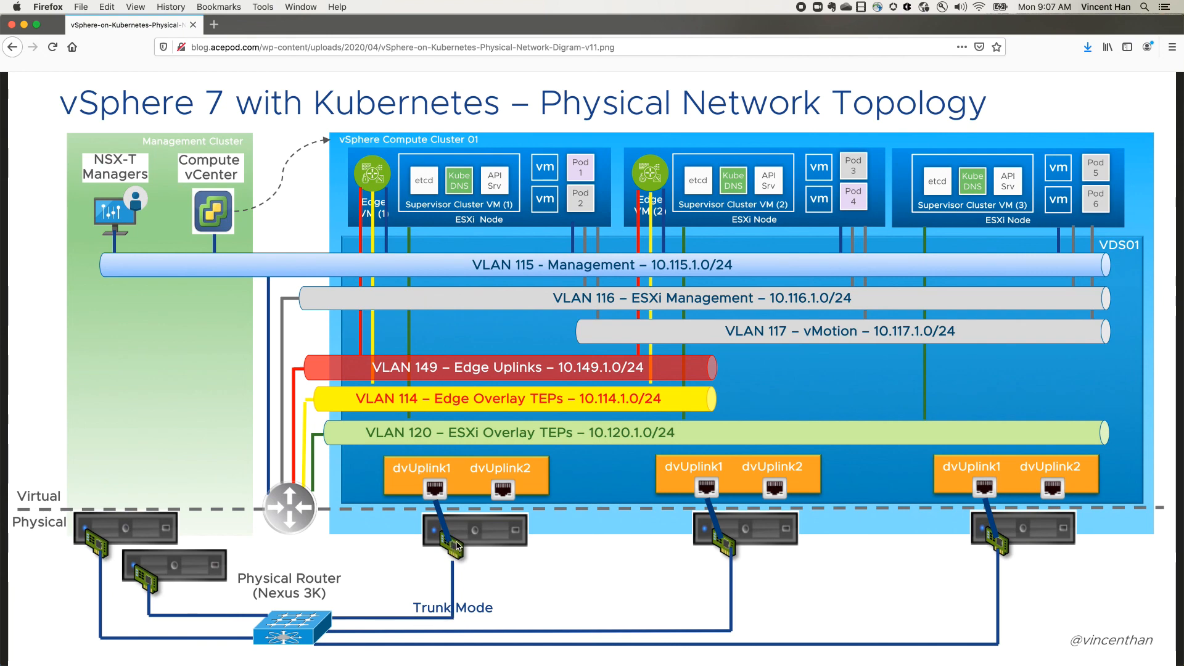
pyautogui.moveTo(598, 553)
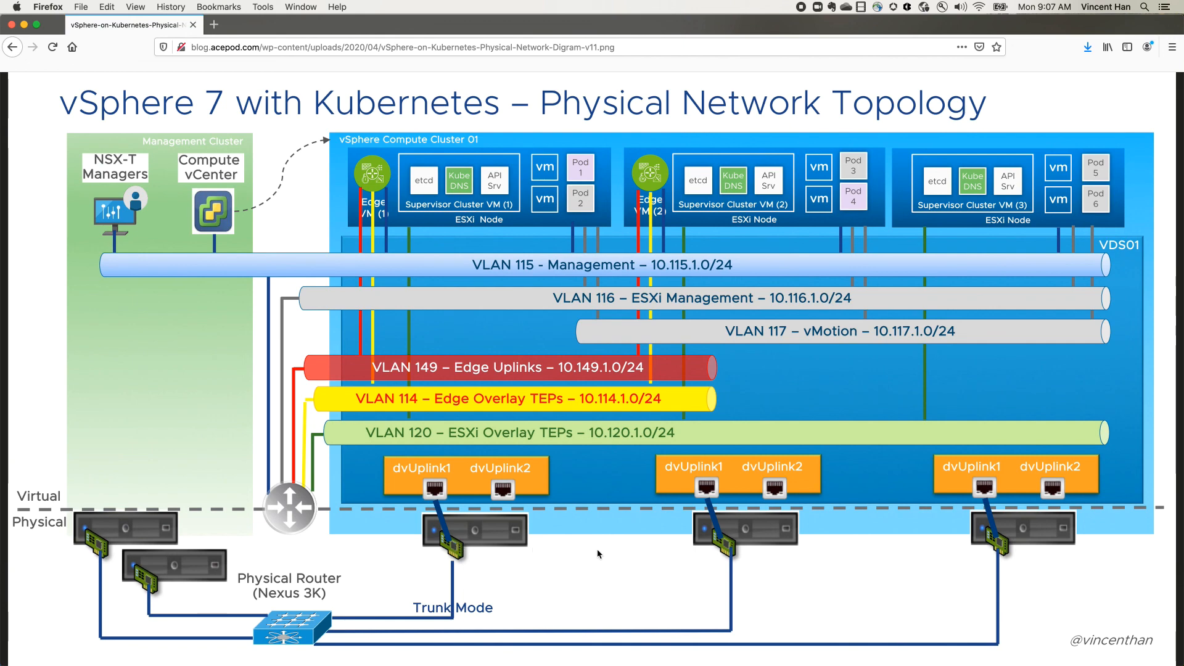
pyautogui.moveTo(508, 542)
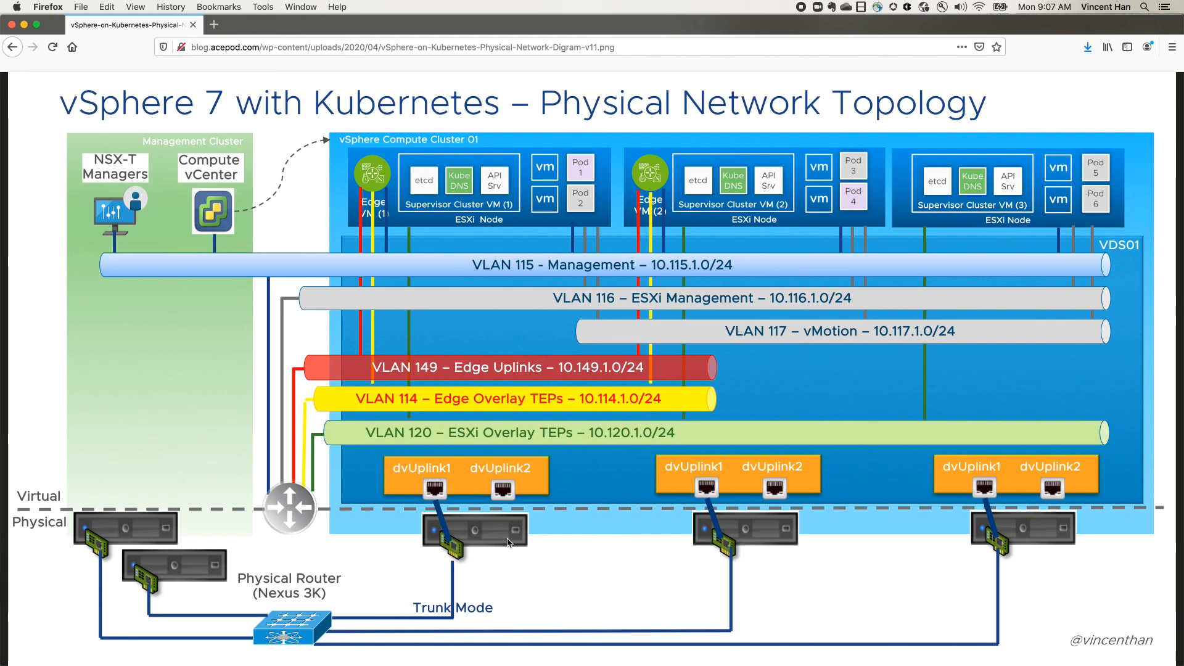
pyautogui.moveTo(499, 545)
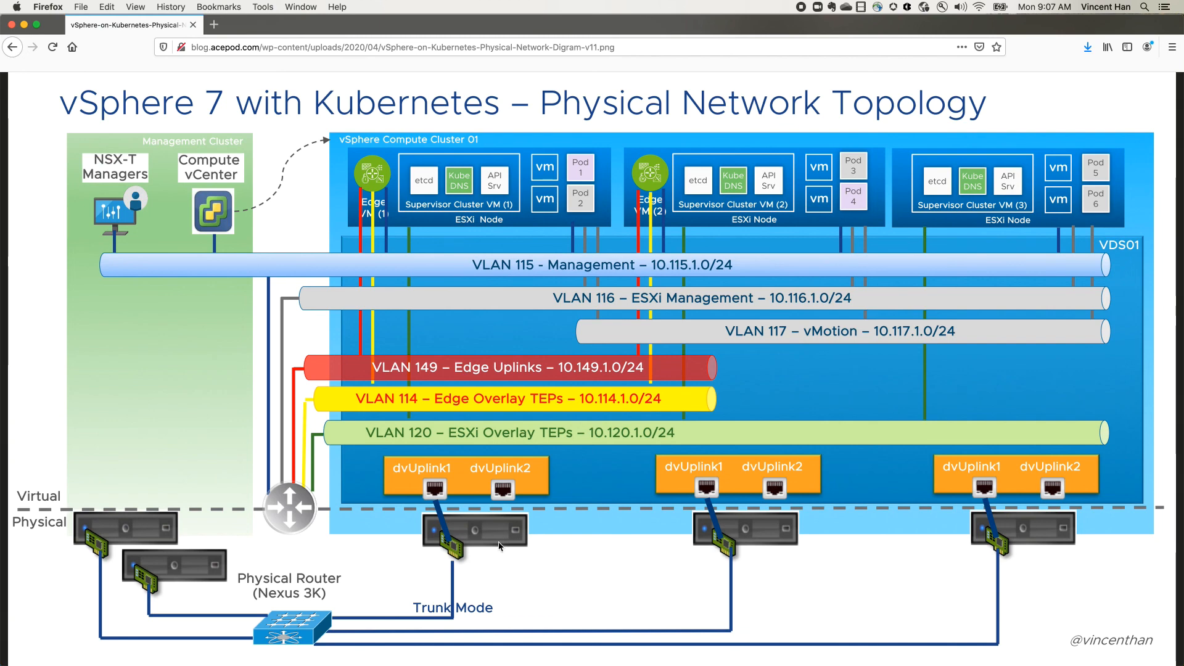
pyautogui.moveTo(436, 408)
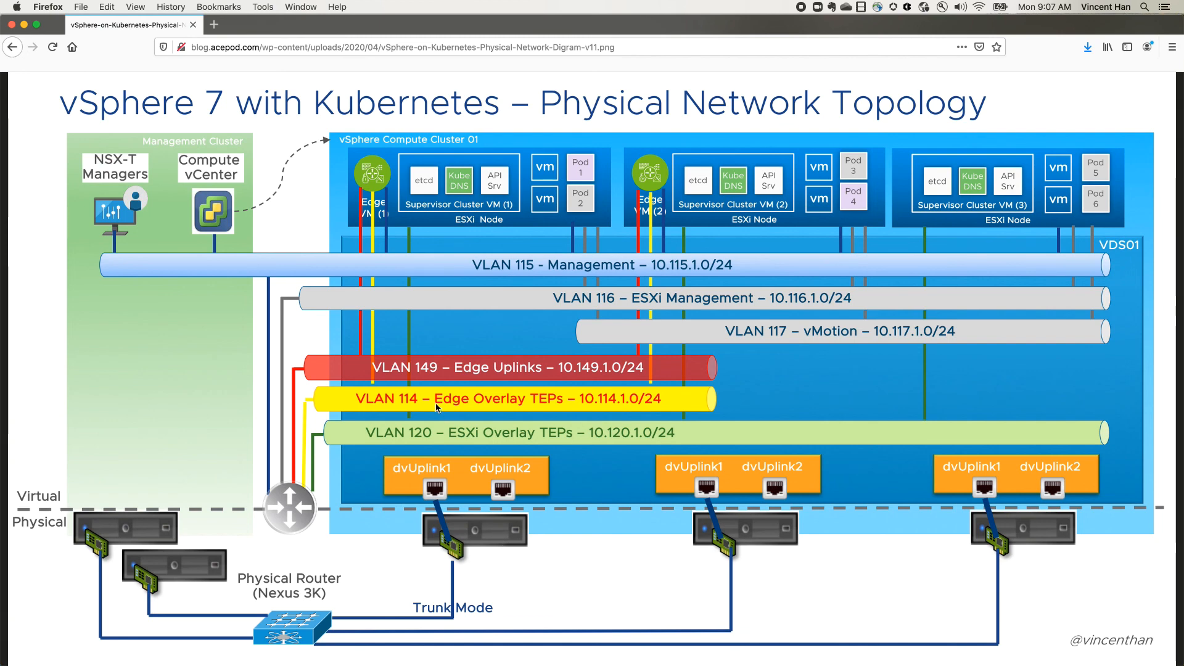
pyautogui.moveTo(383, 444)
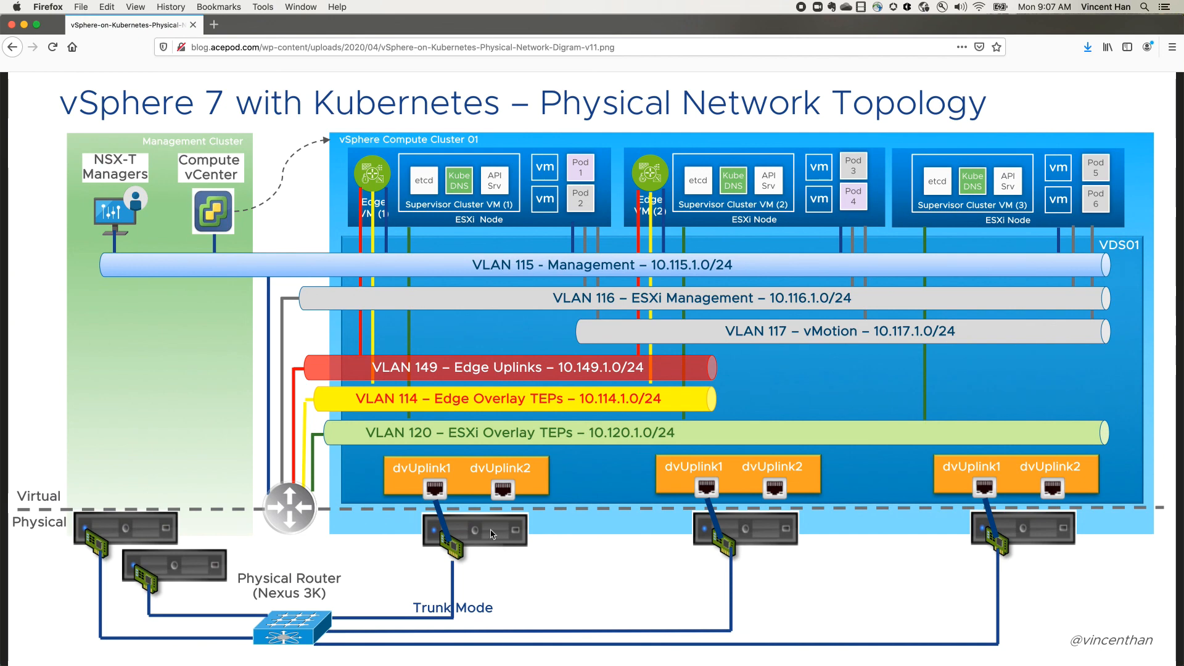
pyautogui.moveTo(378, 181)
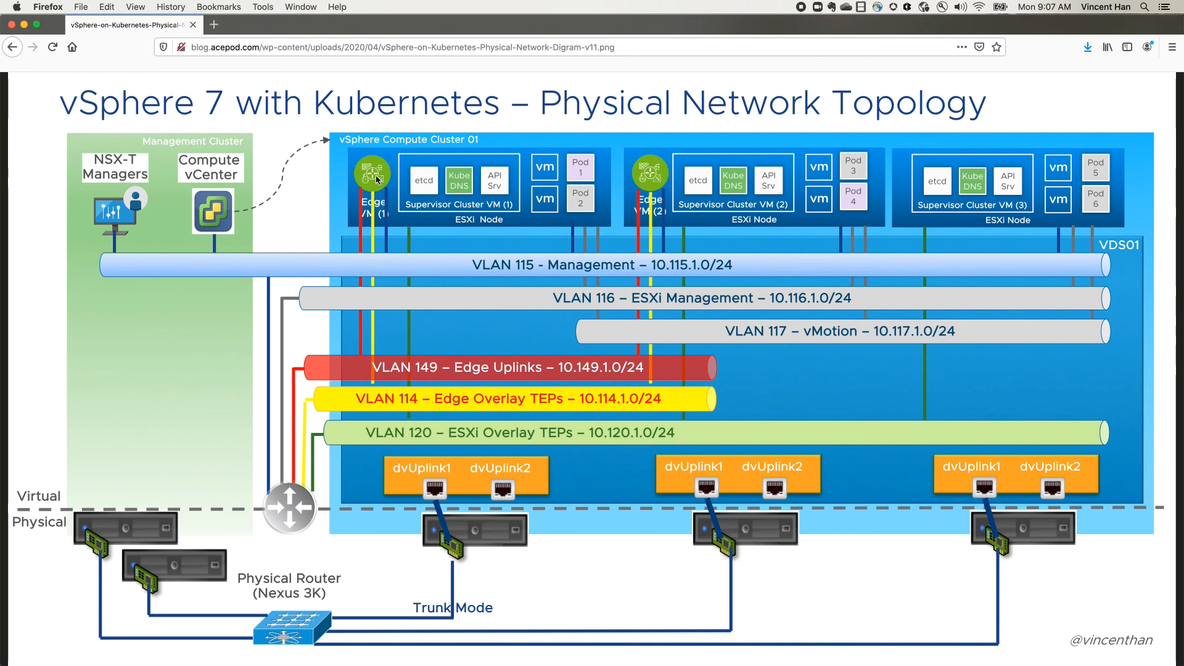
pyautogui.moveTo(374, 248)
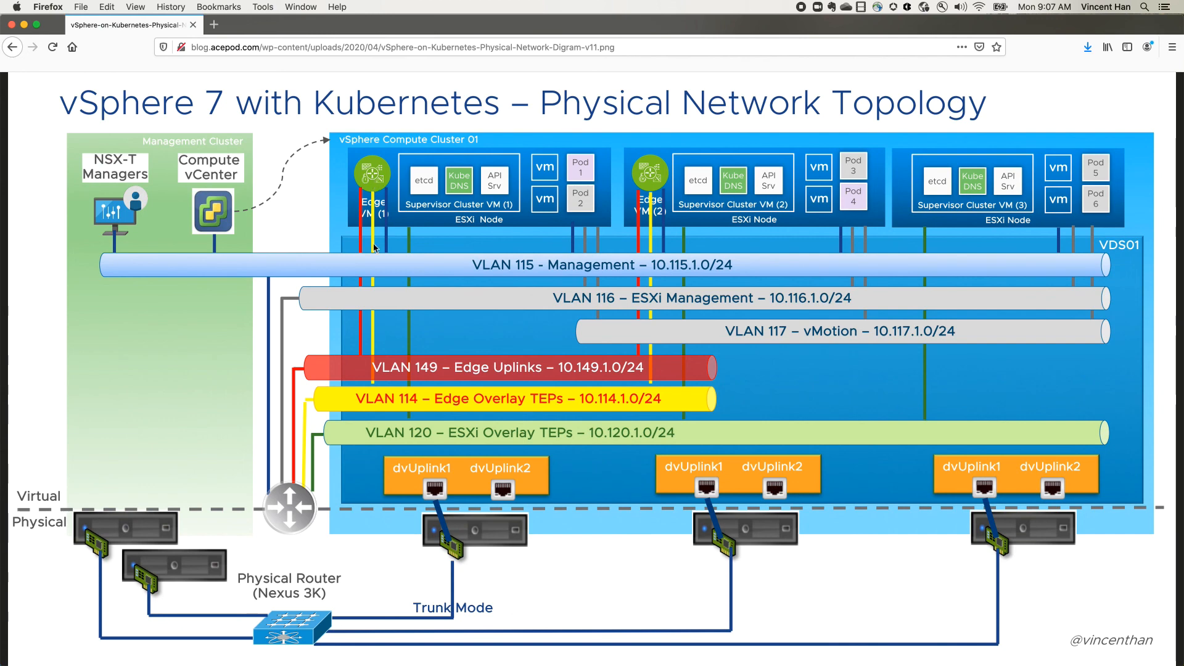
pyautogui.moveTo(483, 540)
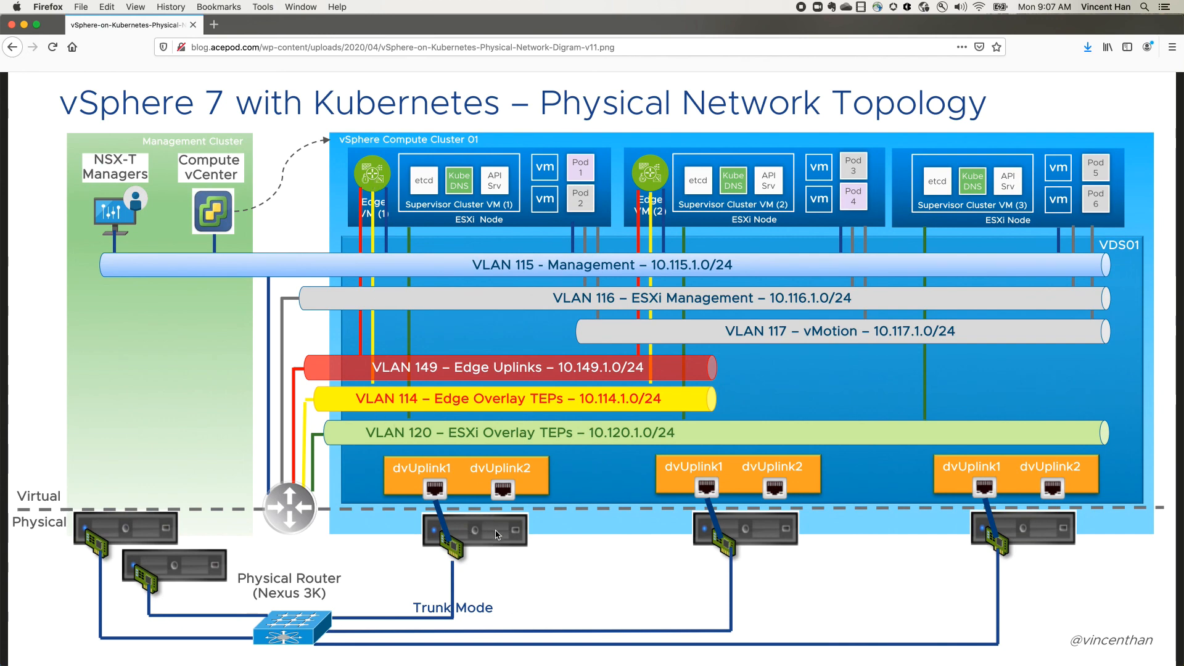
pyautogui.moveTo(497, 552)
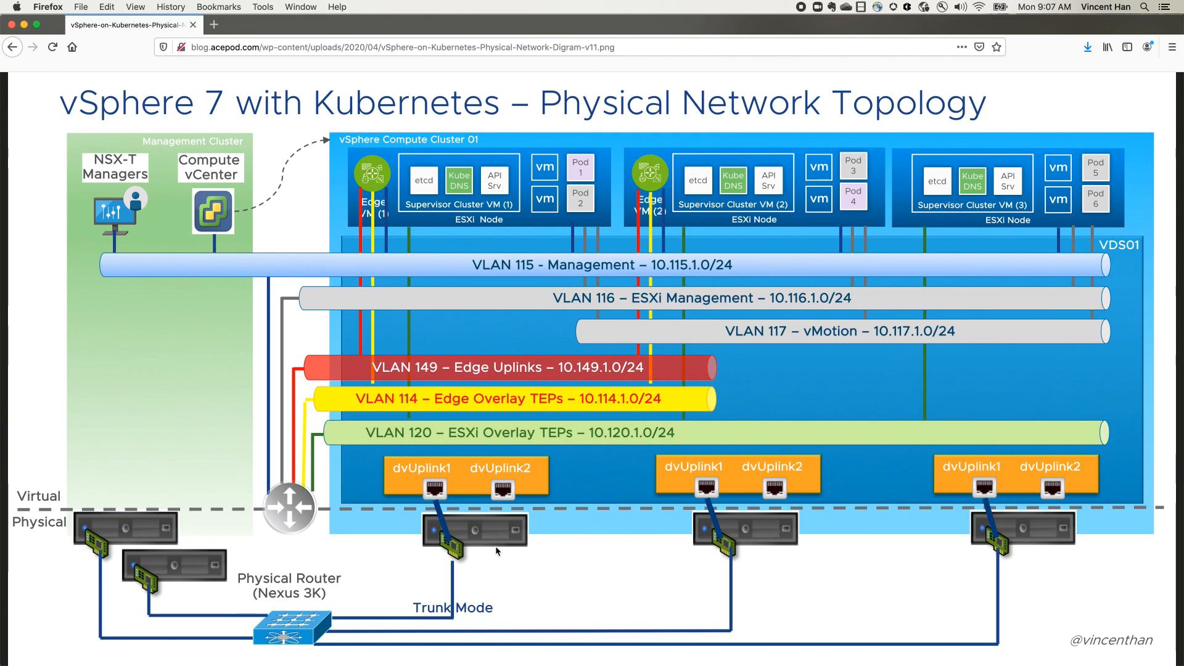